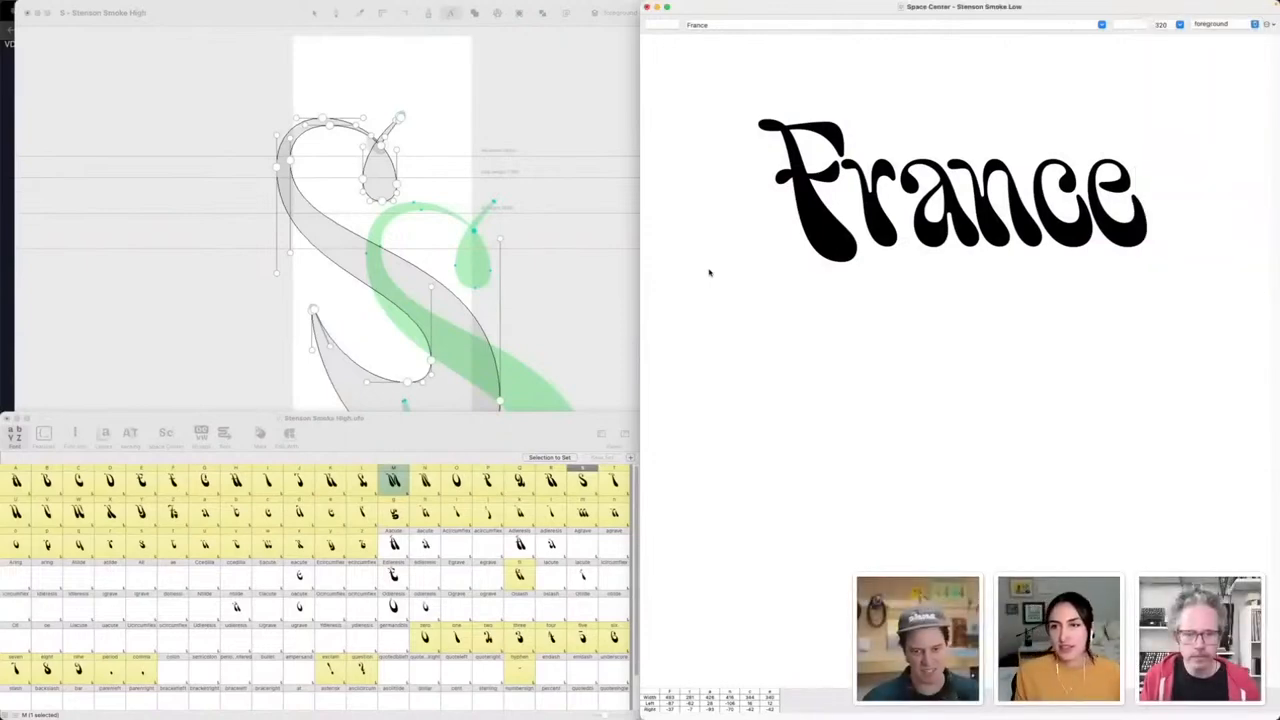
pyautogui.moveTo(712, 272)
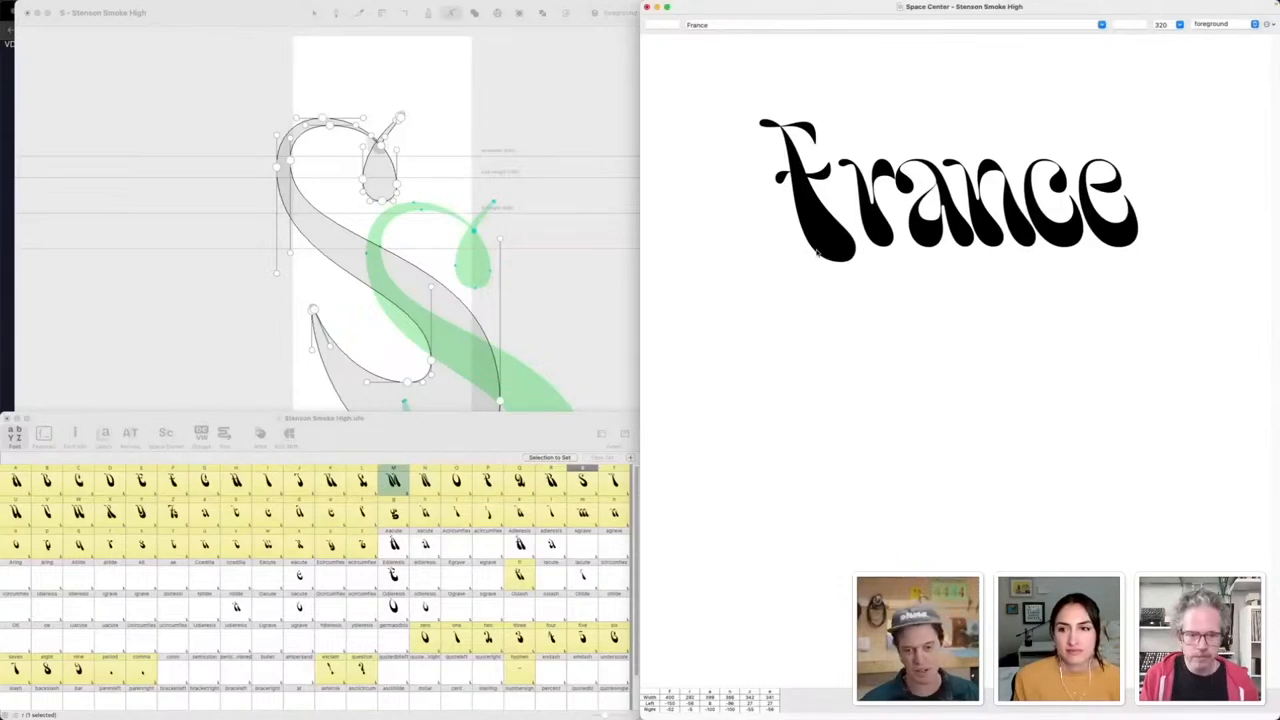
pyautogui.moveTo(892, 302)
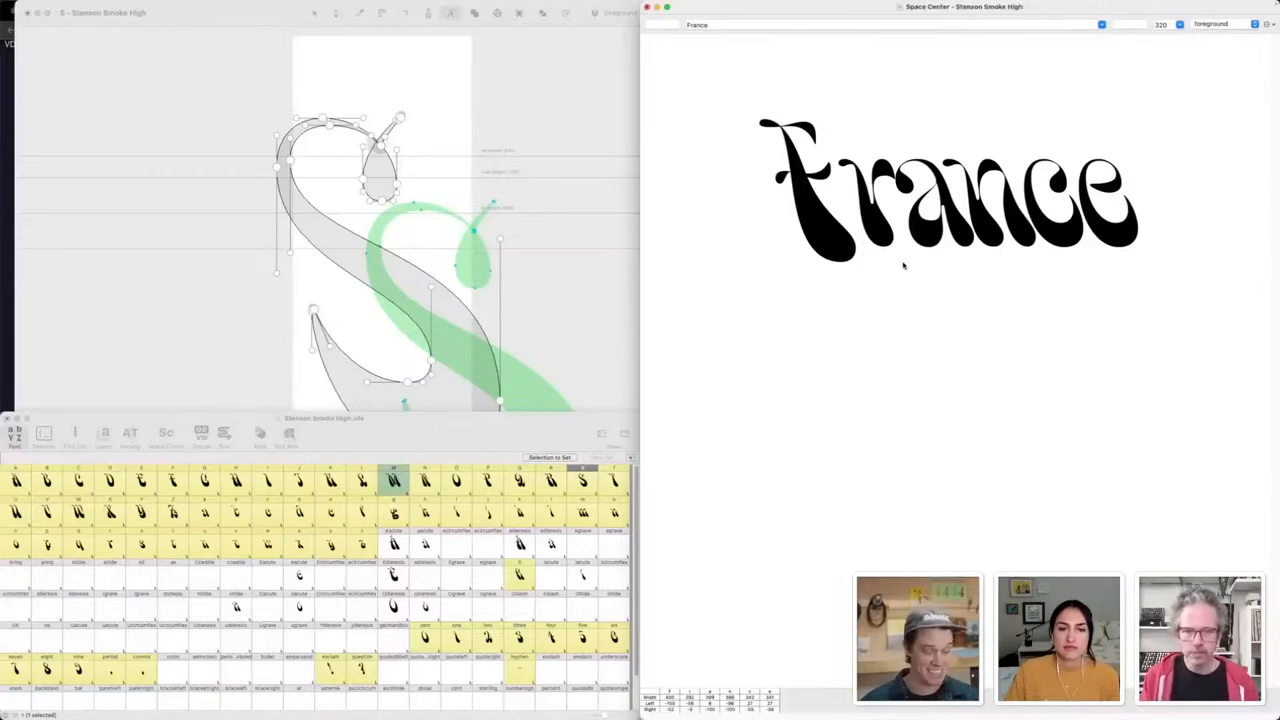
pyautogui.moveTo(888, 336)
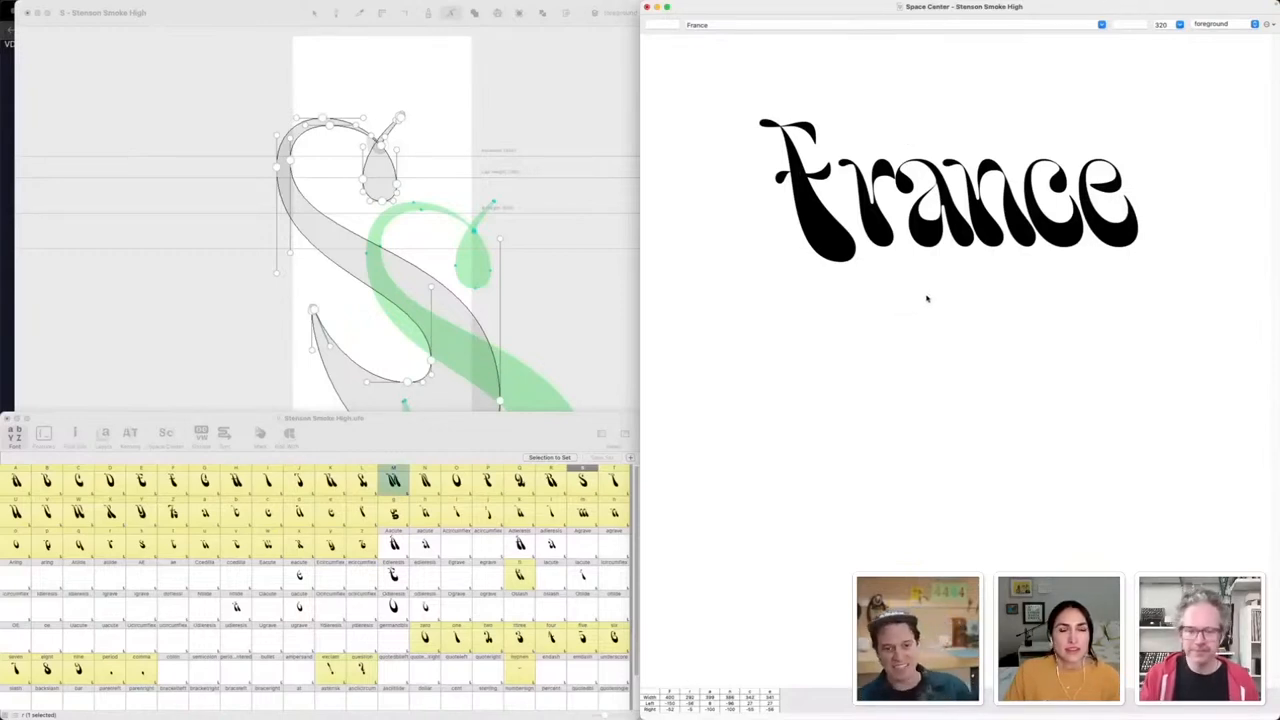
pyautogui.moveTo(812, 236)
pyautogui.write('HH/? HHOO/?OO\\nnn/?nnoo/?oo\\n11/?1100/?00\\nLIST ISI')
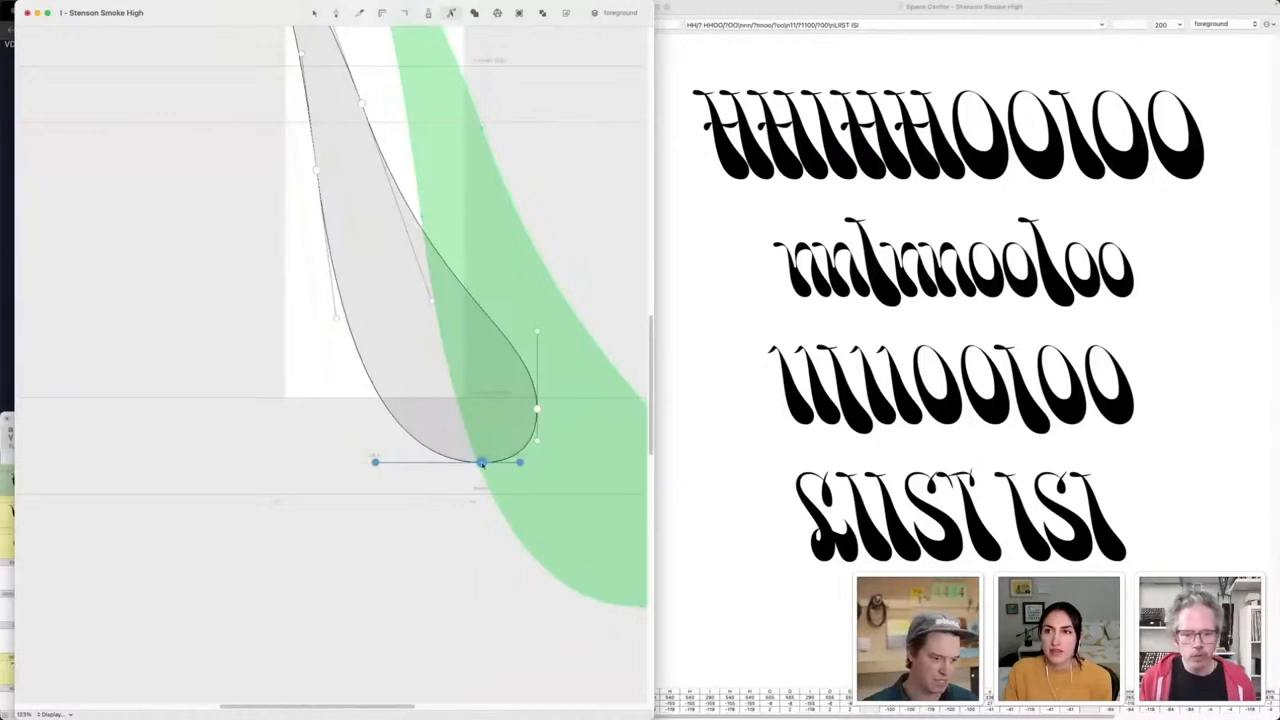
pyautogui.moveTo(482, 462); pyautogui.dragTo(482, 480)
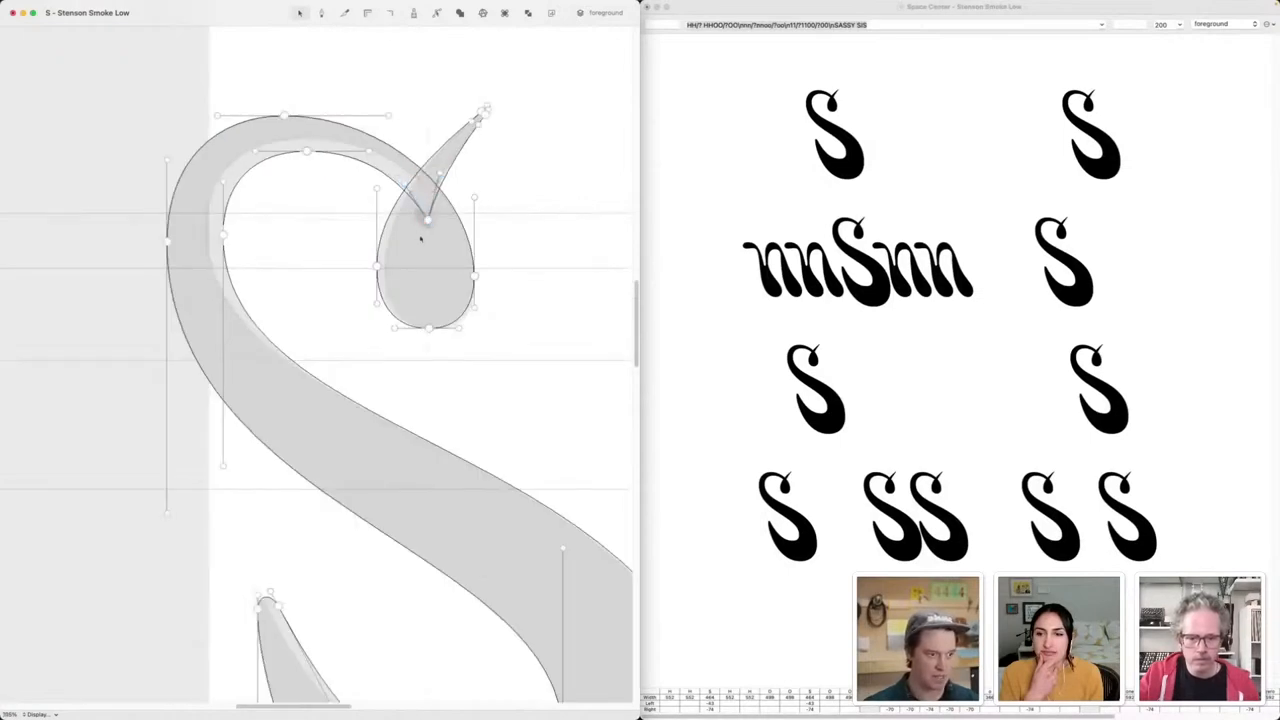
# - Select a point on the S top curve and drag it to reshape the upper curve
pyautogui.click(308, 152)
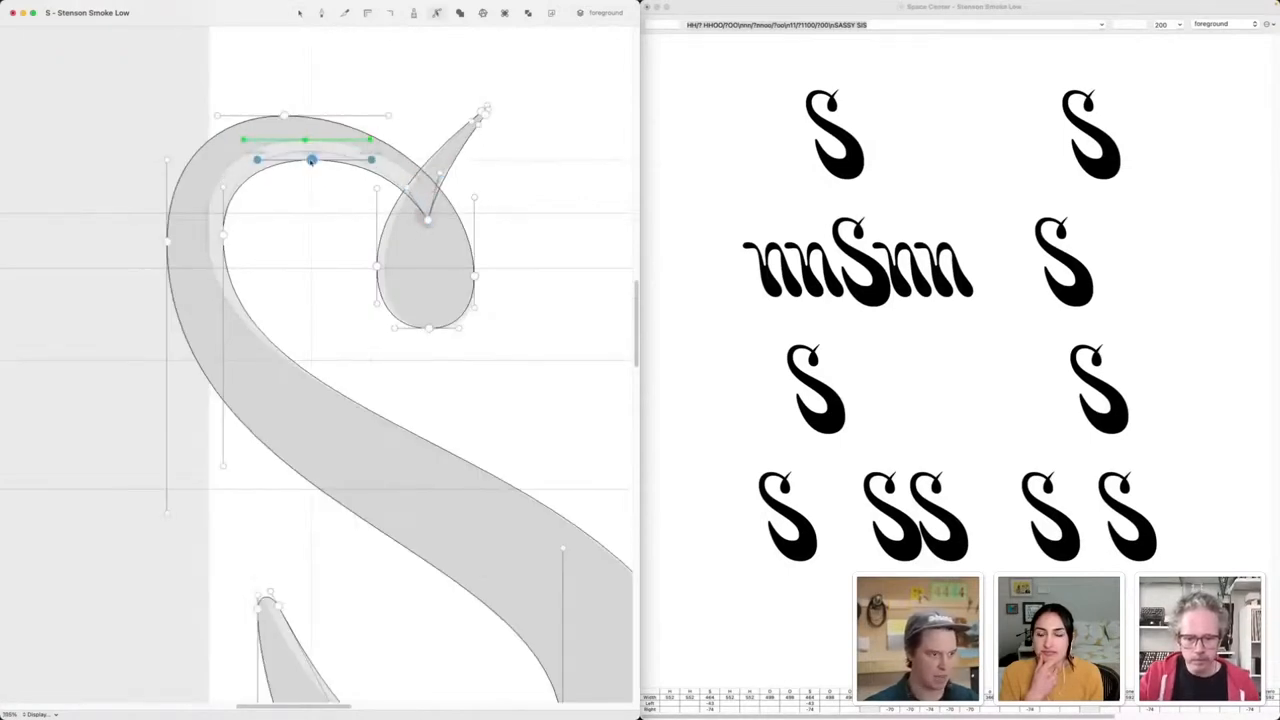
pyautogui.moveTo(310, 160); pyautogui.dragTo(236, 244)
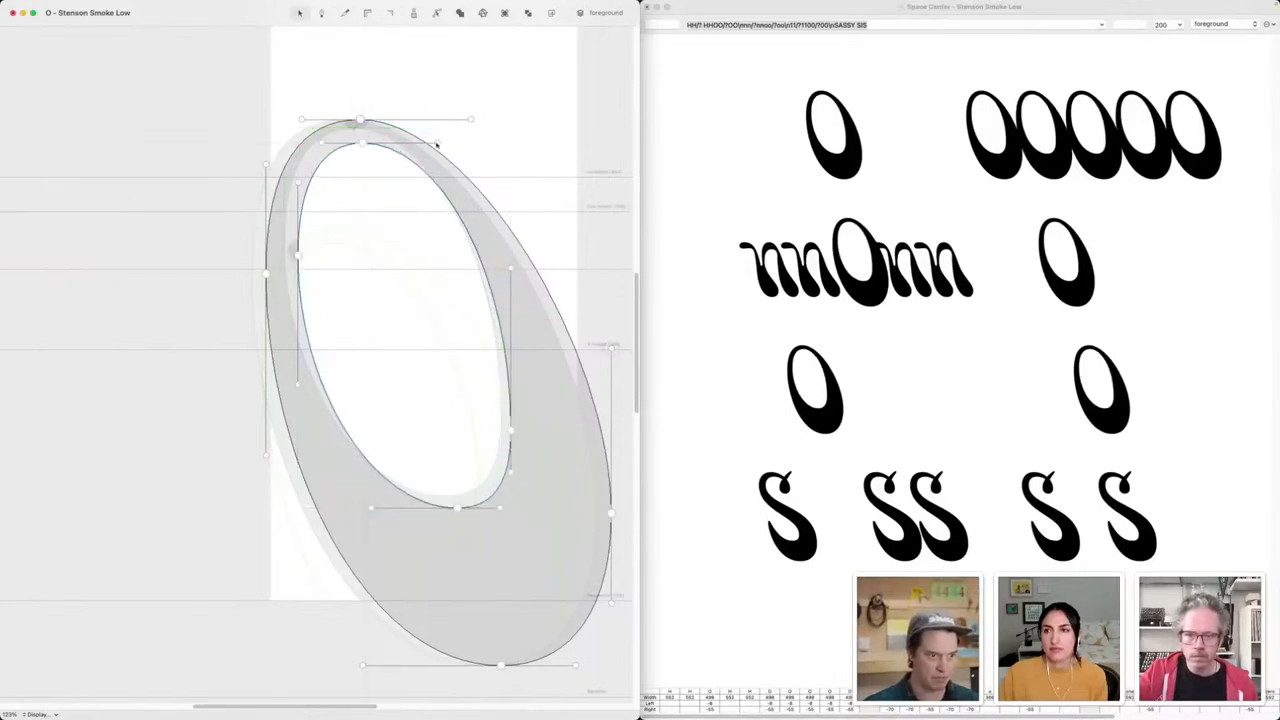
# - Adjust the outline of the O glyph by dragging part of its contour
pyautogui.moveTo(436, 144); pyautogui.dragTo(510, 280)
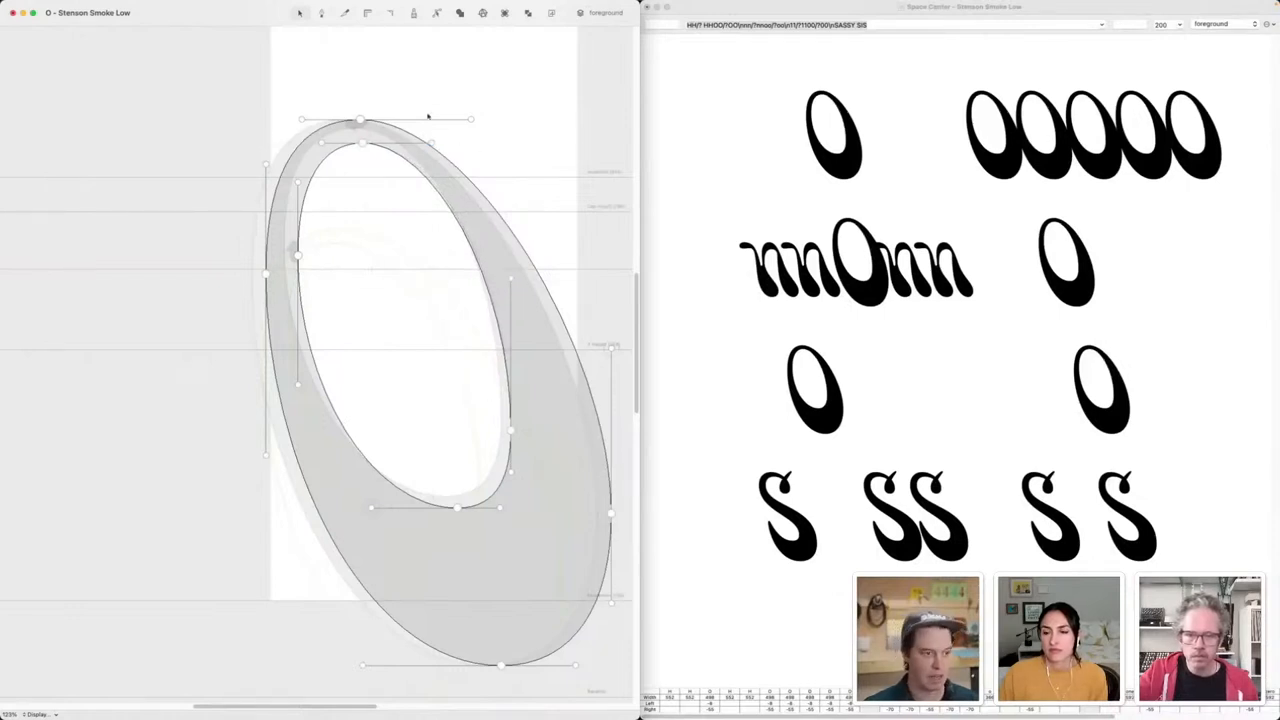
pyautogui.moveTo(396, 106)
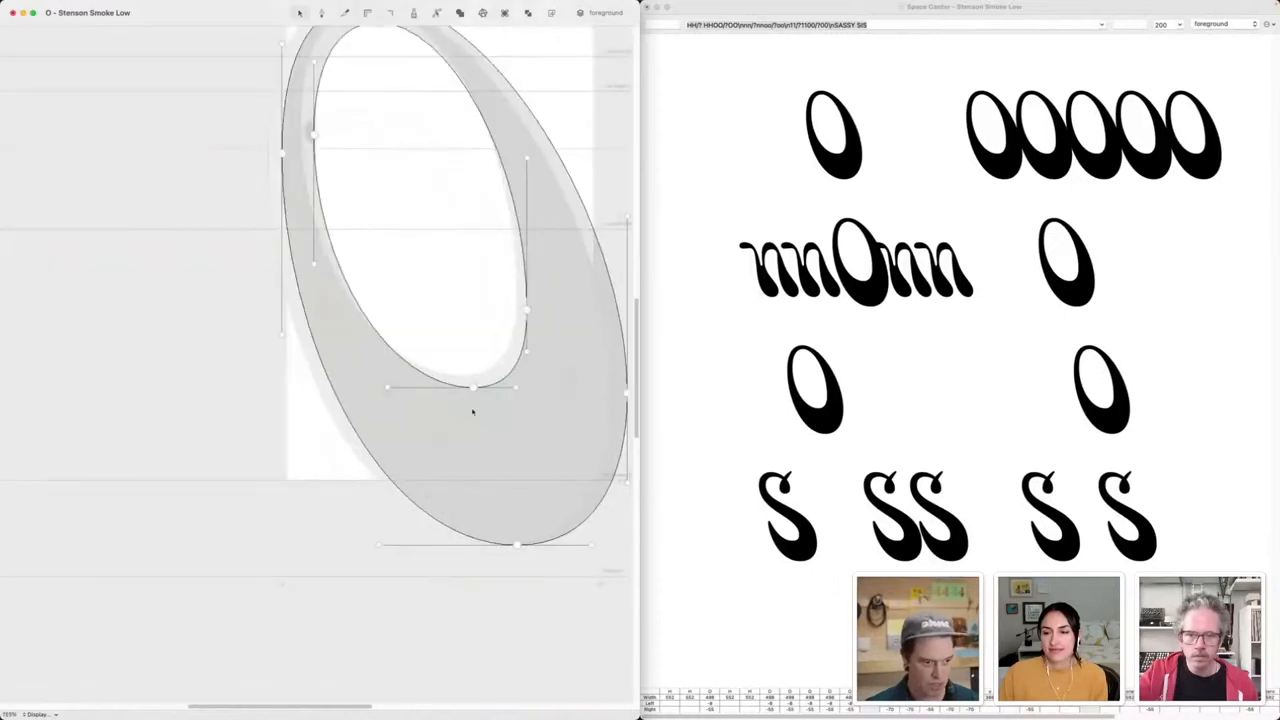
pyautogui.click(472, 388)
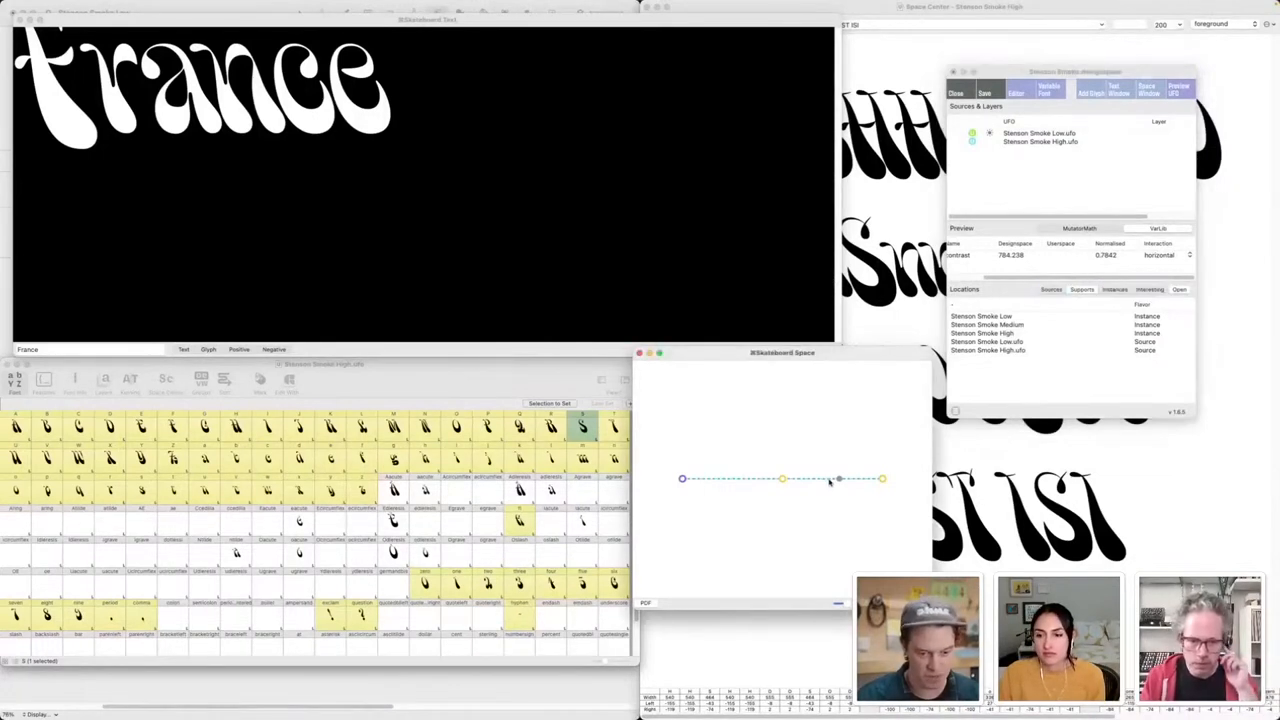
# - Replace the preview text 'trance' with 'na' and return to the designspace preview
pyautogui.click(88, 348)
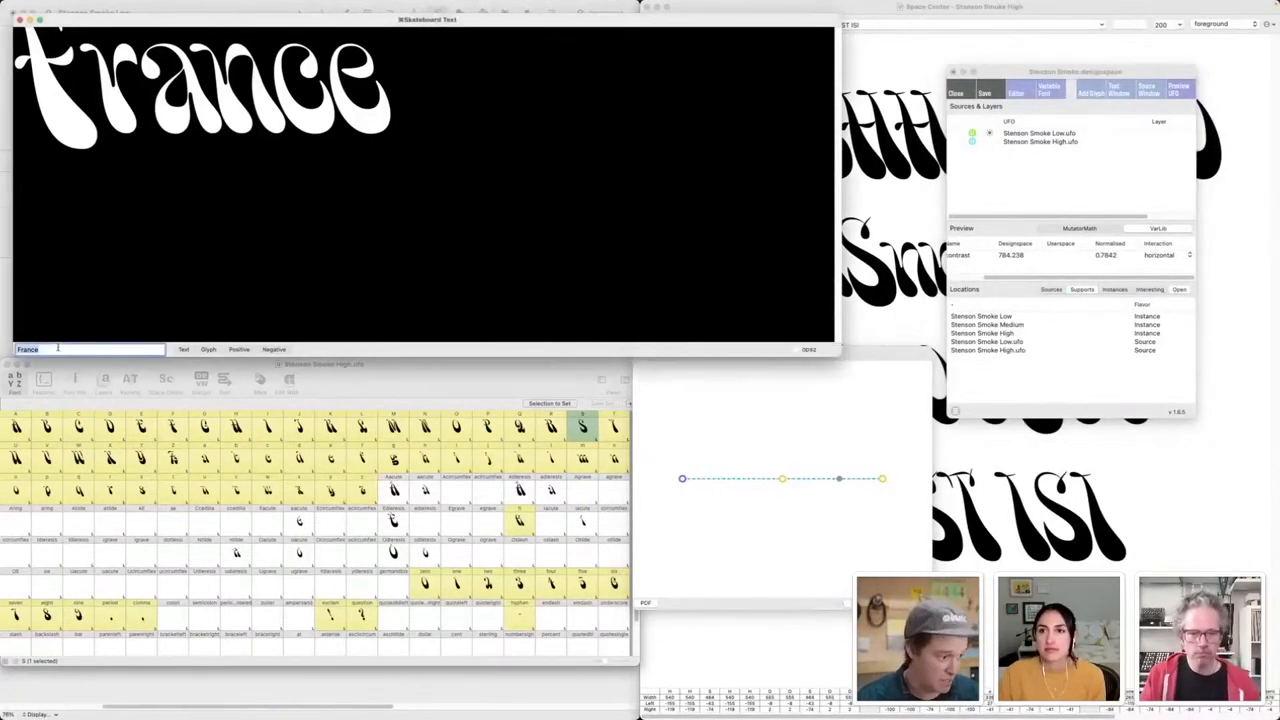
pyautogui.write('osf')
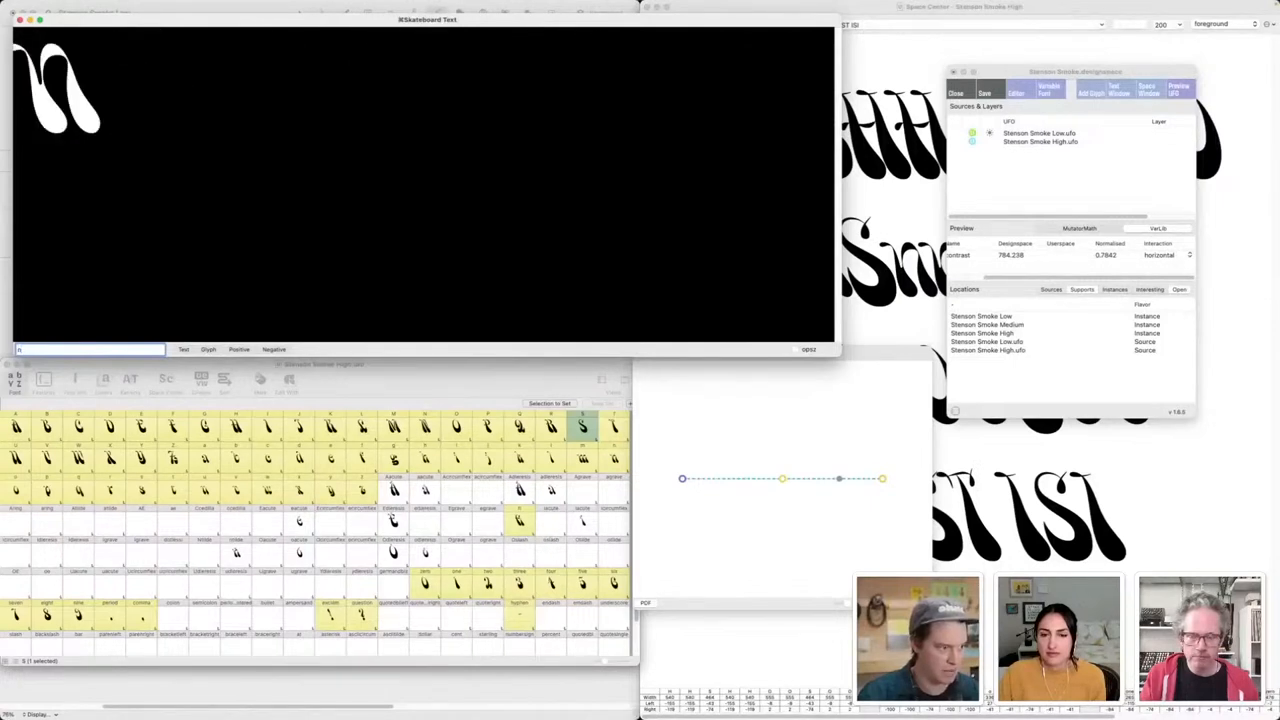
pyautogui.write('na')
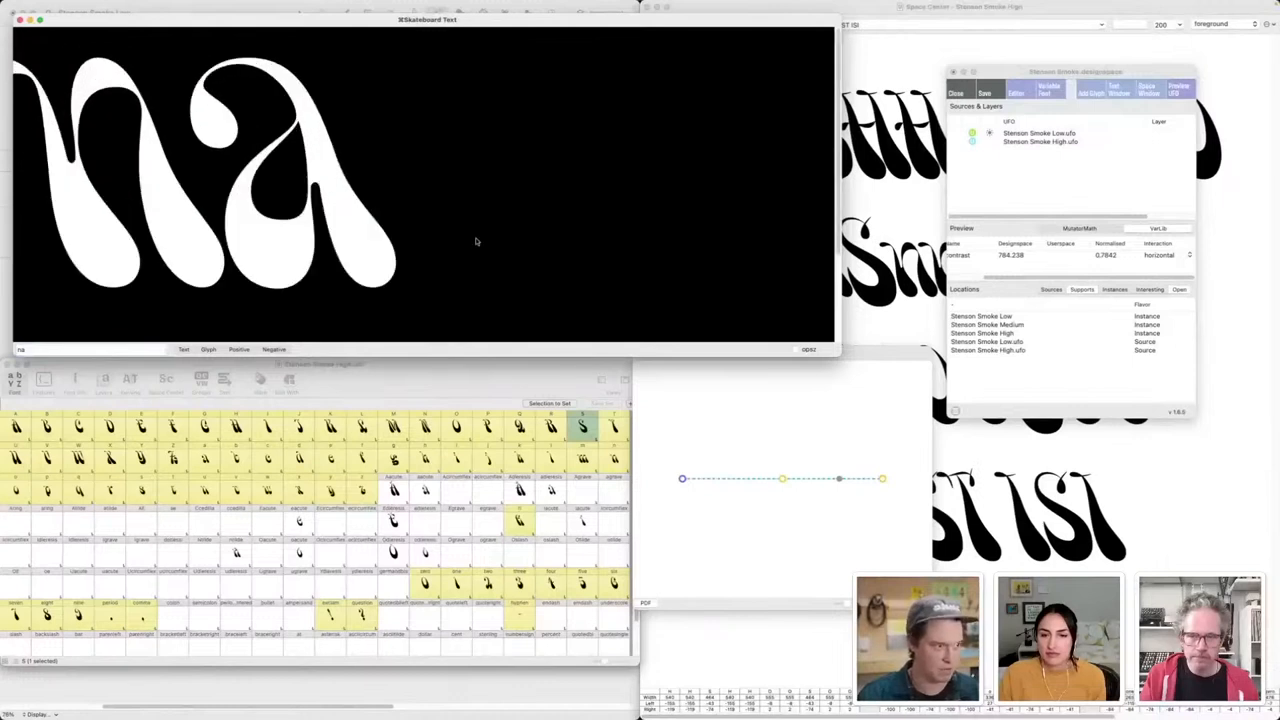
pyautogui.click(84, 348)
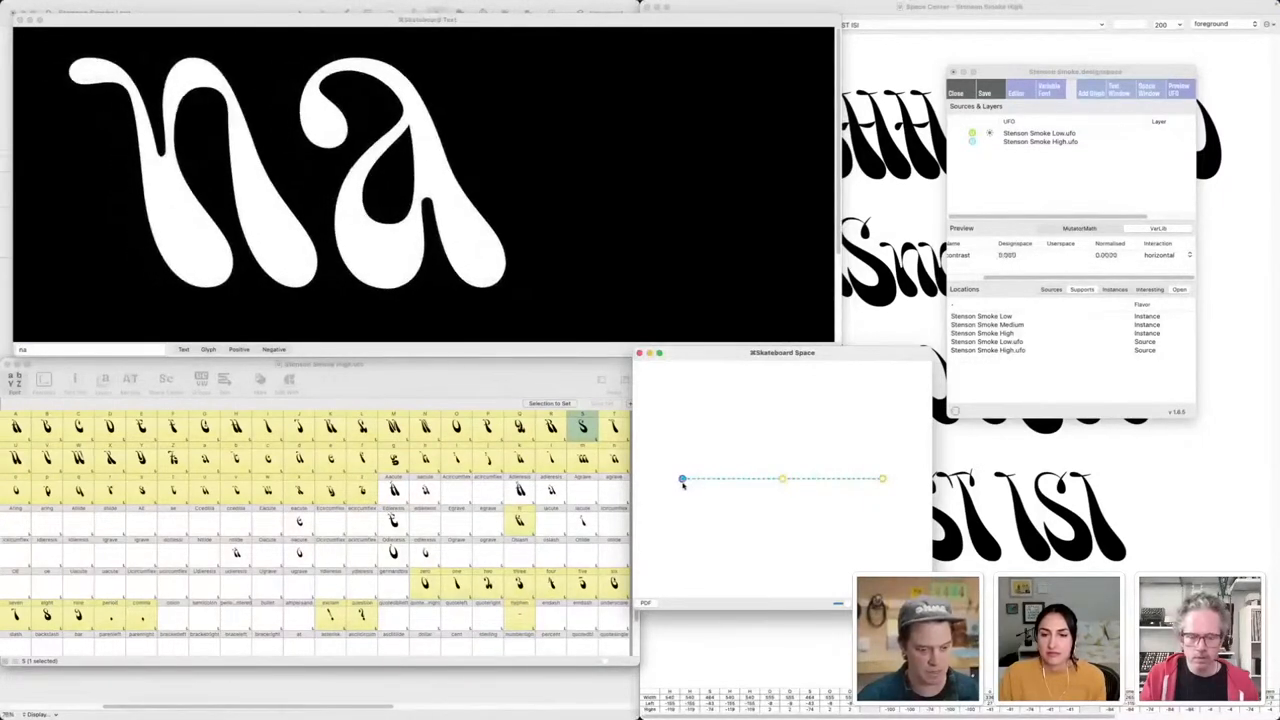
# - Slide the designspace location from Low toward the Smoke High extreme for 'na'
pyautogui.moveTo(782, 478); pyautogui.dragTo(864, 478)
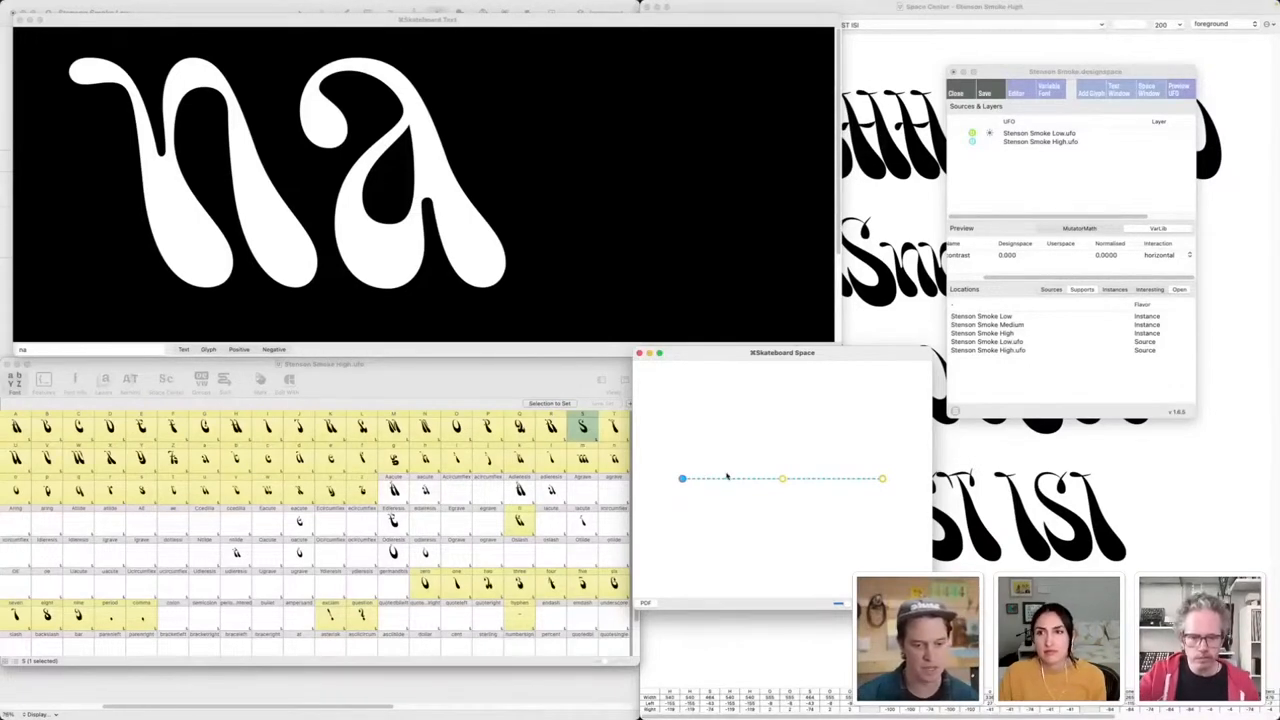
pyautogui.moveTo(784, 478); pyautogui.dragTo(880, 478)
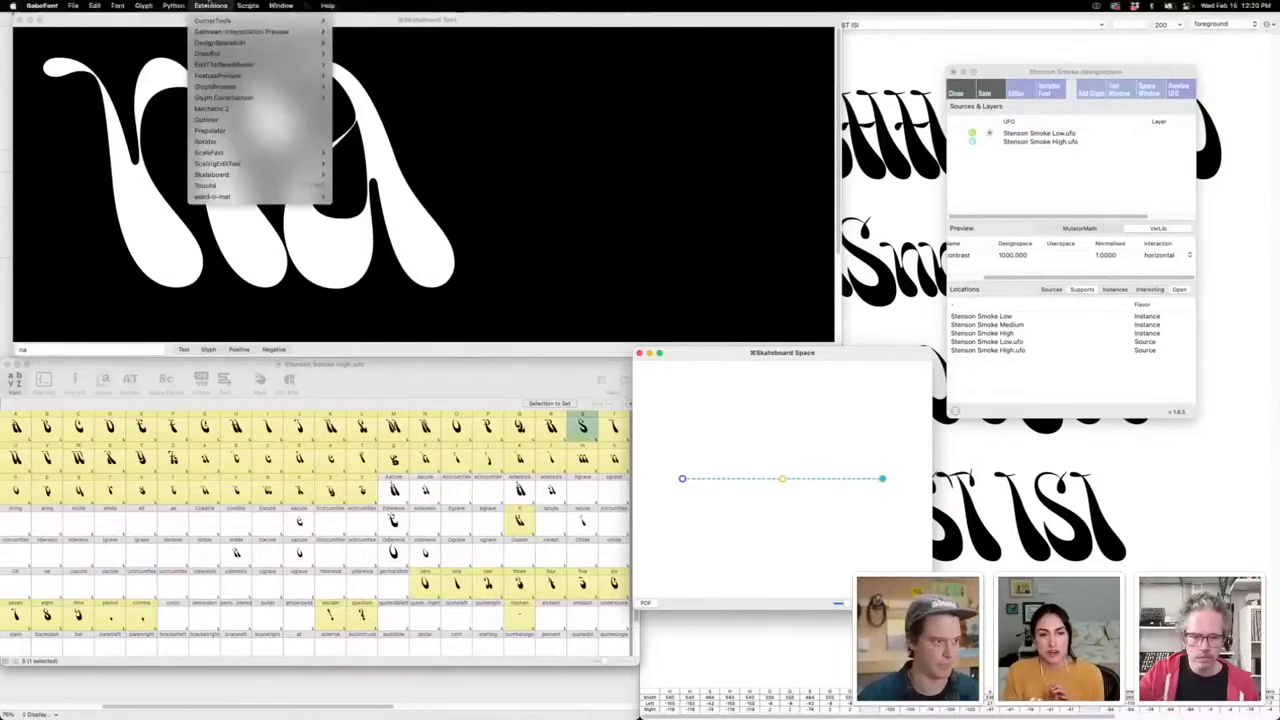
pyautogui.moveTo(210, 130)
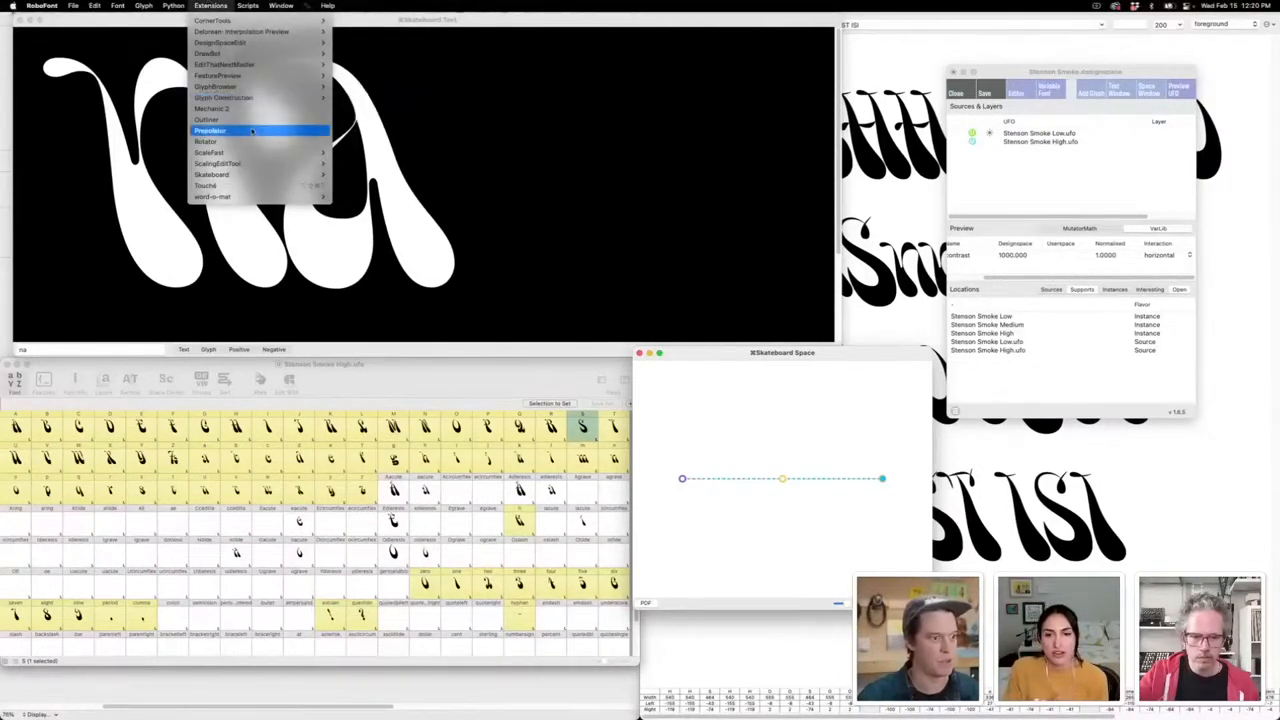
# - Launch the Prepolator extension from the Extensions menu
pyautogui.click(208, 130)
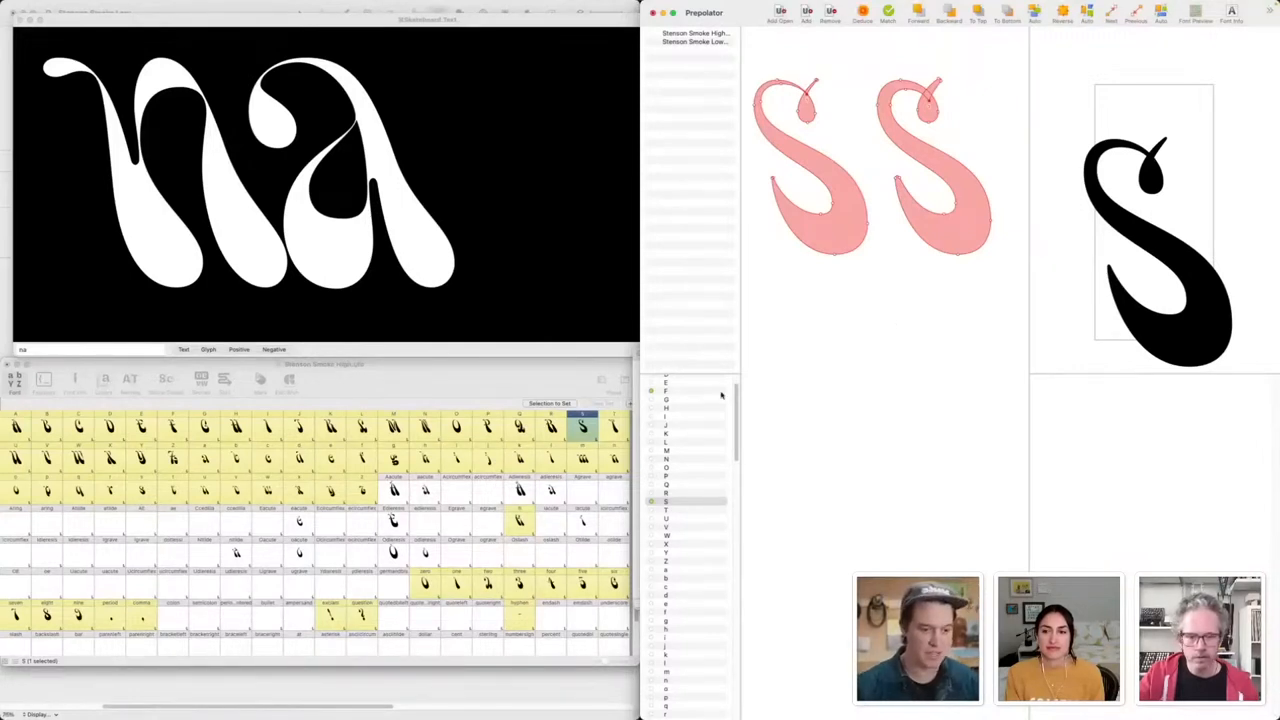
# - Load the F glyph into the Prepolator preview, then return to the S
pyautogui.click(690, 390)
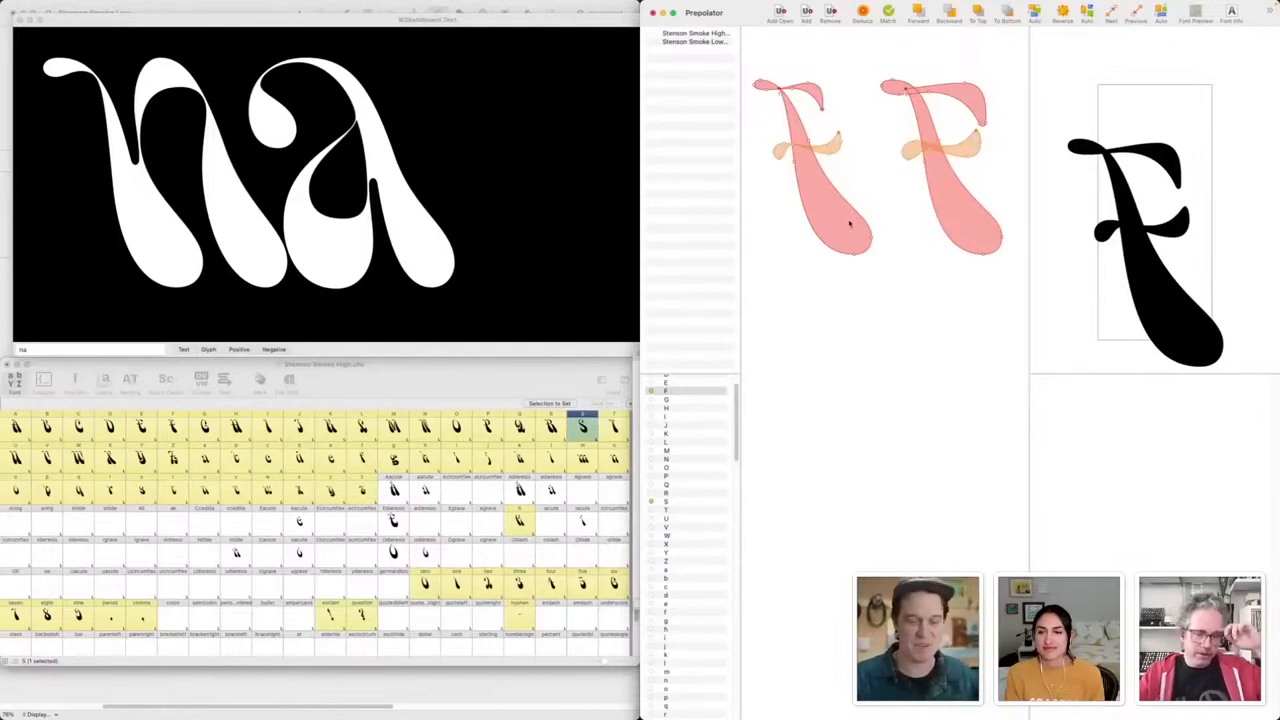
pyautogui.click(690, 500)
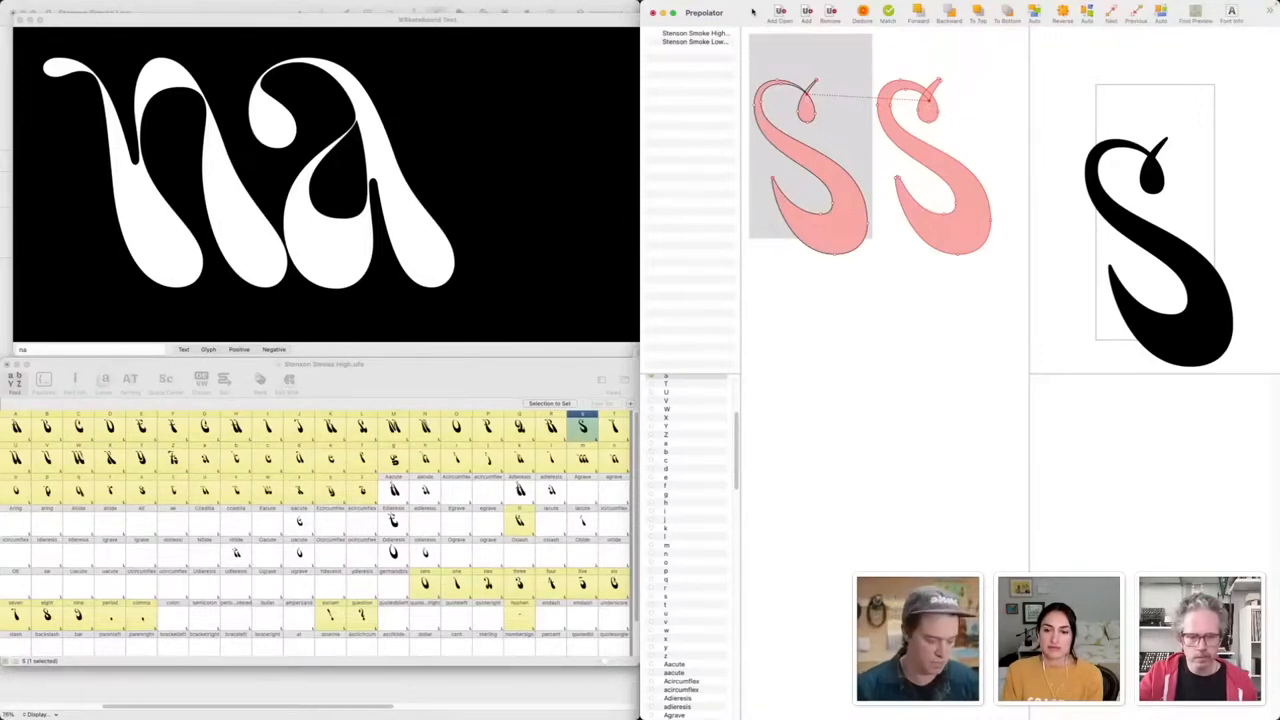
pyautogui.moveTo(904, 312)
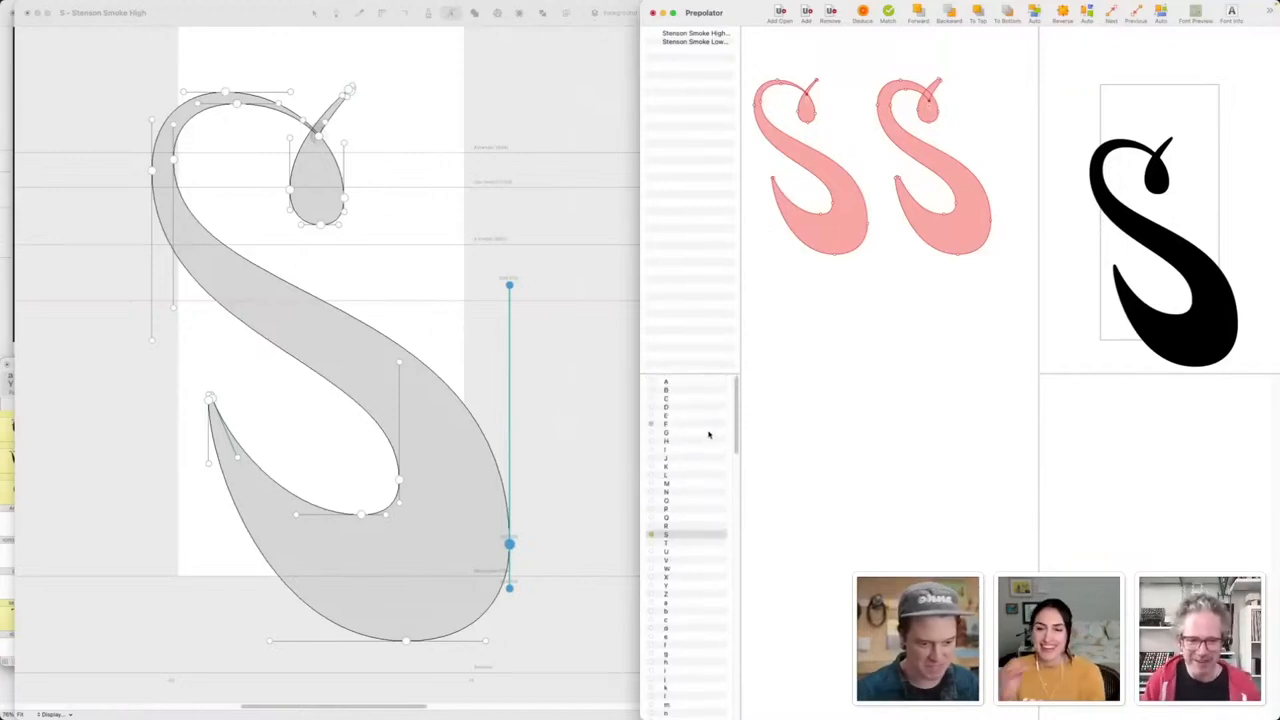
# - Scroll the glyph list to the n glyph, then switch over to FontGoggles
pyautogui.scroll(-3)
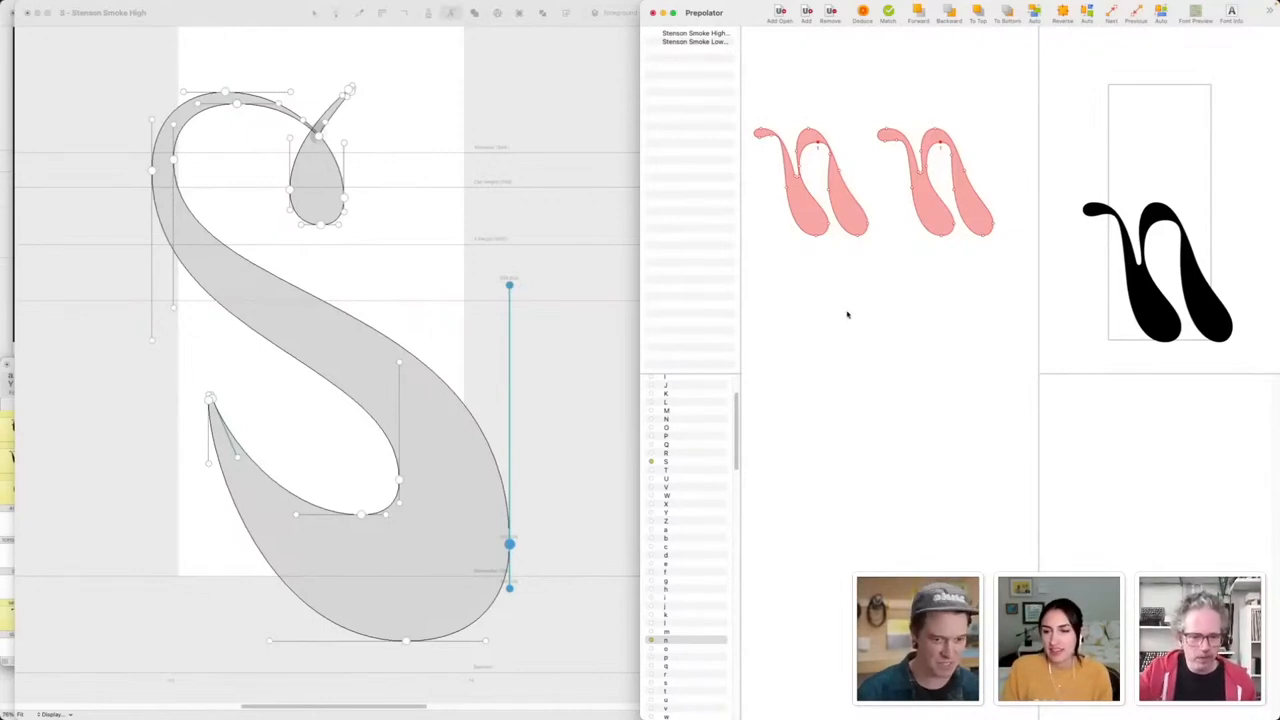
pyautogui.press('cmd+tab')
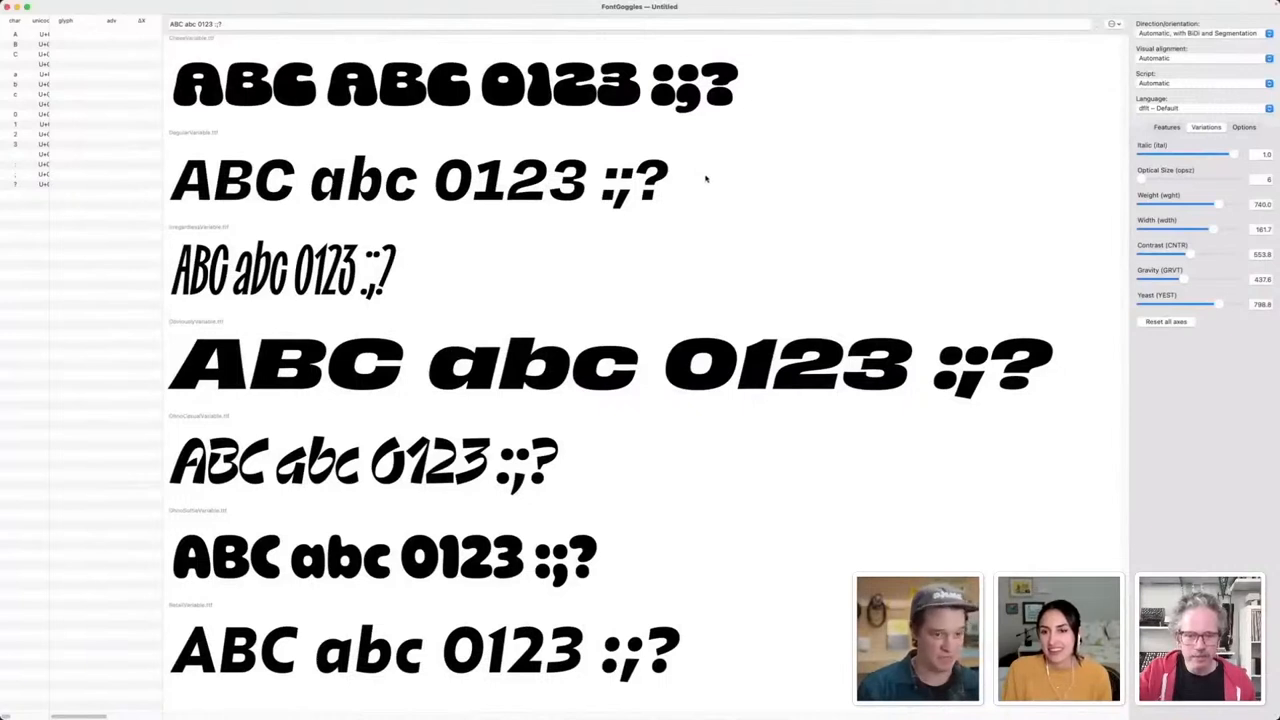
pyautogui.moveTo(722, 172)
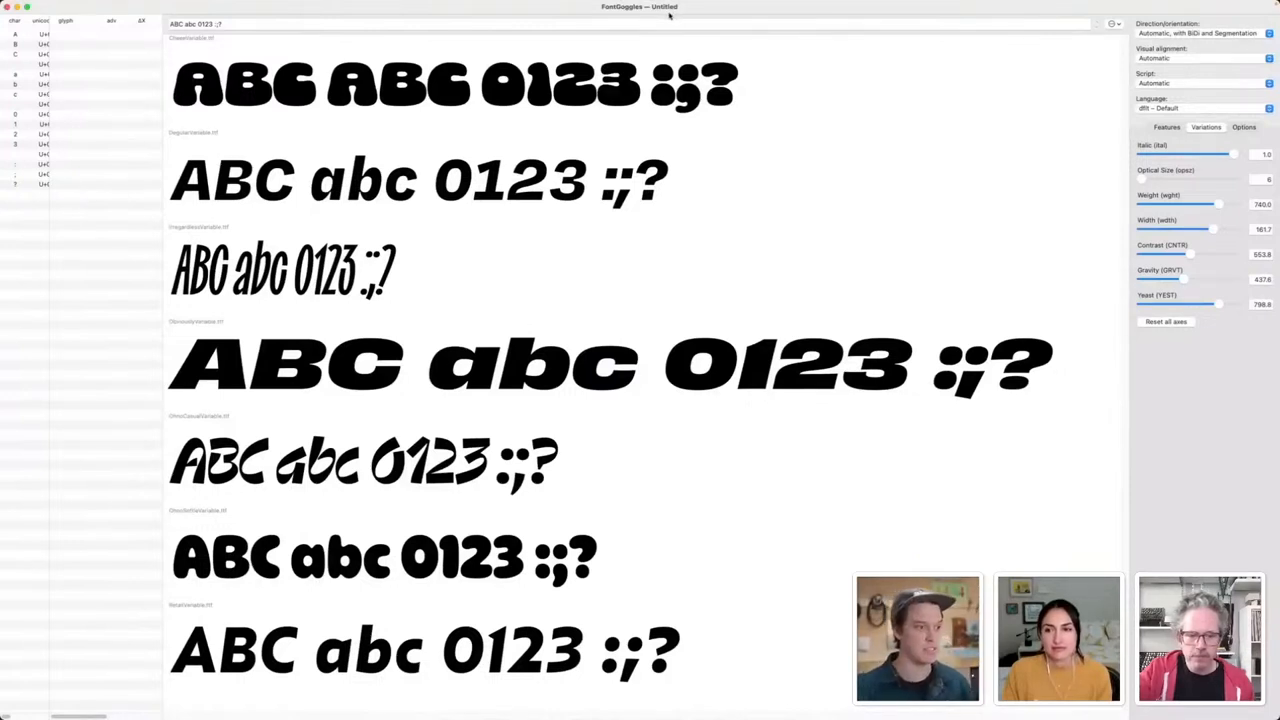
pyautogui.moveTo(636, 42)
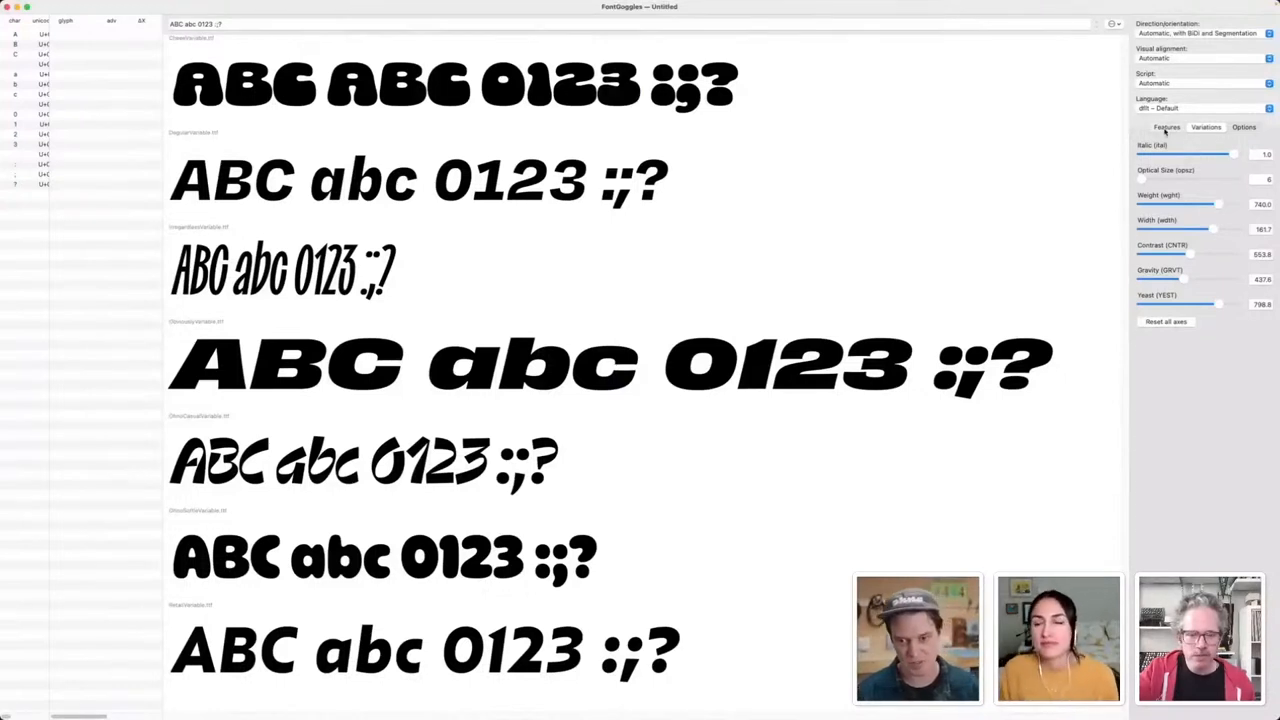
# - Show the OpenType features list and load the wide heavy font's glyph details
pyautogui.click(1166, 128)
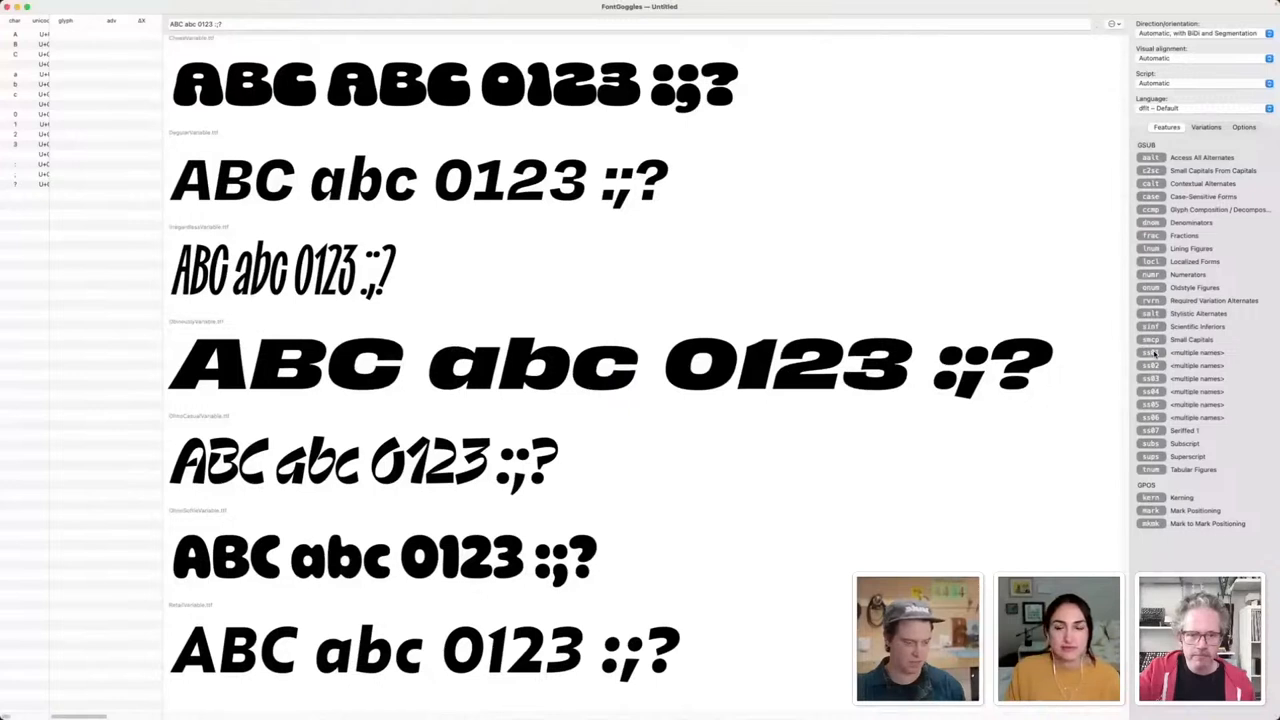
pyautogui.click(1150, 352)
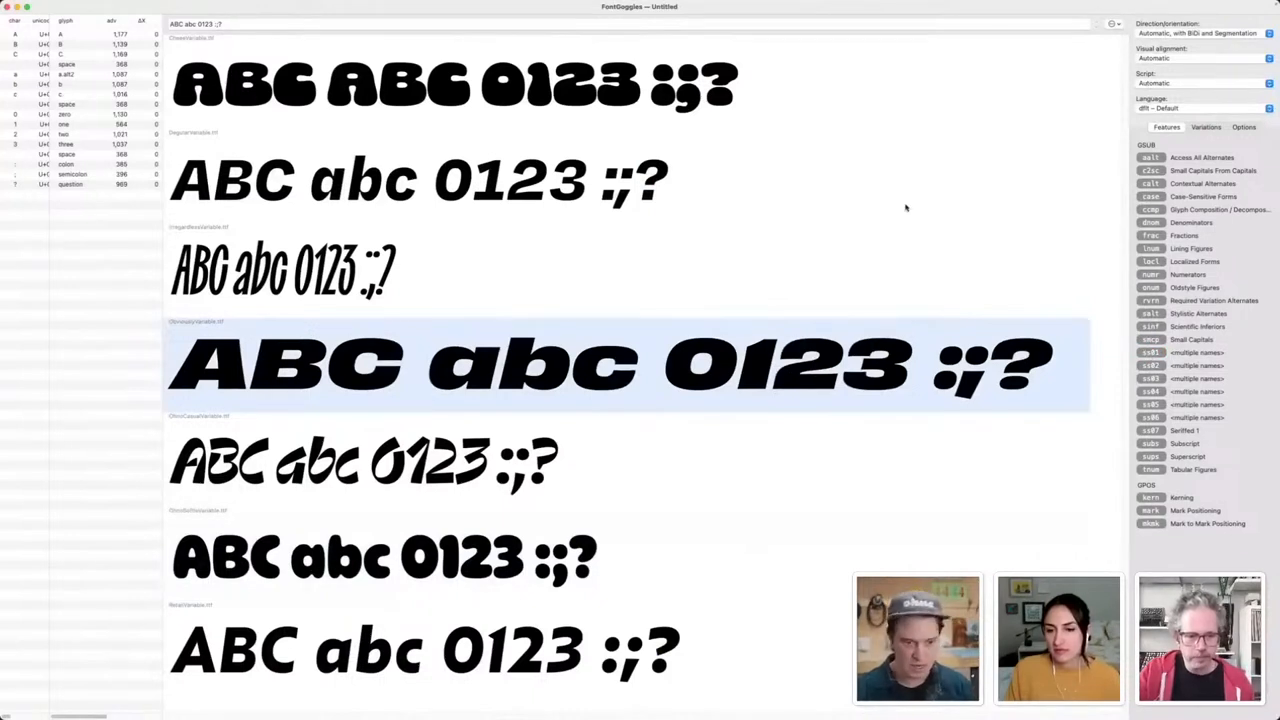
# - In the variation axes, remove the italic slant from all samples
pyautogui.click(1206, 128)
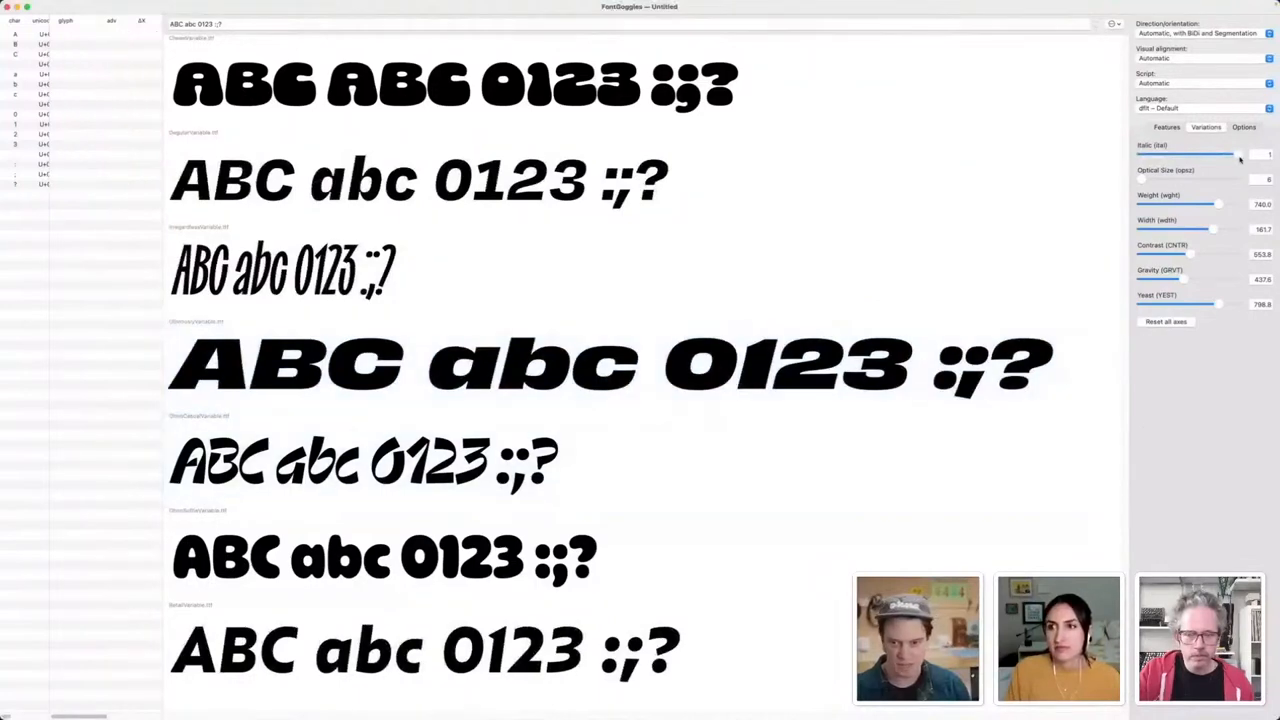
pyautogui.moveTo(1240, 152); pyautogui.dragTo(1140, 152)
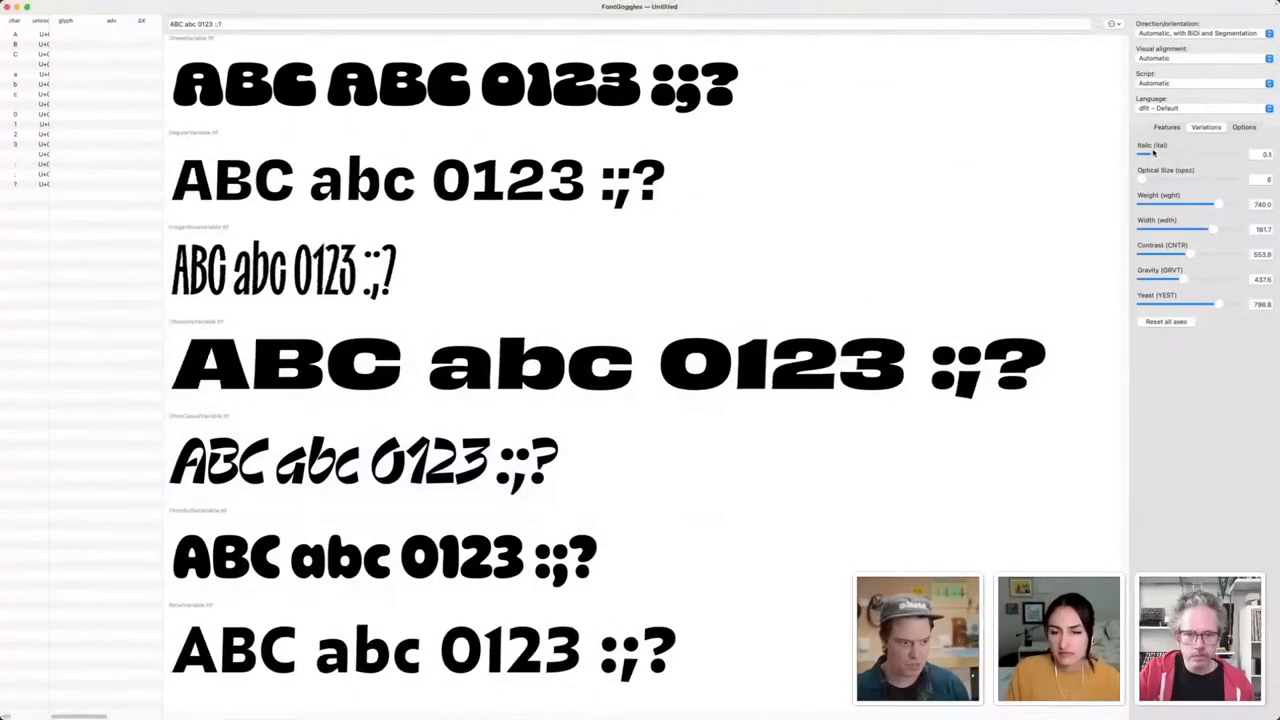
pyautogui.moveTo(1144, 154); pyautogui.dragTo(1138, 154)
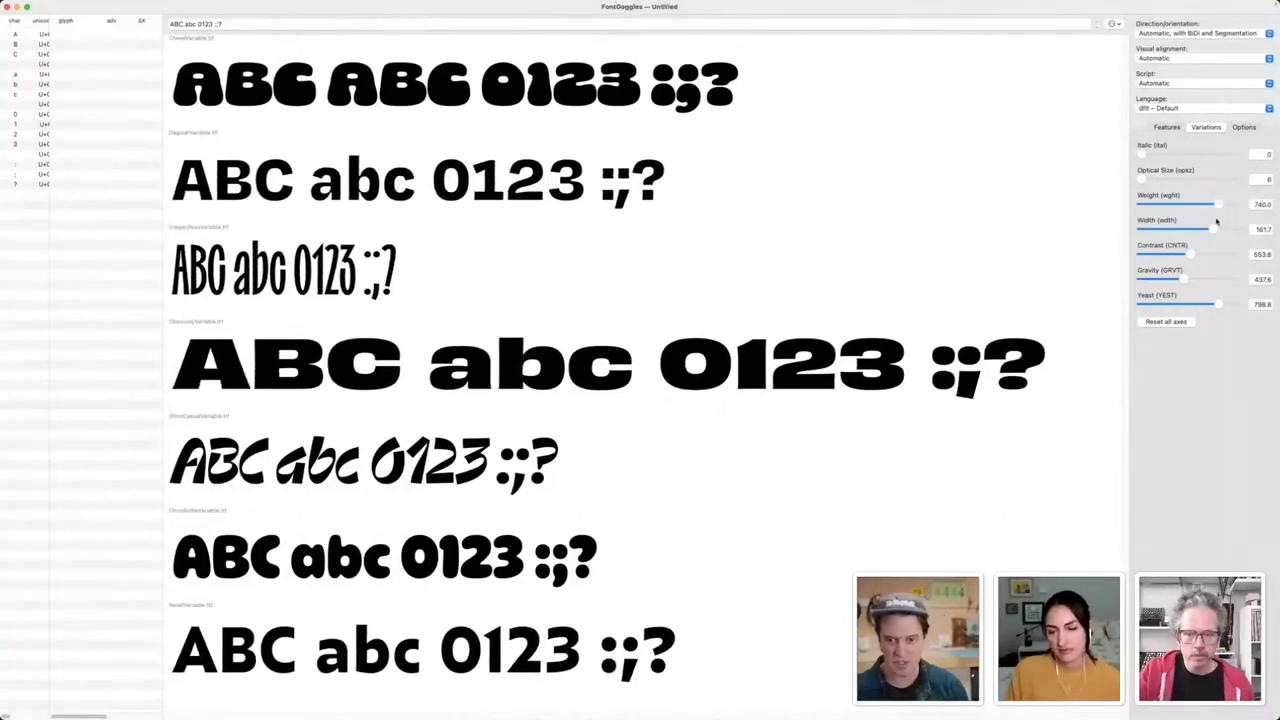
# - Sweep the weight axis between thin and heaviest, leaving every specimen much heavier
pyautogui.moveTo(1218, 204); pyautogui.dragTo(1142, 204)
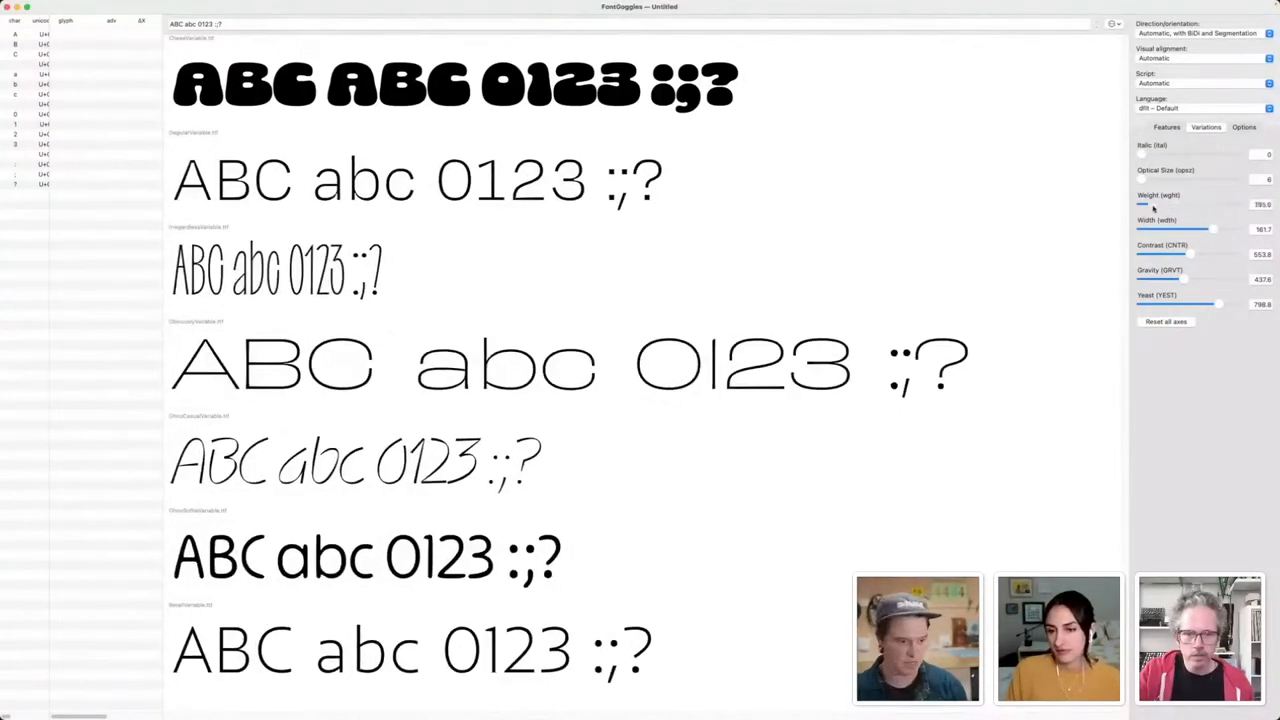
pyautogui.moveTo(1144, 204); pyautogui.dragTo(1224, 204)
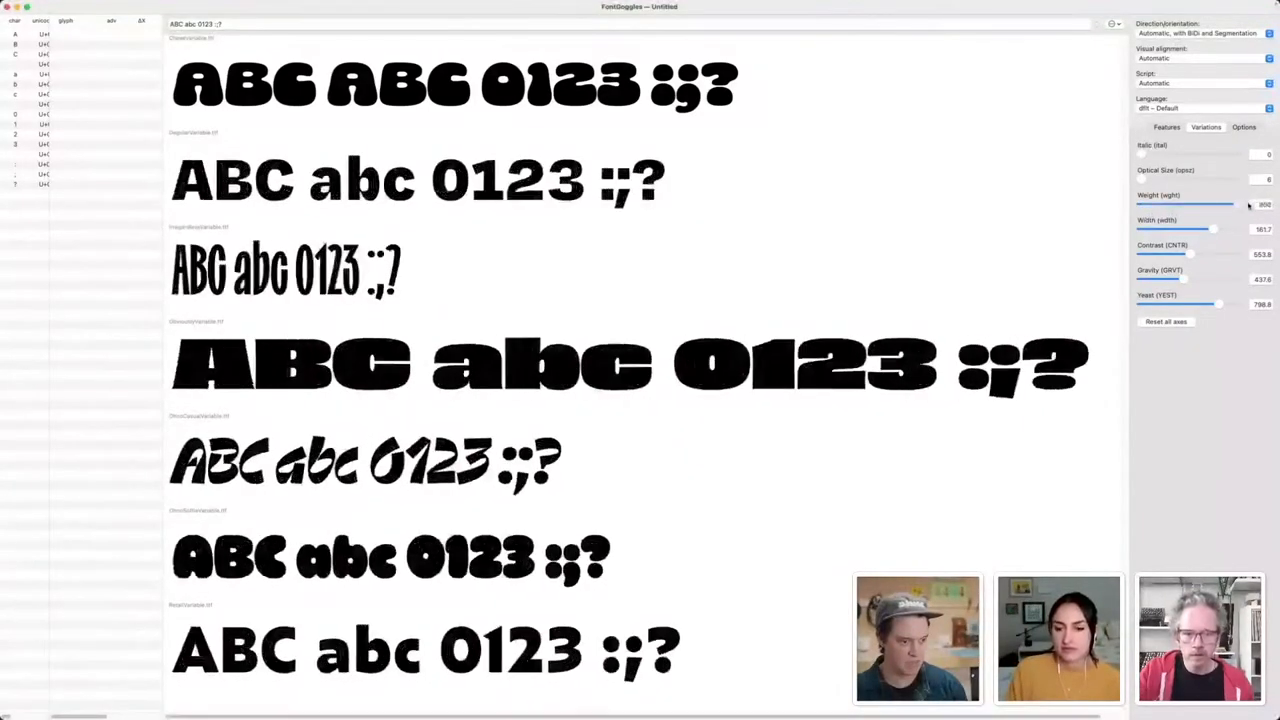
pyautogui.moveTo(1216, 204); pyautogui.dragTo(1200, 204)
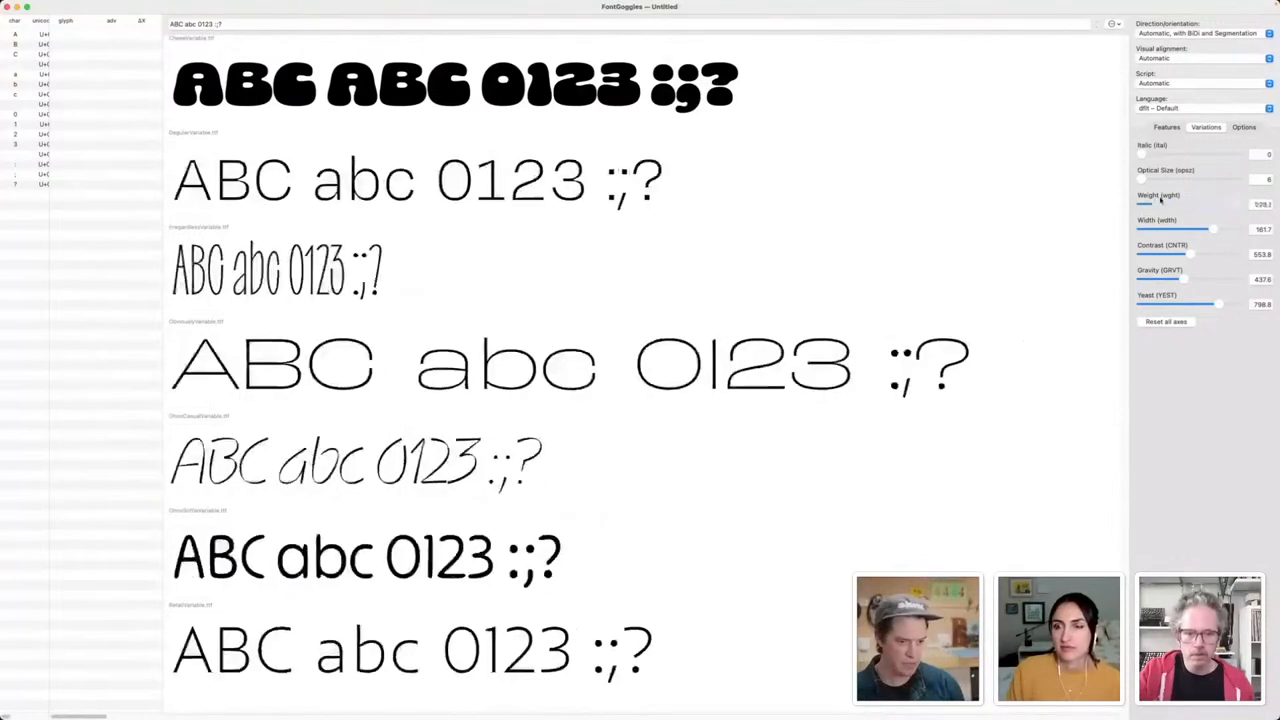
pyautogui.moveTo(1144, 204); pyautogui.dragTo(1270, 204)
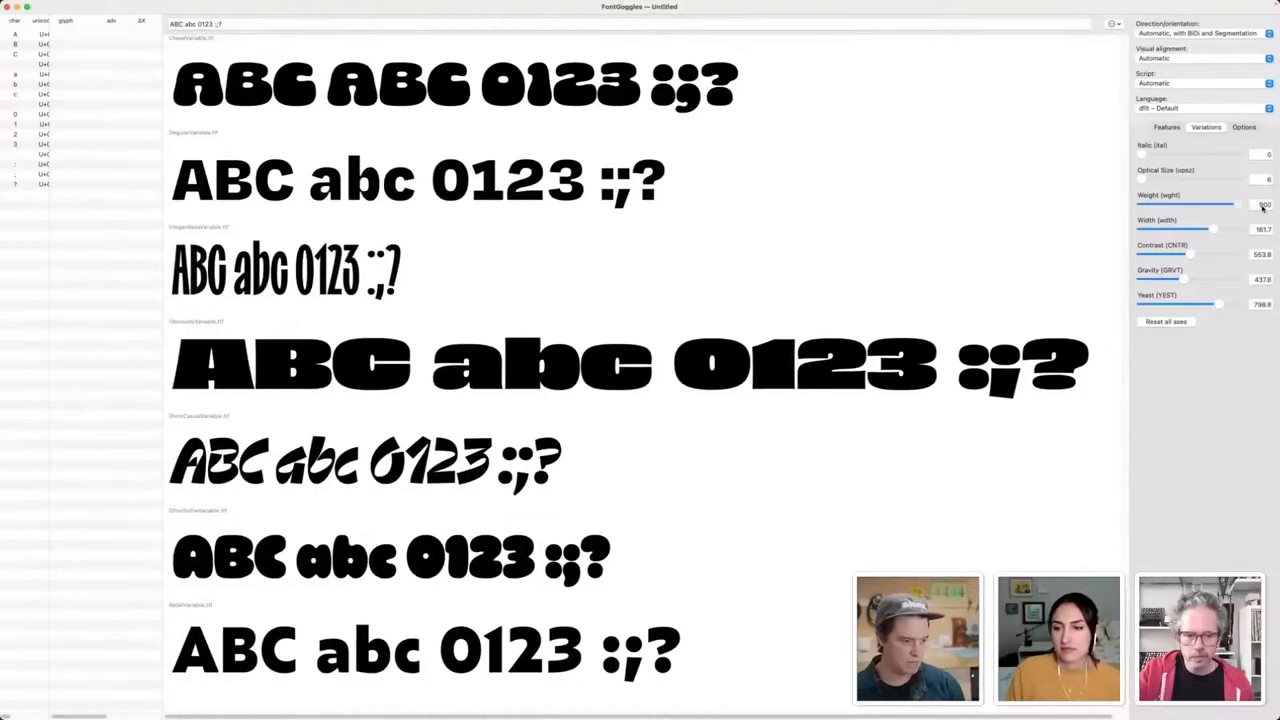
pyautogui.moveTo(1230, 204); pyautogui.dragTo(1144, 204)
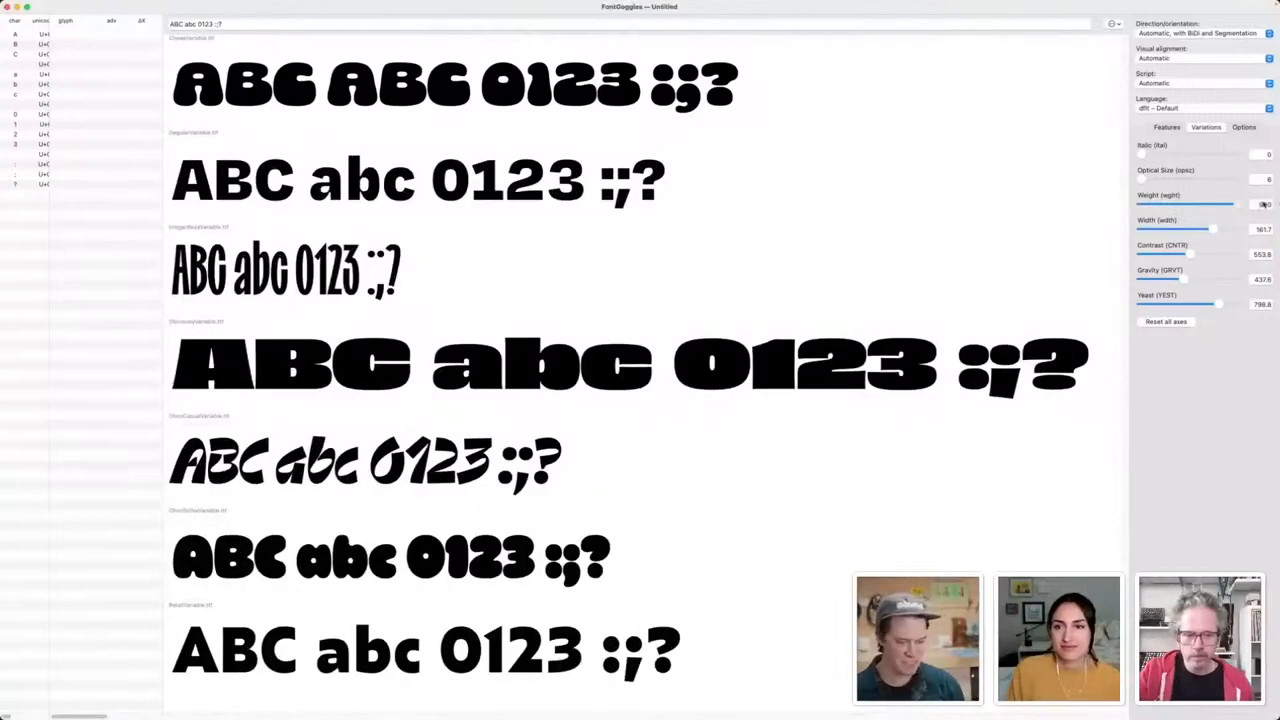
pyautogui.moveTo(1236, 204); pyautogui.dragTo(1190, 204)
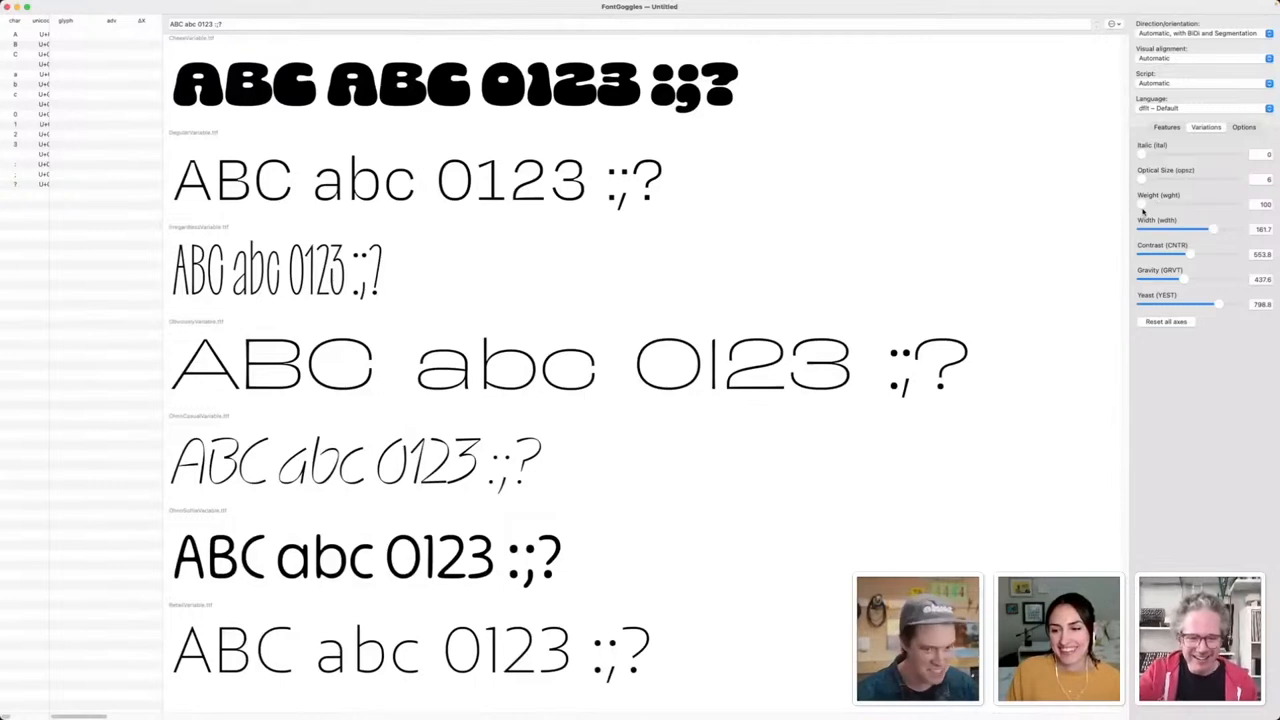
pyautogui.moveTo(1136, 204); pyautogui.dragTo(1188, 204)
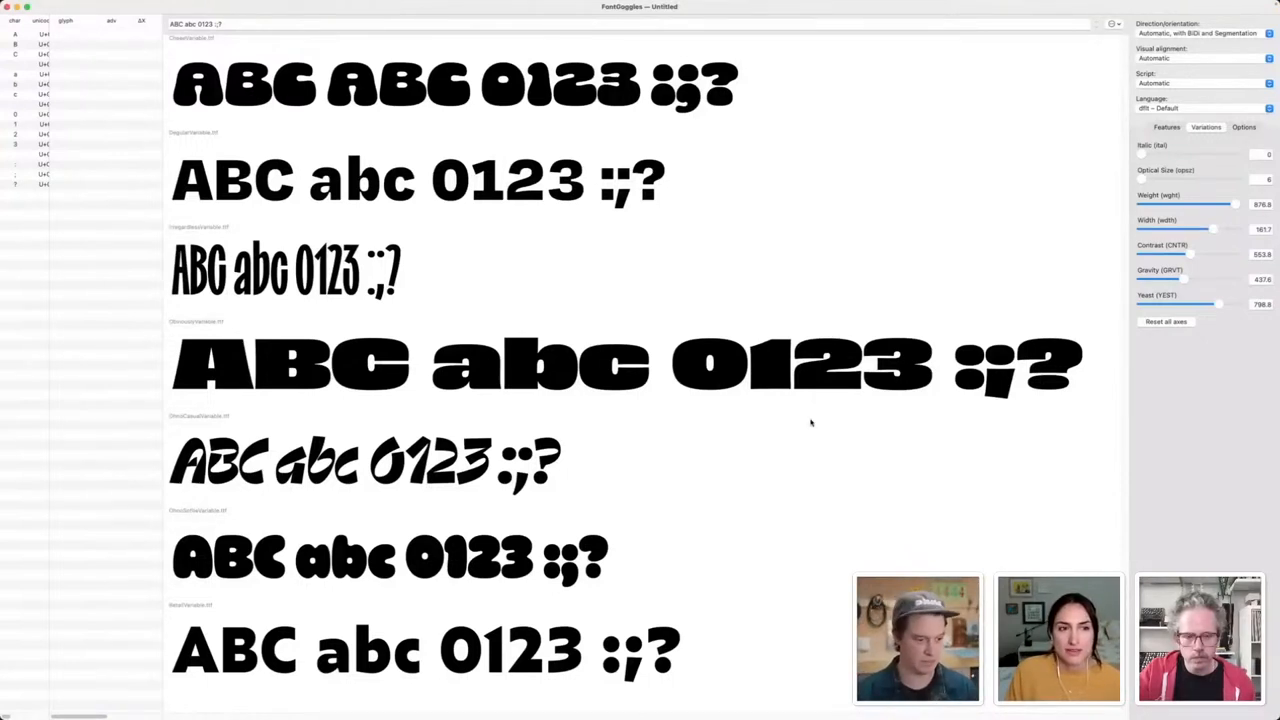
# - Select the condensed and then the wide extended font specimens in the larger sample view
pyautogui.click(600, 364)
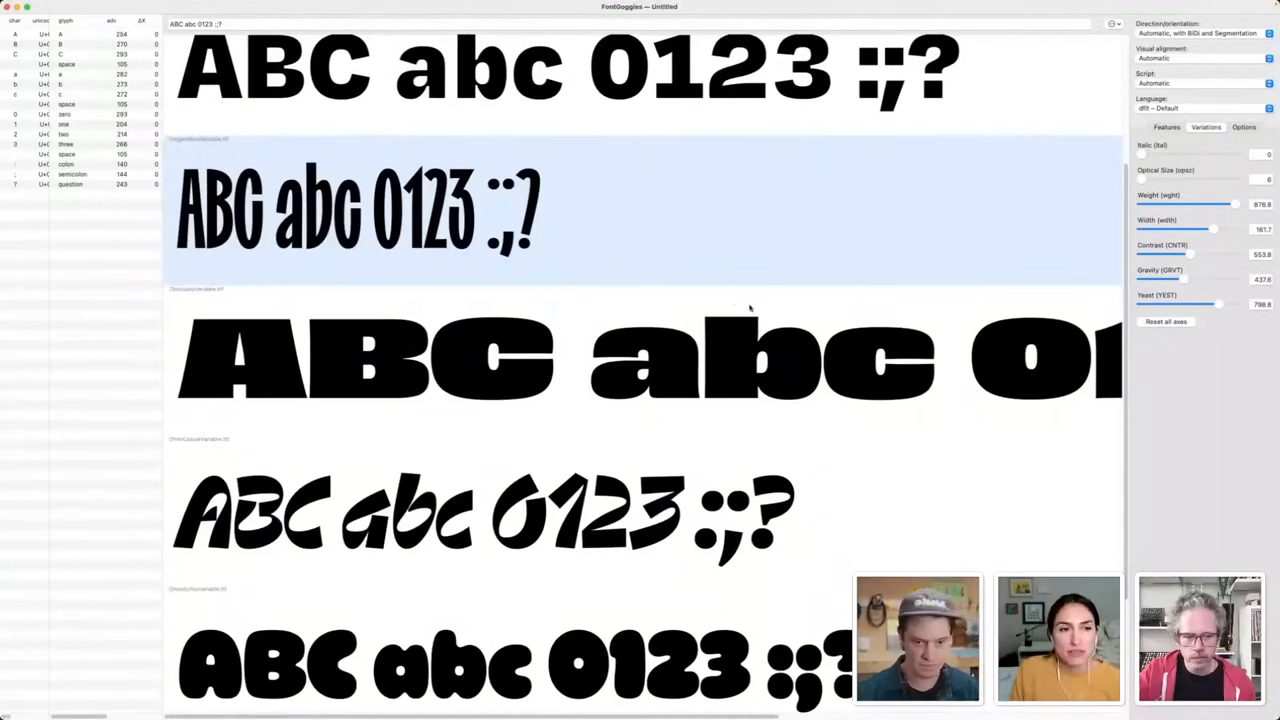
pyautogui.click(640, 360)
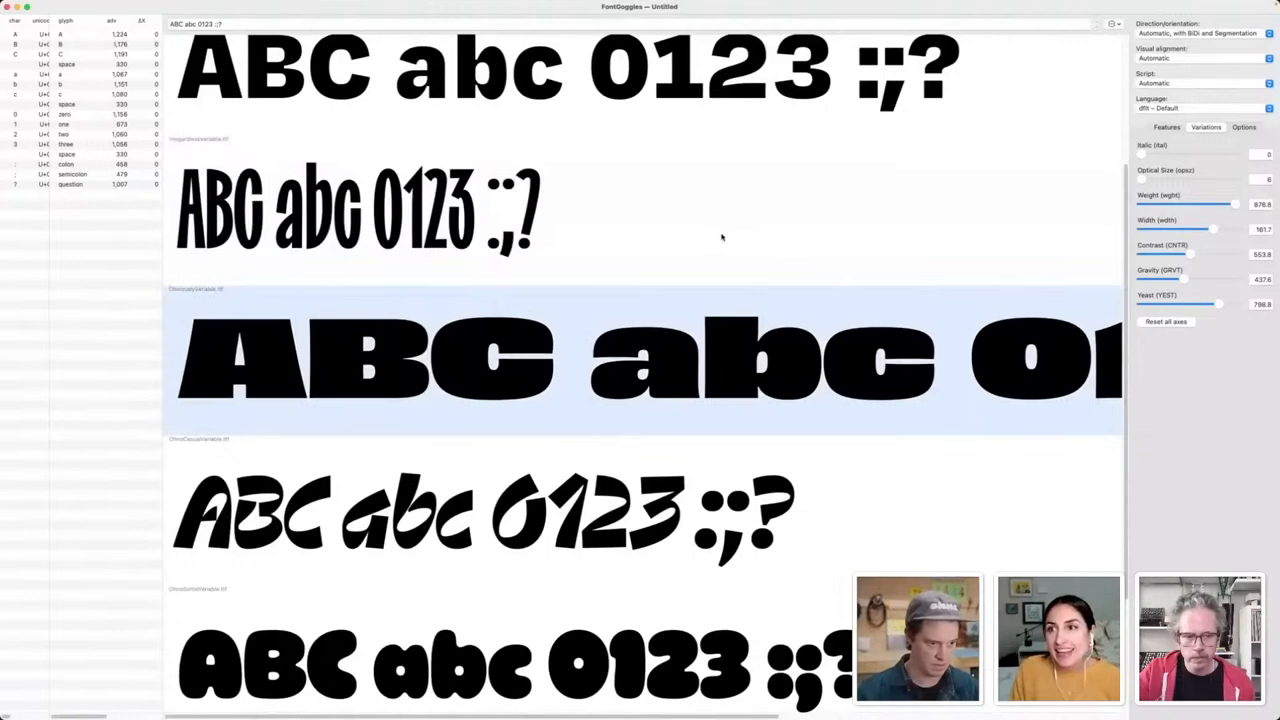
pyautogui.scroll(-3)
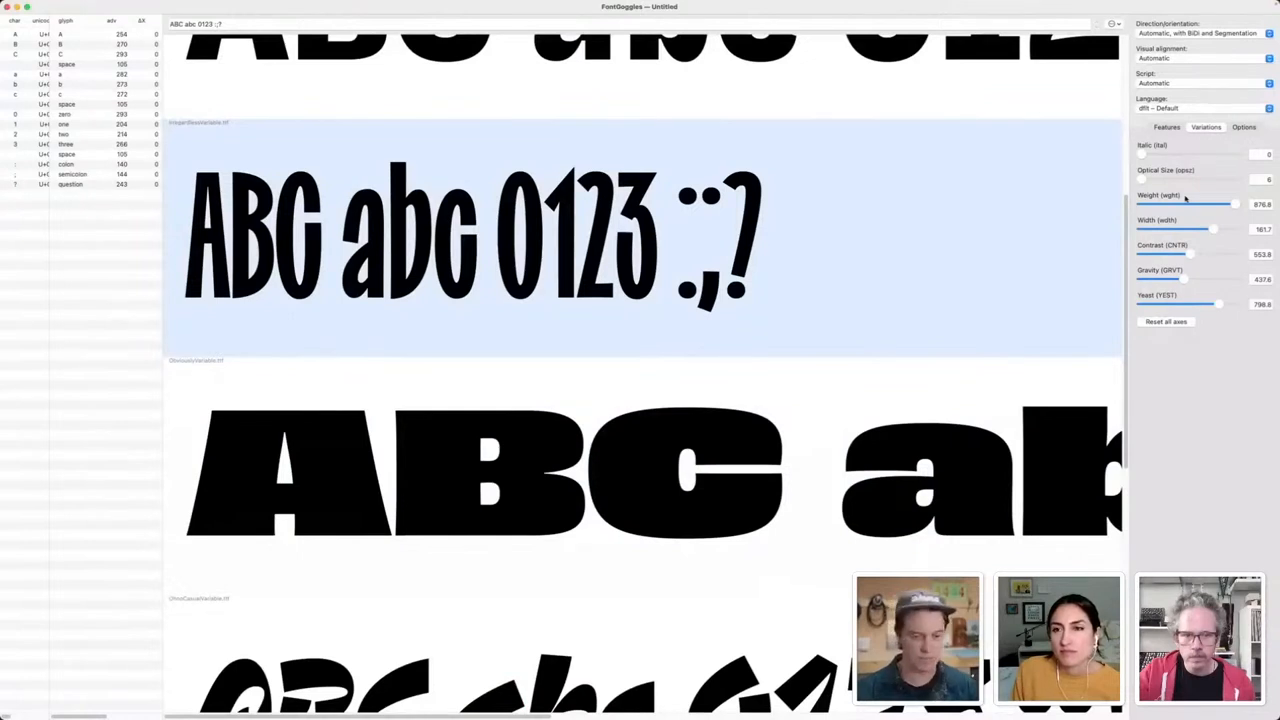
# - Lighten the weight of the specimens, then push it back to its heaviest
pyautogui.moveTo(1236, 204); pyautogui.dragTo(1210, 204)
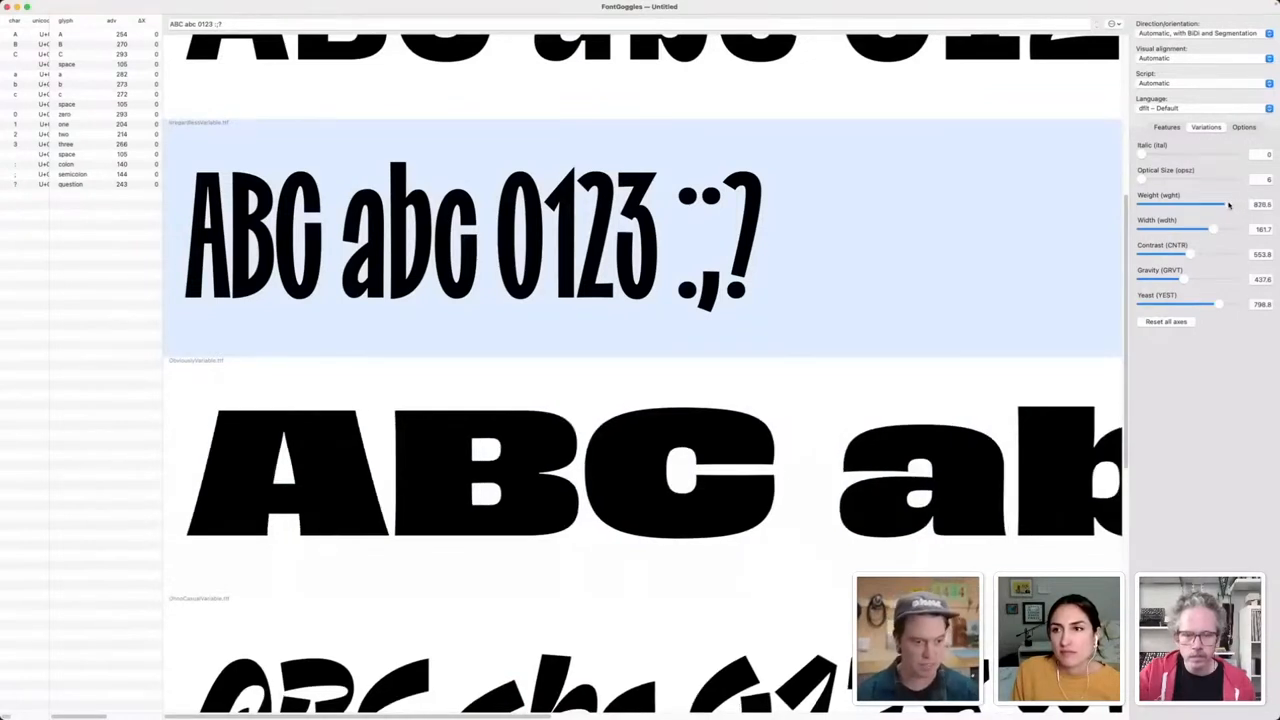
pyautogui.moveTo(1210, 204); pyautogui.dragTo(1190, 204)
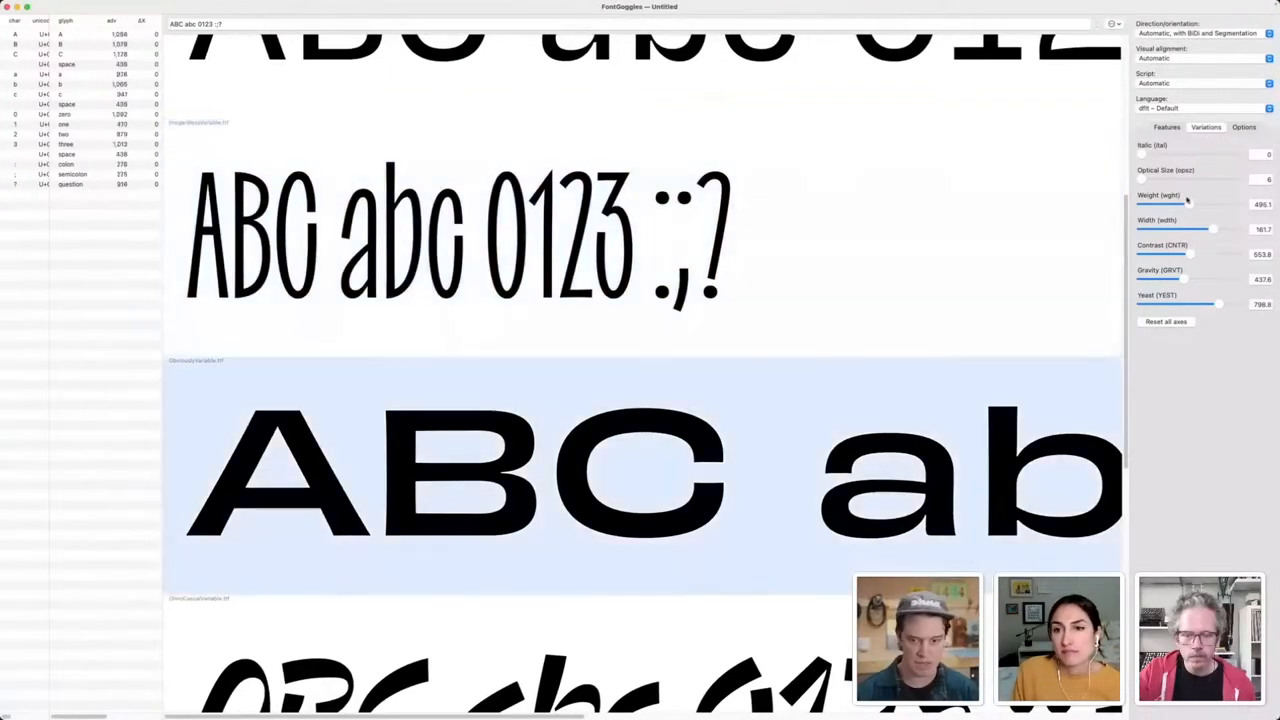
pyautogui.moveTo(1190, 204); pyautogui.dragTo(1184, 204)
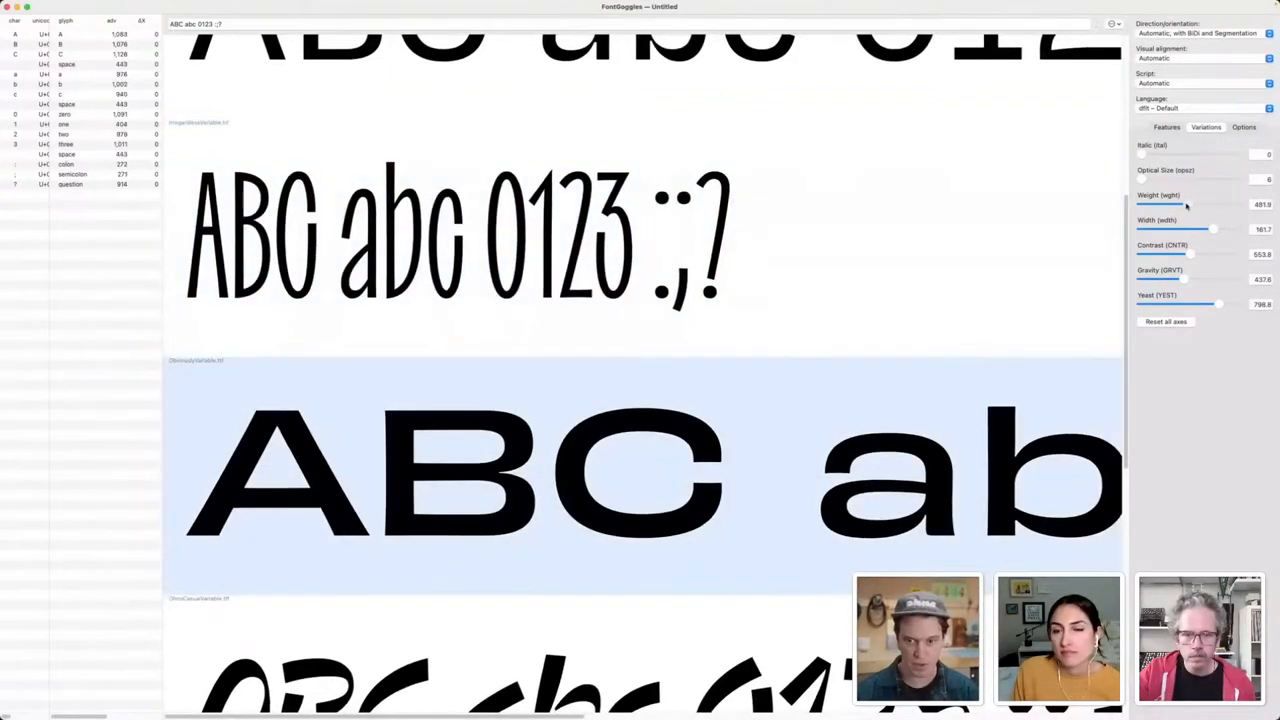
pyautogui.moveTo(1186, 204); pyautogui.dragTo(1200, 204)
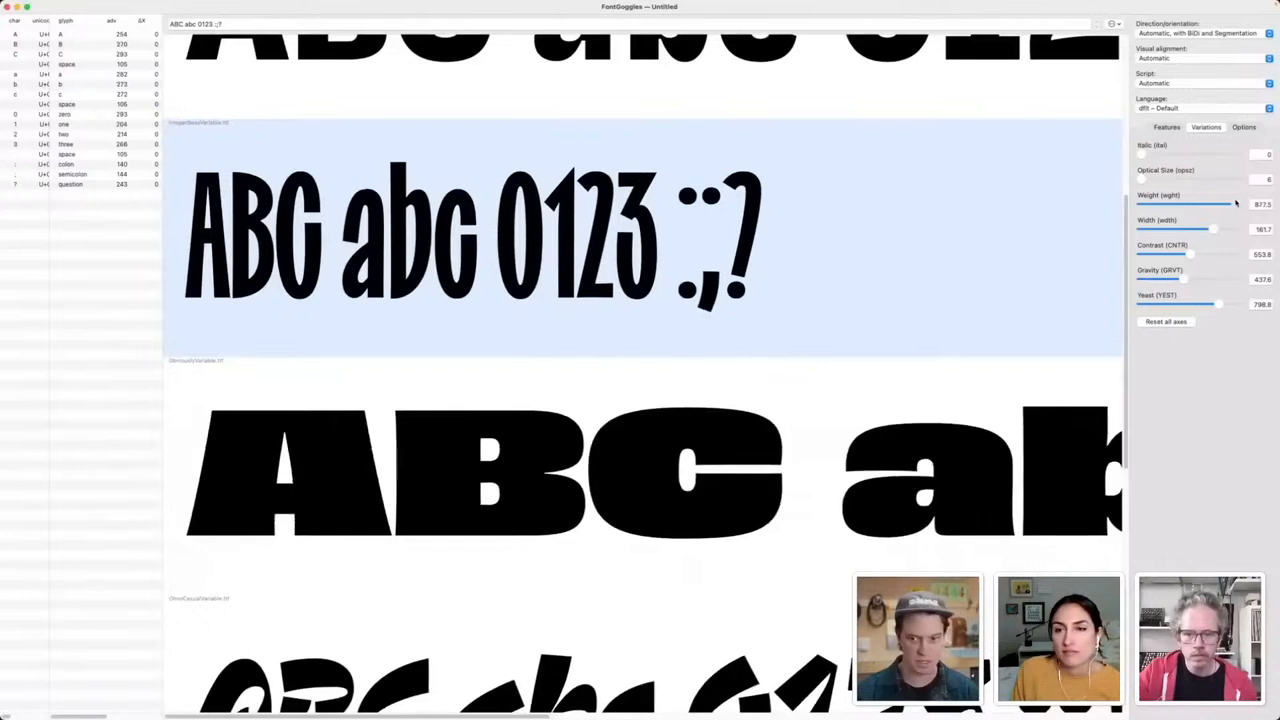
pyautogui.moveTo(1210, 204); pyautogui.dragTo(1236, 204)
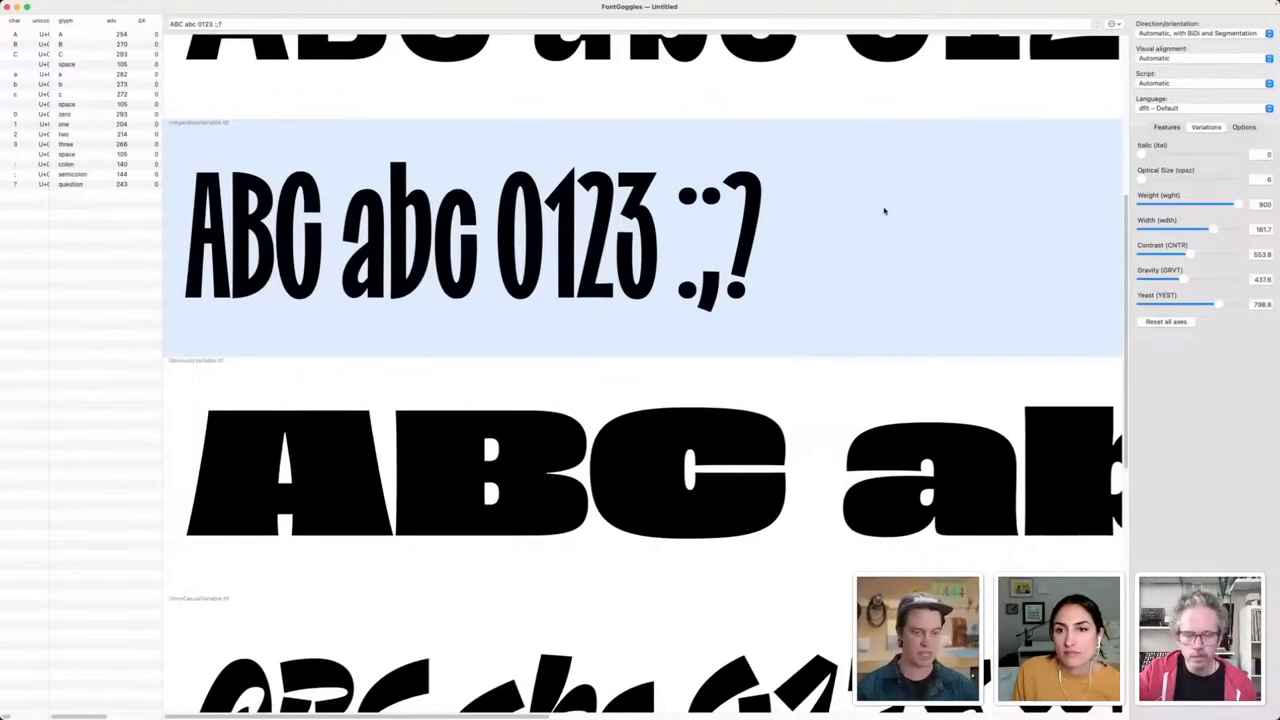
pyautogui.moveTo(908, 212)
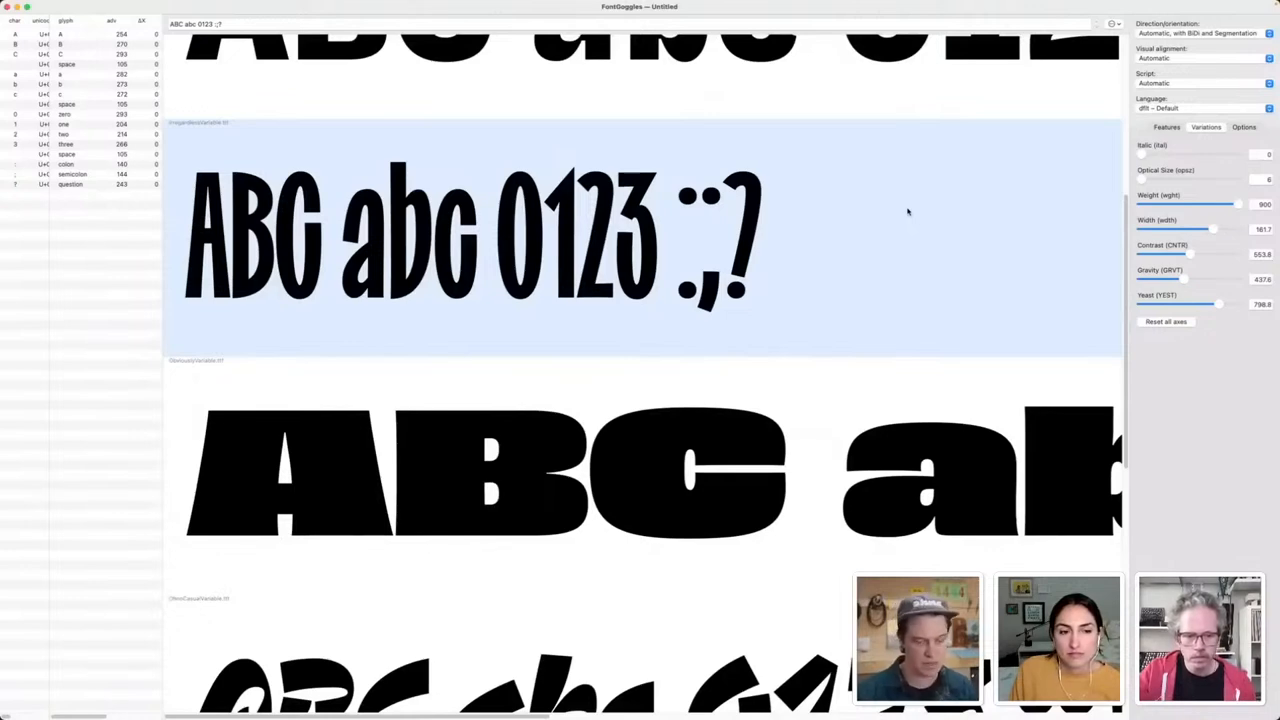
pyautogui.scroll(-3)
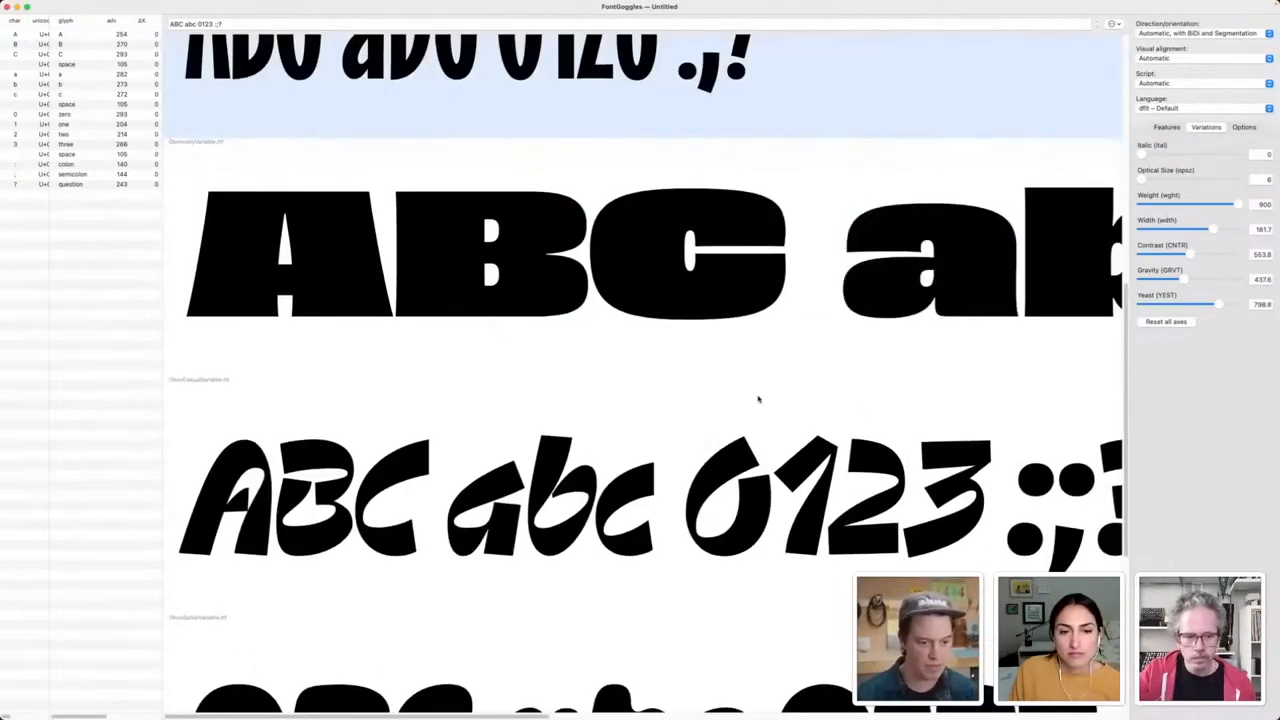
# - Scroll the FontGoggles specimen list to reveal the rounded heavy face and geometric sans
pyautogui.scroll(-3)
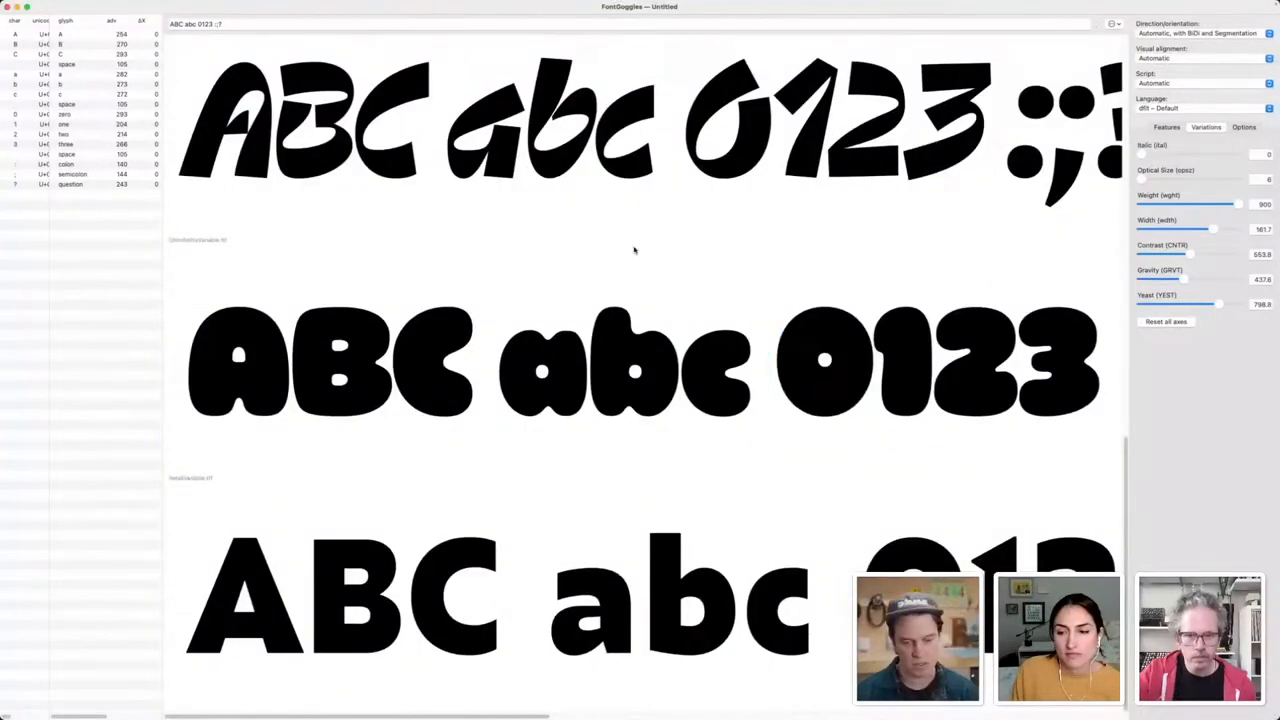
pyautogui.moveTo(536, 308)
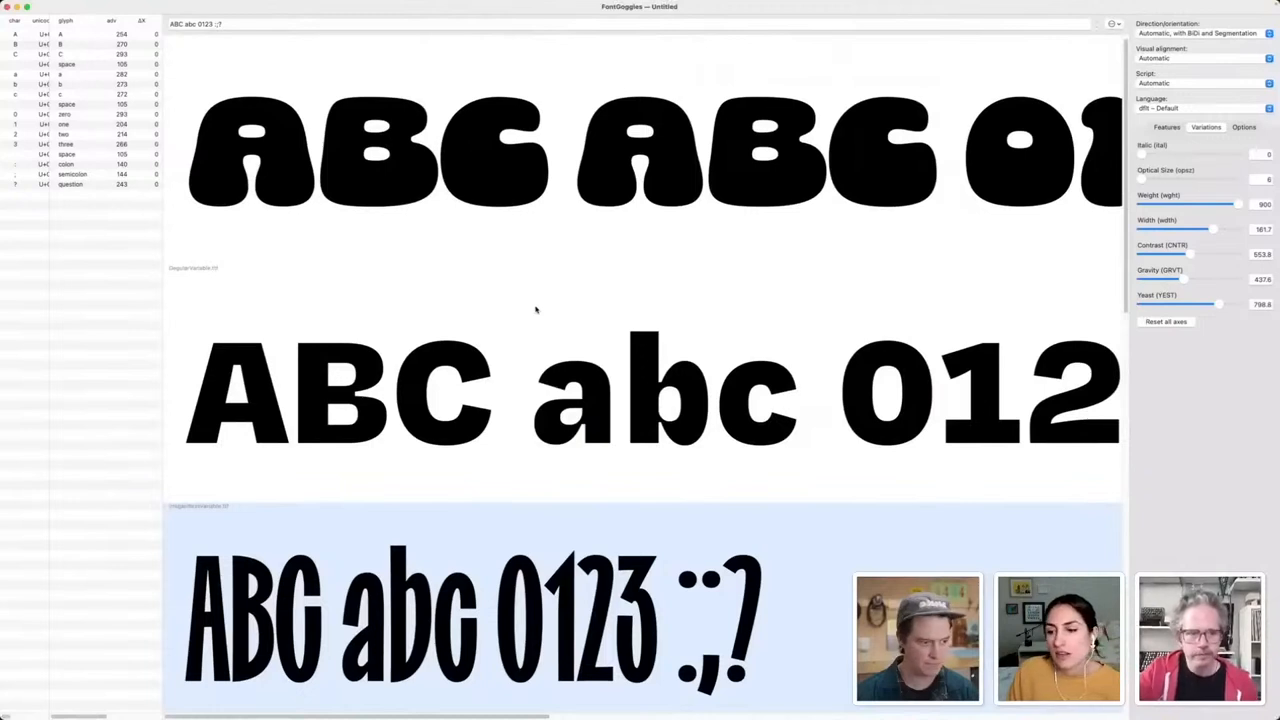
pyautogui.moveTo(540, 316)
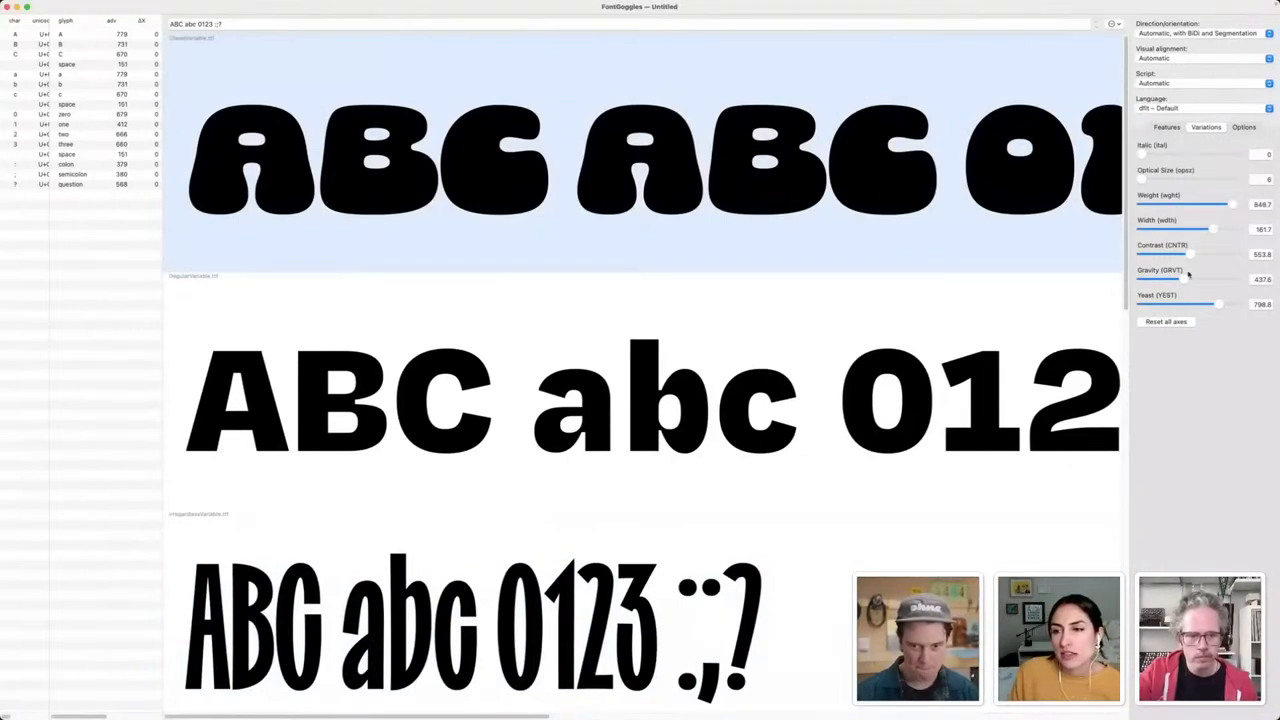
# - Reshape the rounded blobby font using its Gravity and Yeast variation axes
pyautogui.moveTo(1184, 280); pyautogui.dragTo(1238, 280)
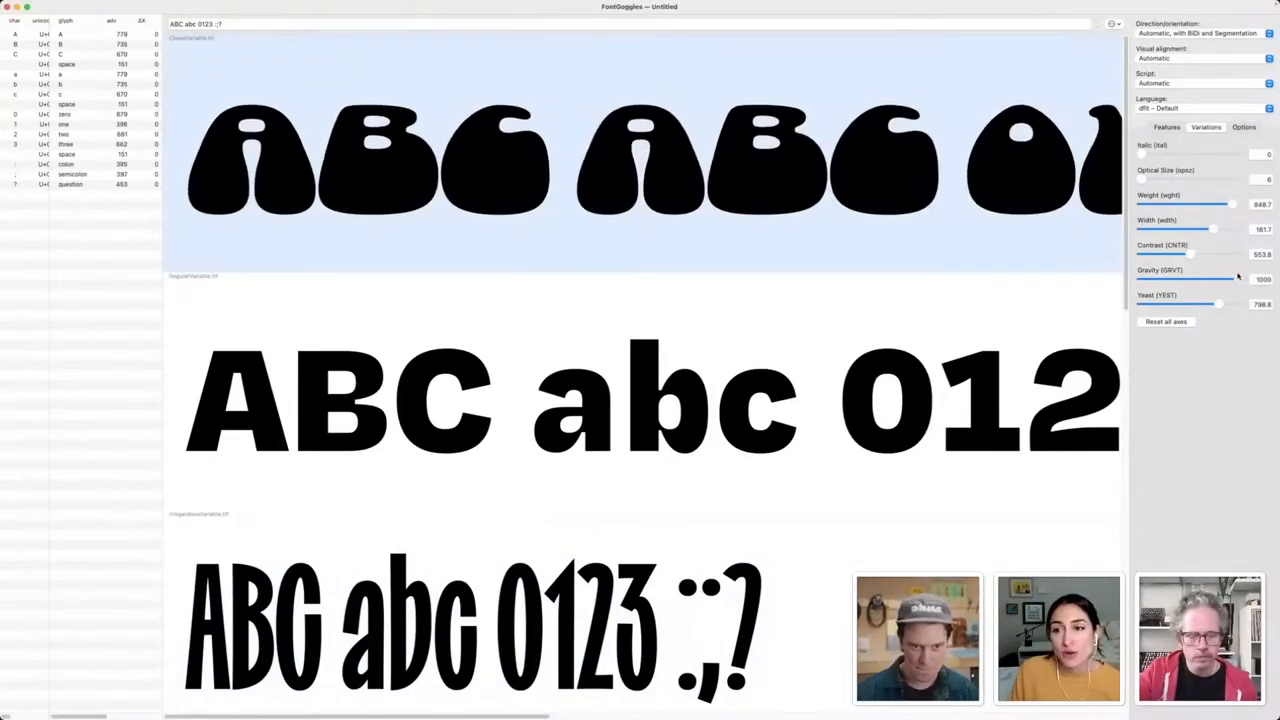
pyautogui.moveTo(1218, 304); pyautogui.dragTo(1190, 304)
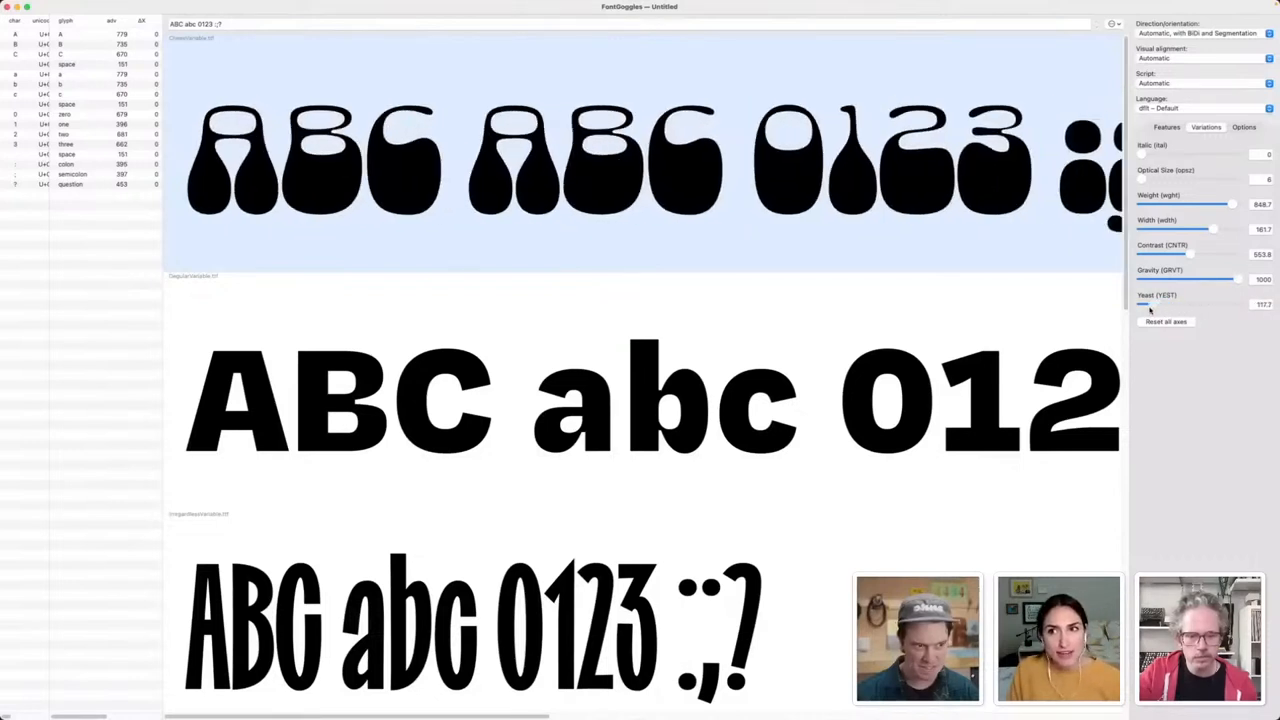
pyautogui.moveTo(1144, 304); pyautogui.dragTo(1136, 304)
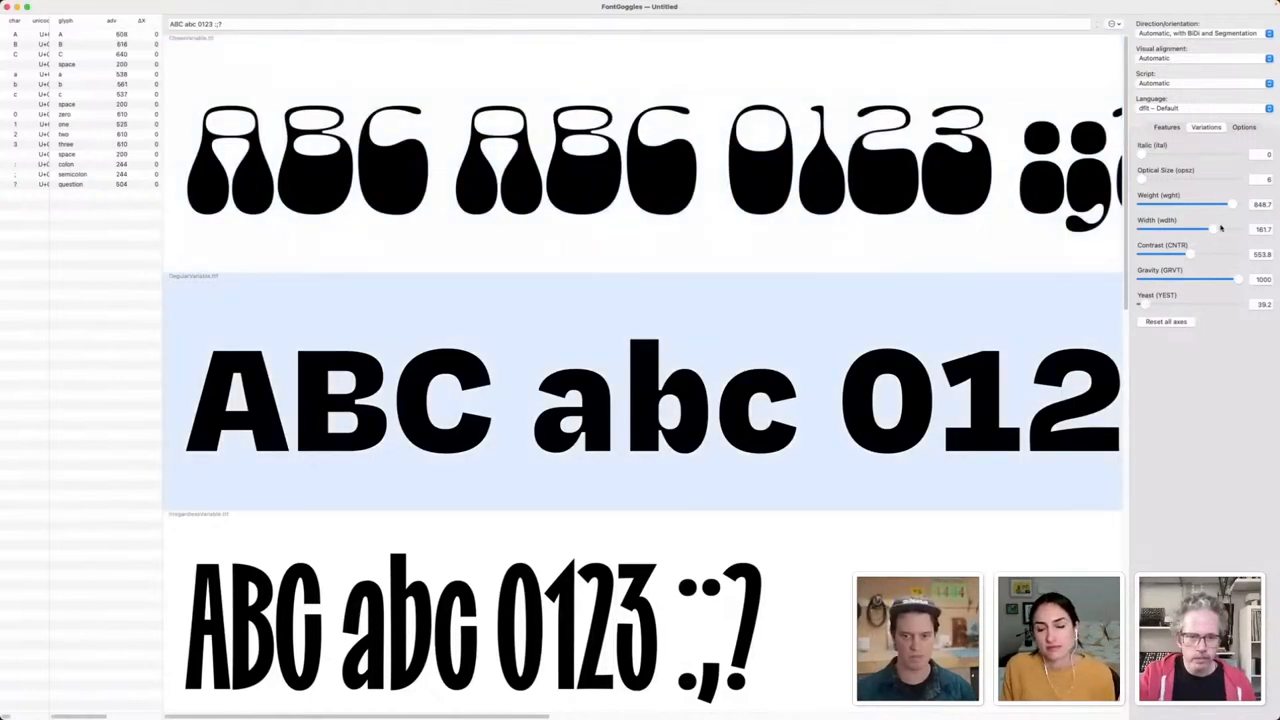
# - Lighten the Weight (wght) axis so the ABC abc 0123 samples render in thinner strokes
pyautogui.scroll(-3)
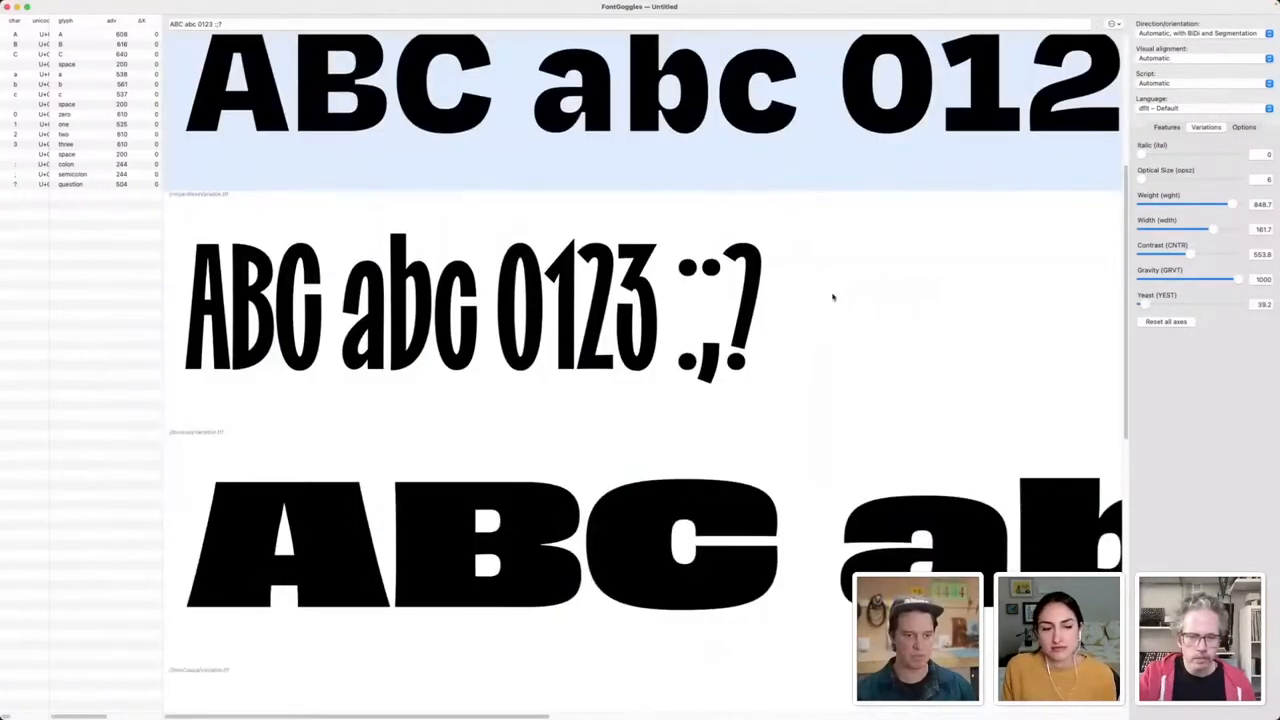
pyautogui.scroll(-3)
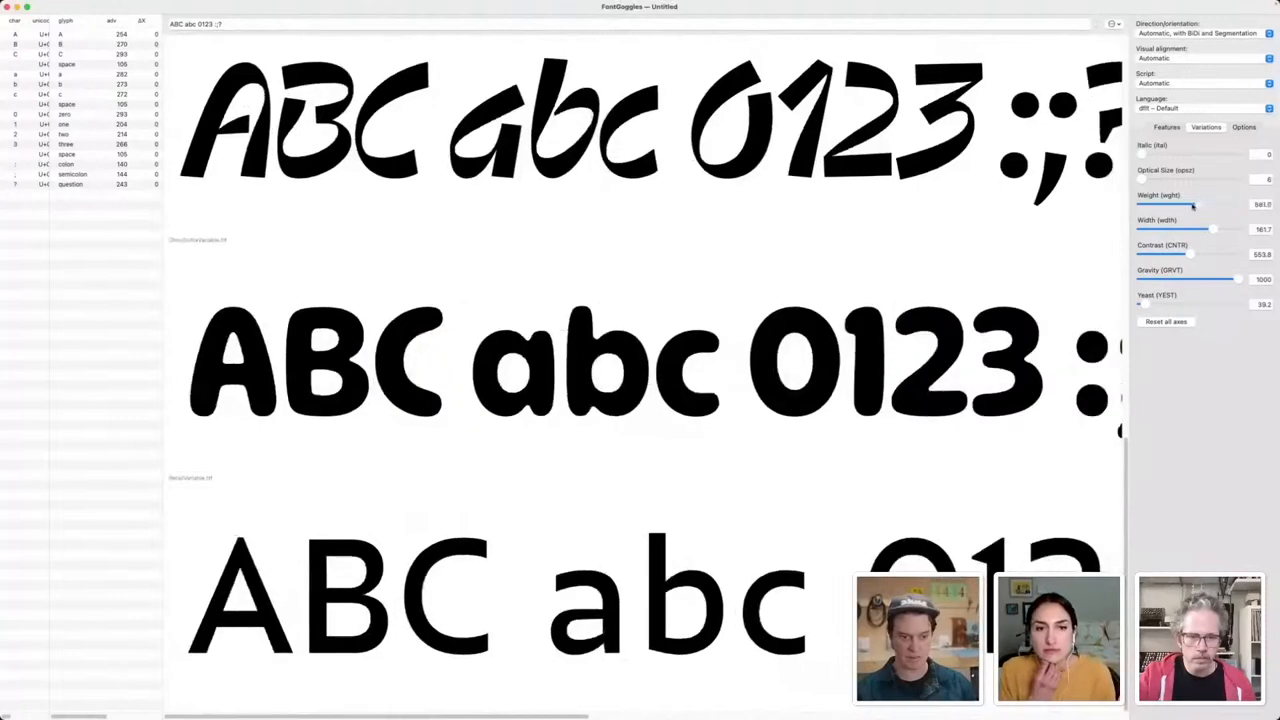
pyautogui.moveTo(1196, 204); pyautogui.dragTo(1160, 204)
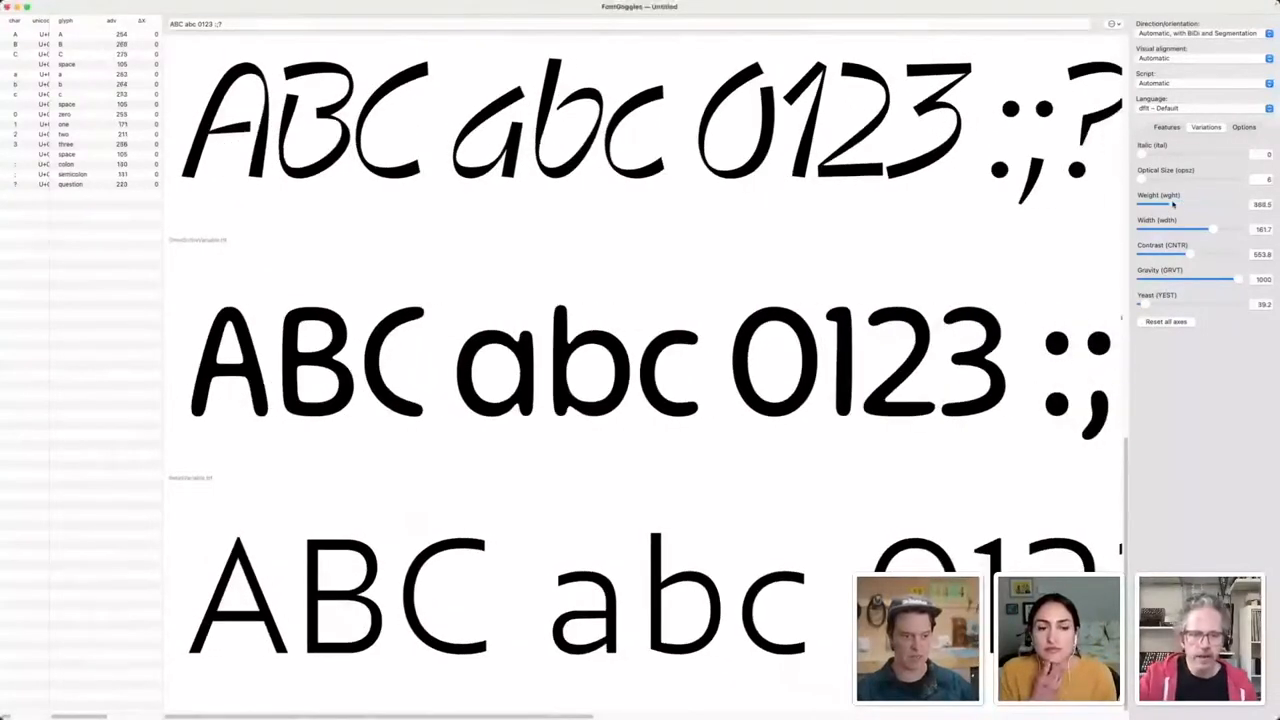
pyautogui.moveTo(1156, 204); pyautogui.dragTo(1158, 204)
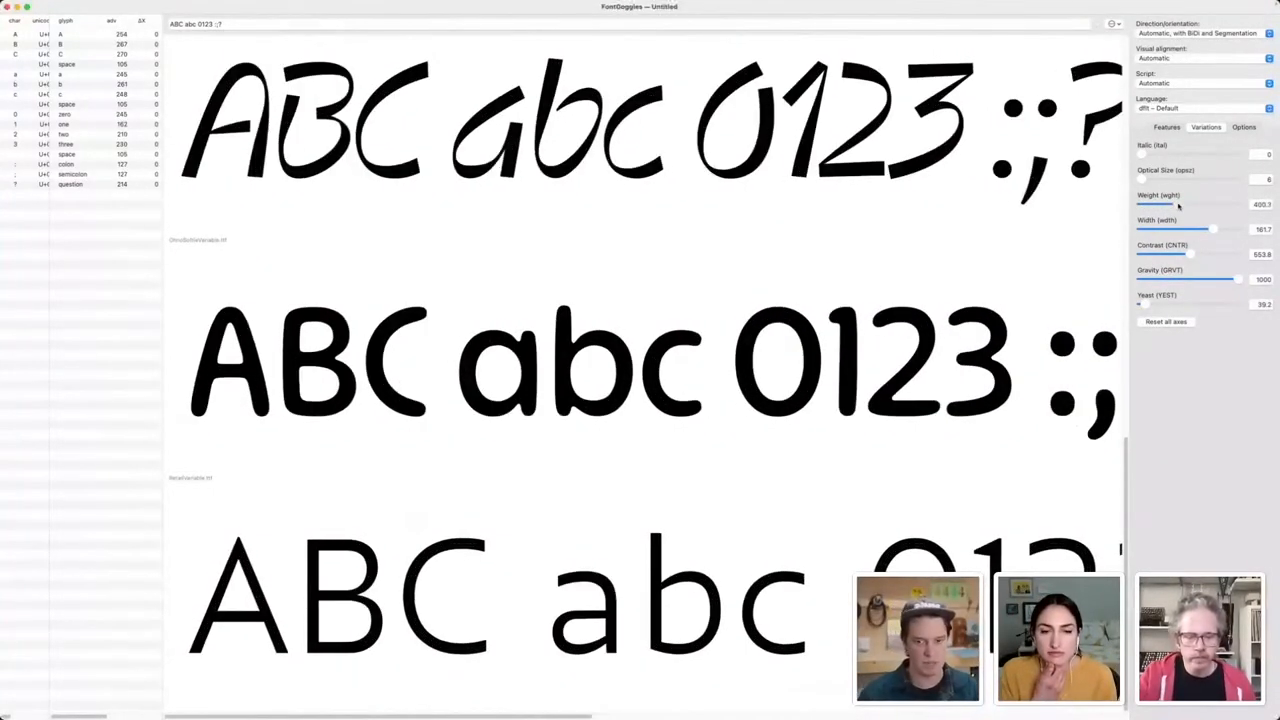
pyautogui.moveTo(1156, 204); pyautogui.dragTo(1210, 204)
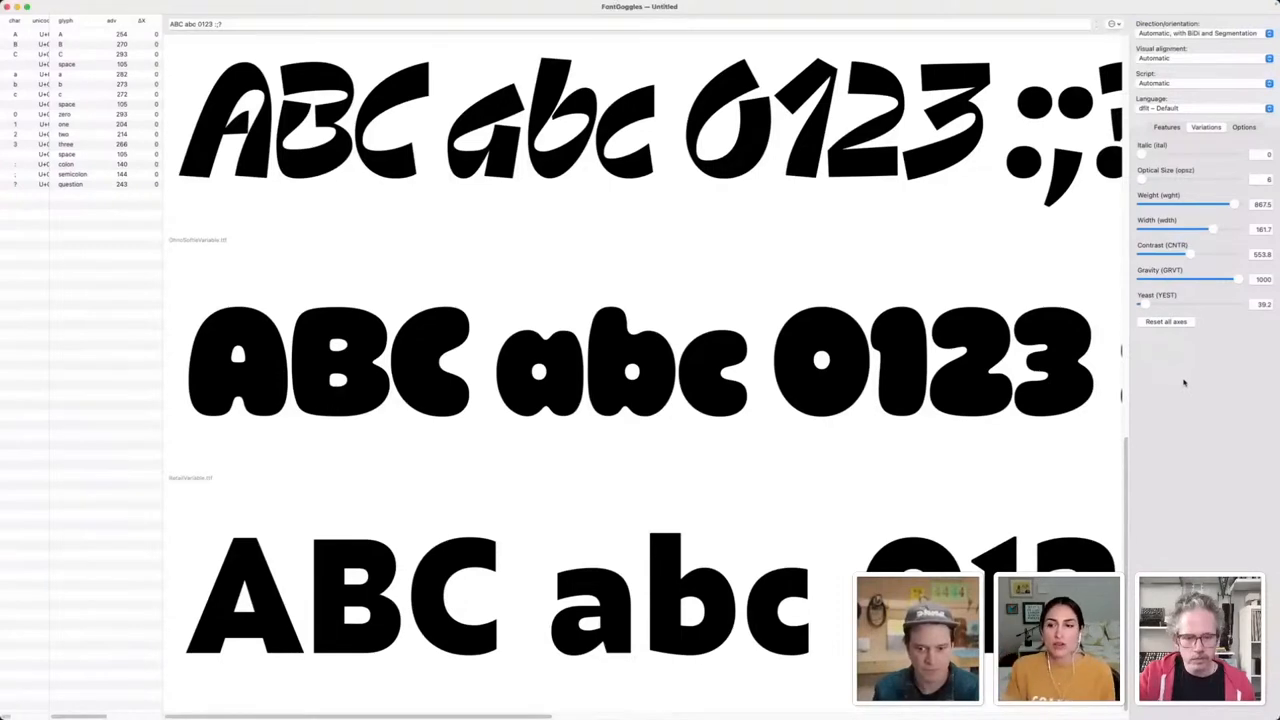
# - Scroll further down the FontGoggles specimen previews
pyautogui.scroll(-3)
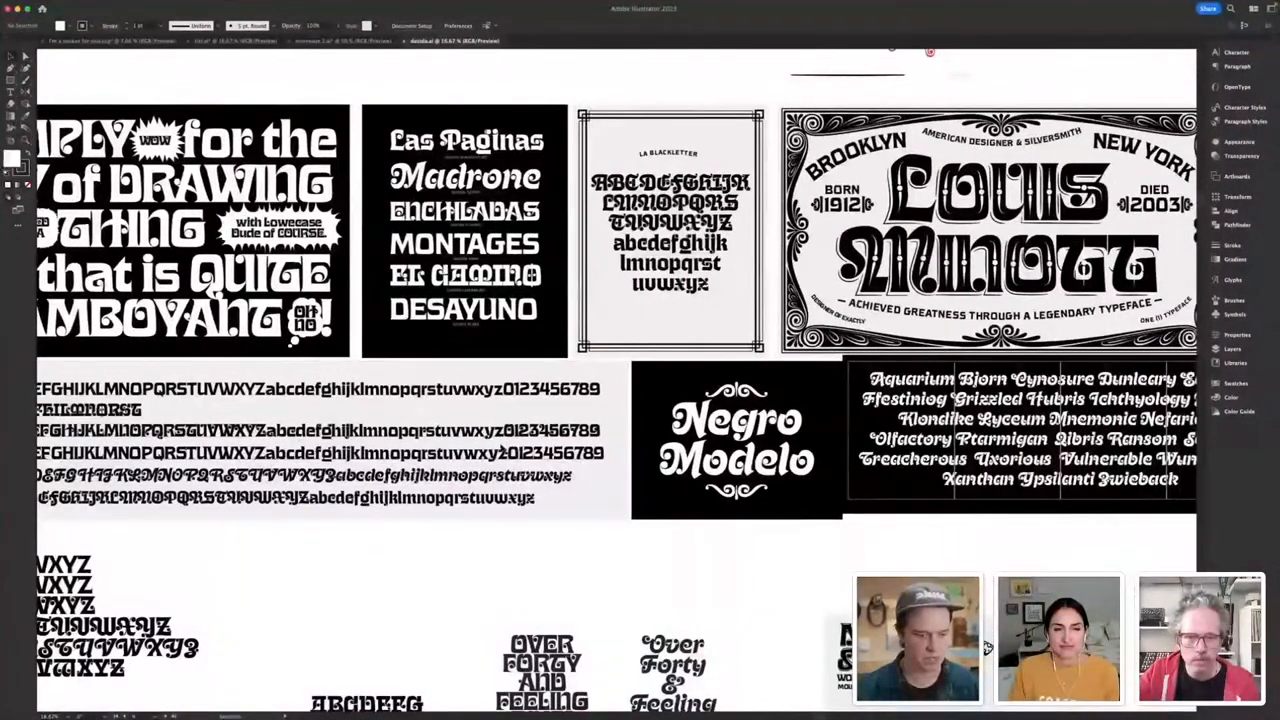
pyautogui.scroll(-3)
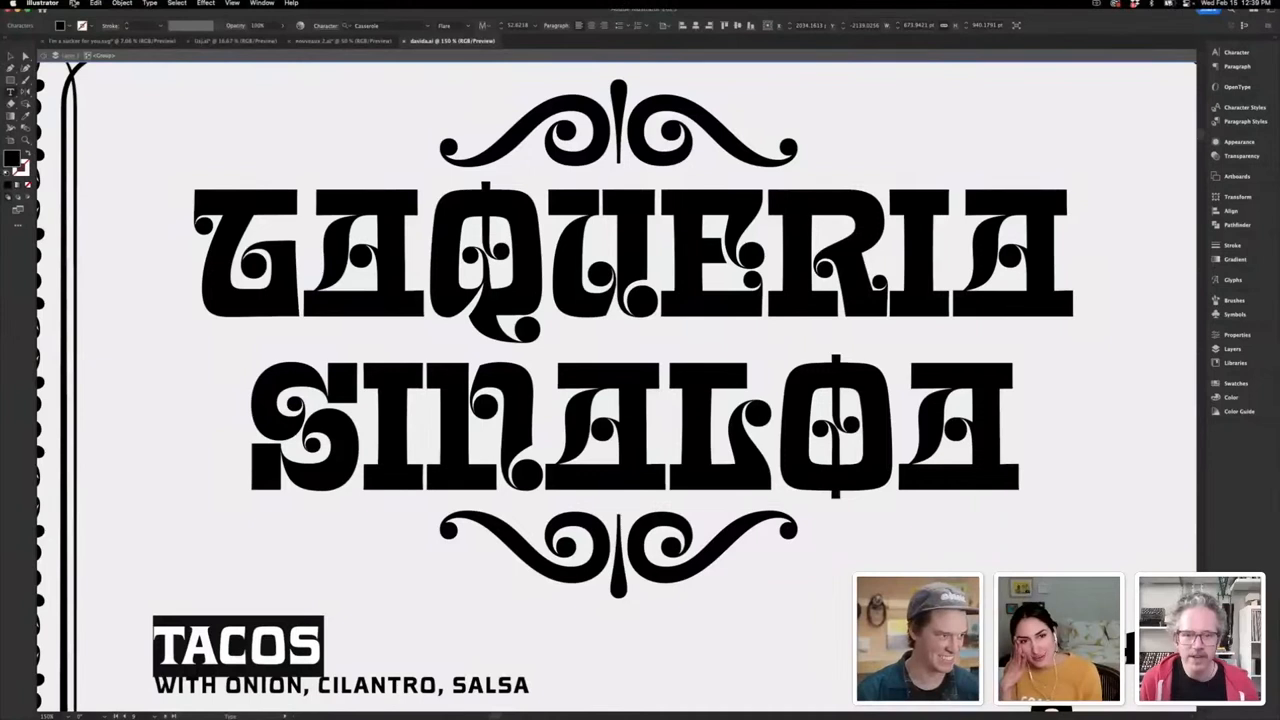
# - Show the File menu commands over the Taqueria Sinaloa artwork
pyautogui.click(74, 6)
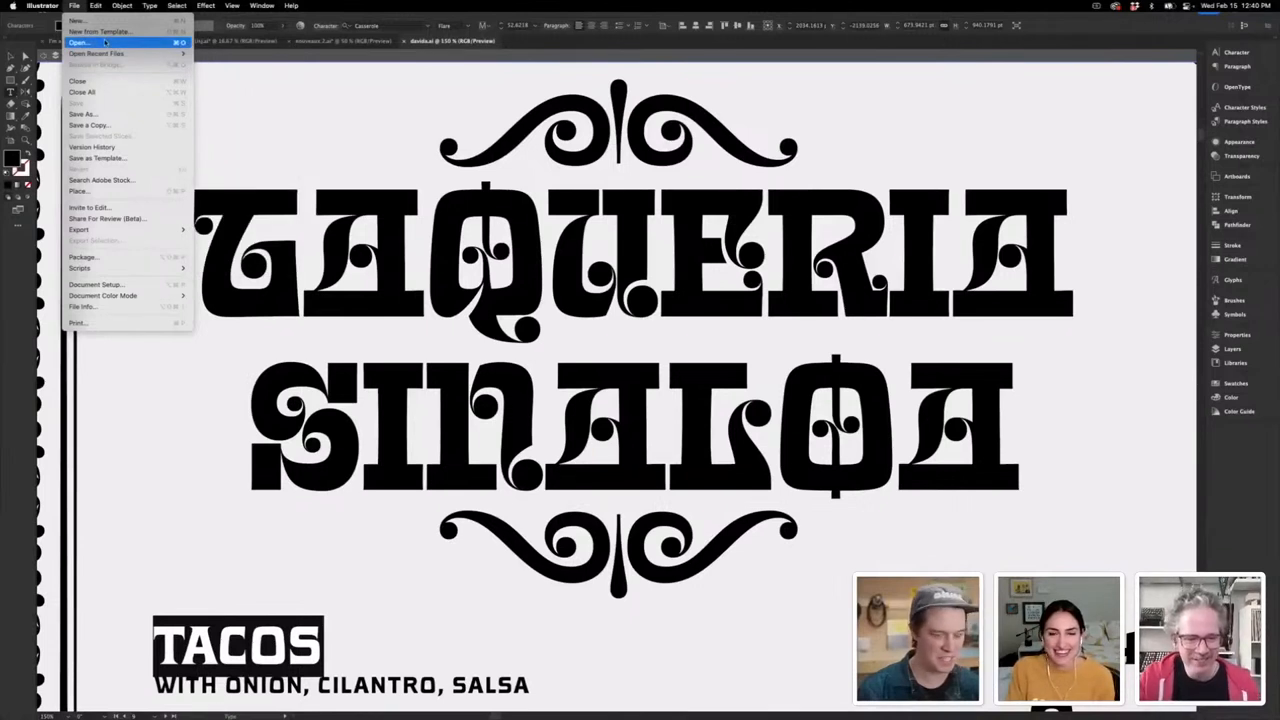
# - Open the preview file from Desktop > TypeSeries > project > Features > Preview Article
pyautogui.click(80, 42)
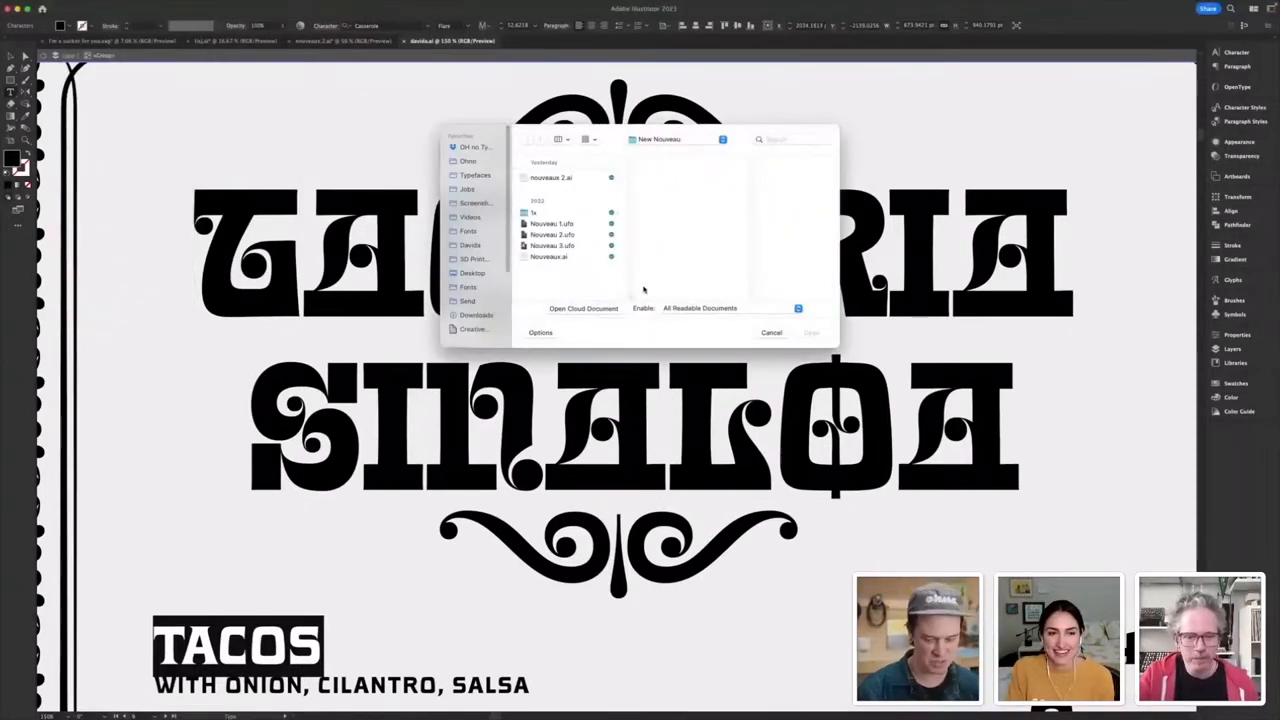
pyautogui.moveTo(492, 276)
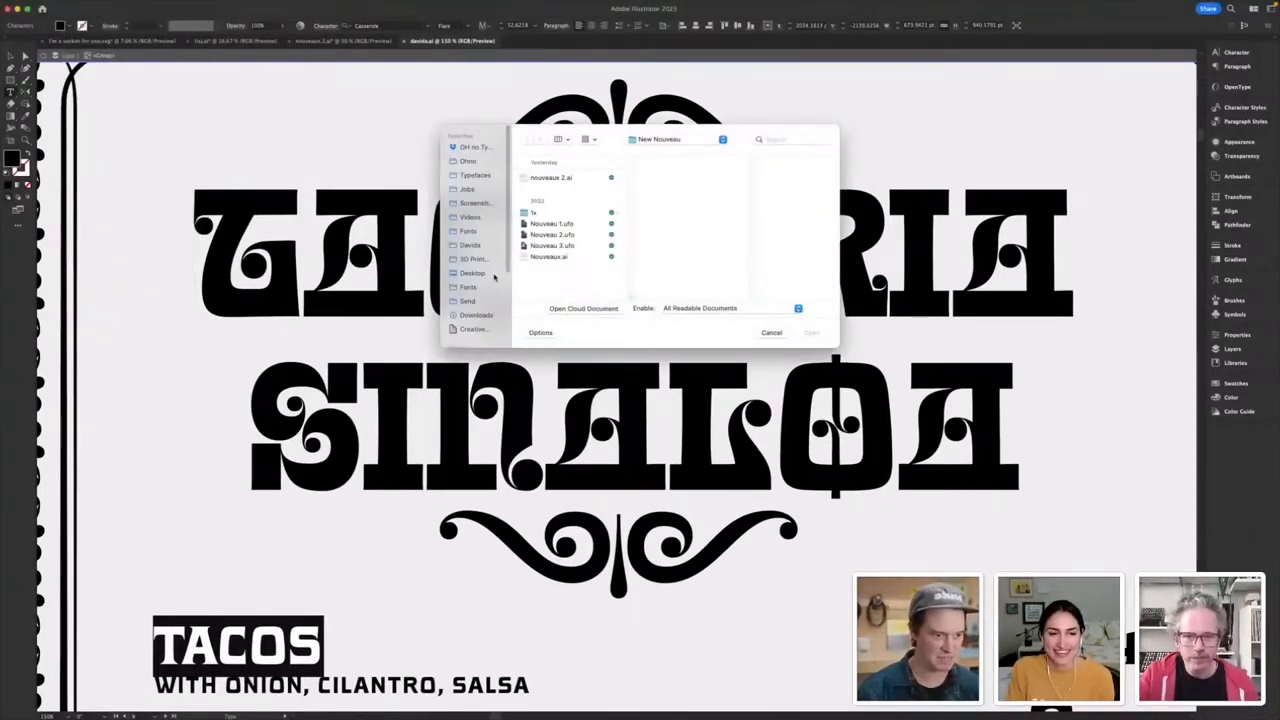
pyautogui.click(472, 272)
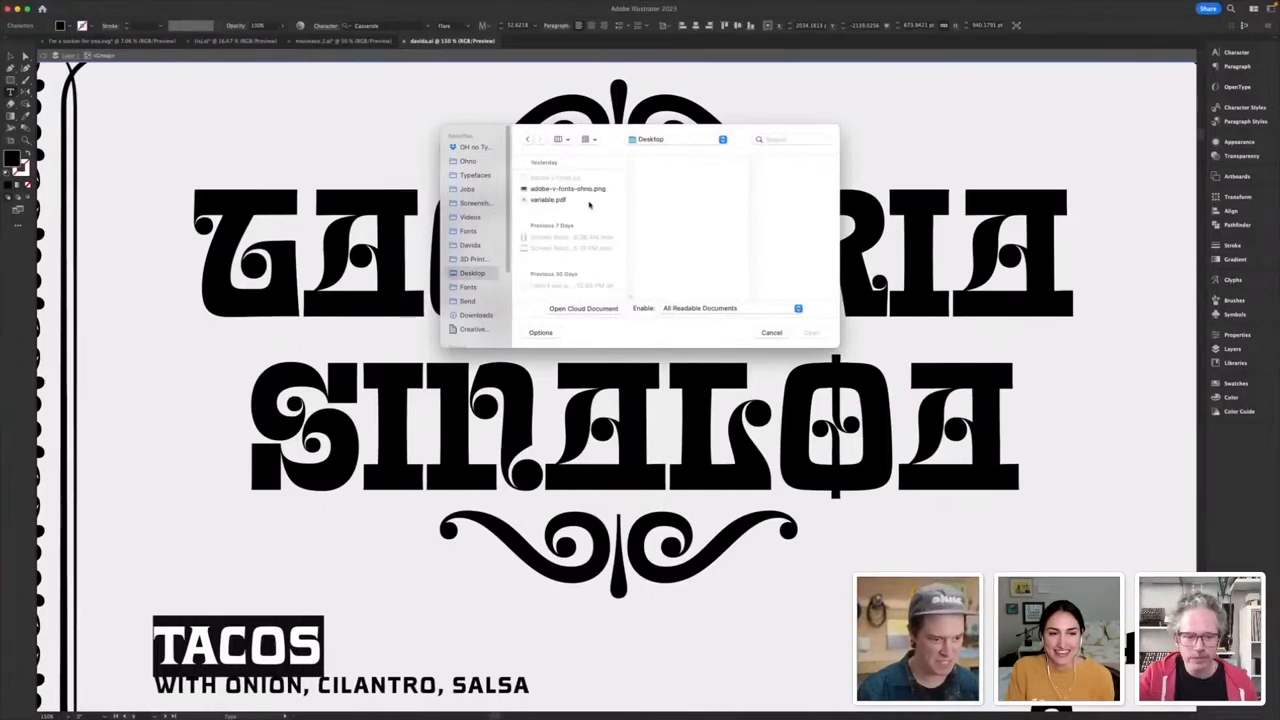
pyautogui.click(476, 176)
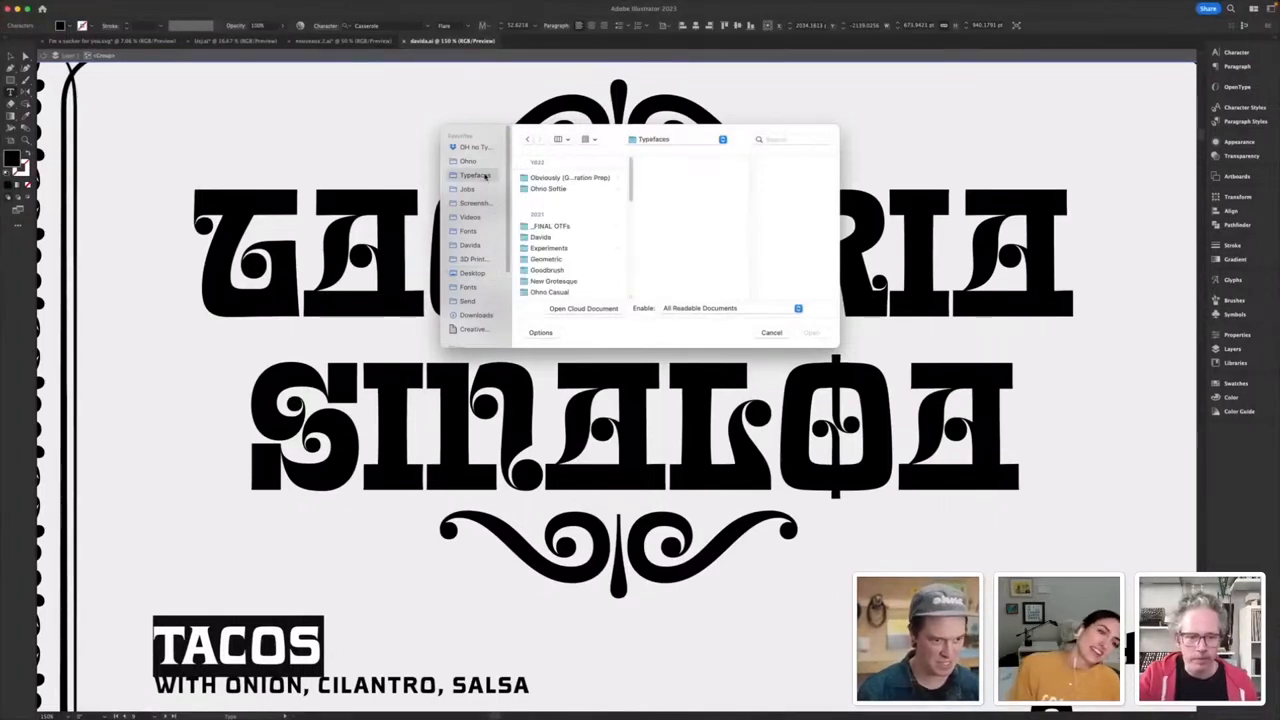
pyautogui.click(540, 236)
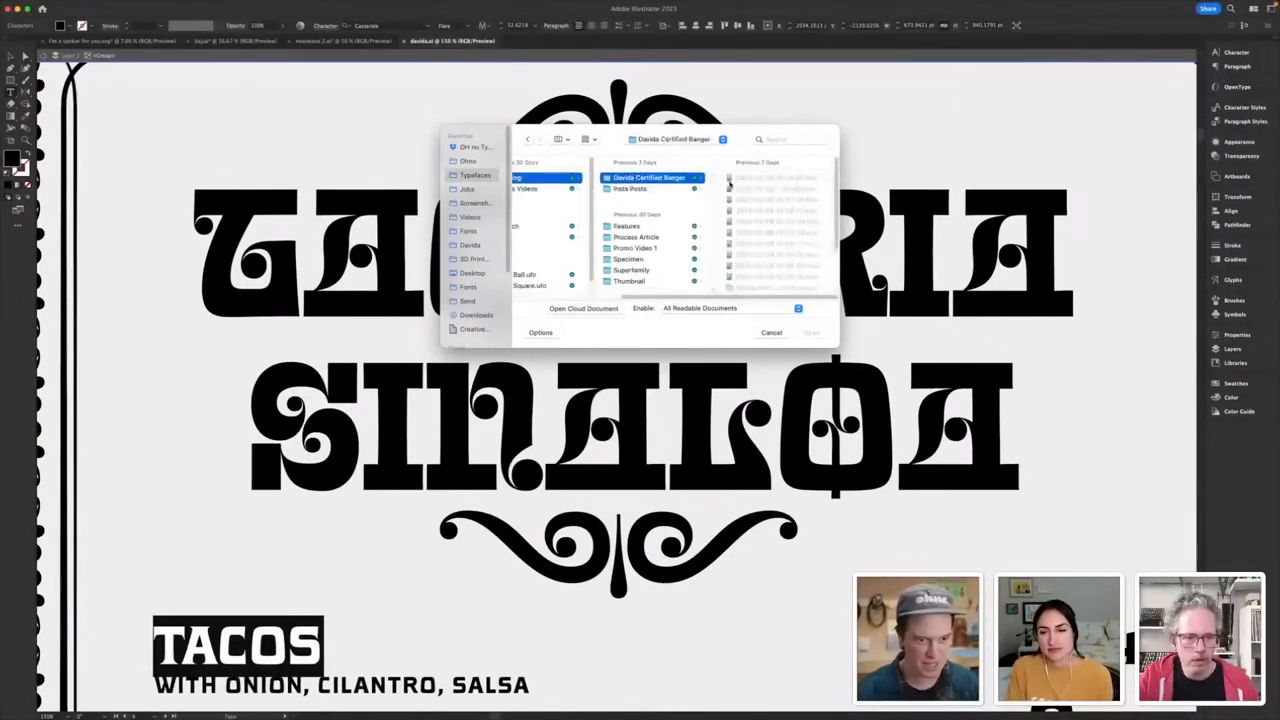
pyautogui.click(626, 226)
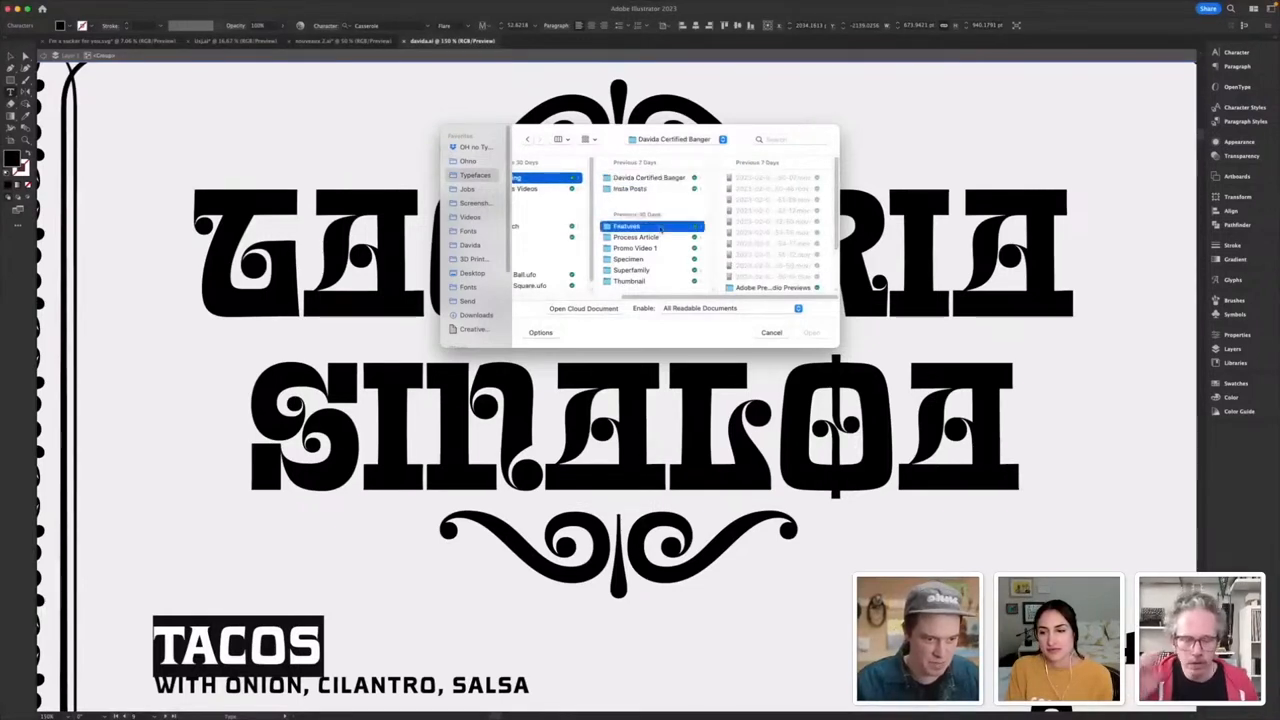
pyautogui.click(636, 236)
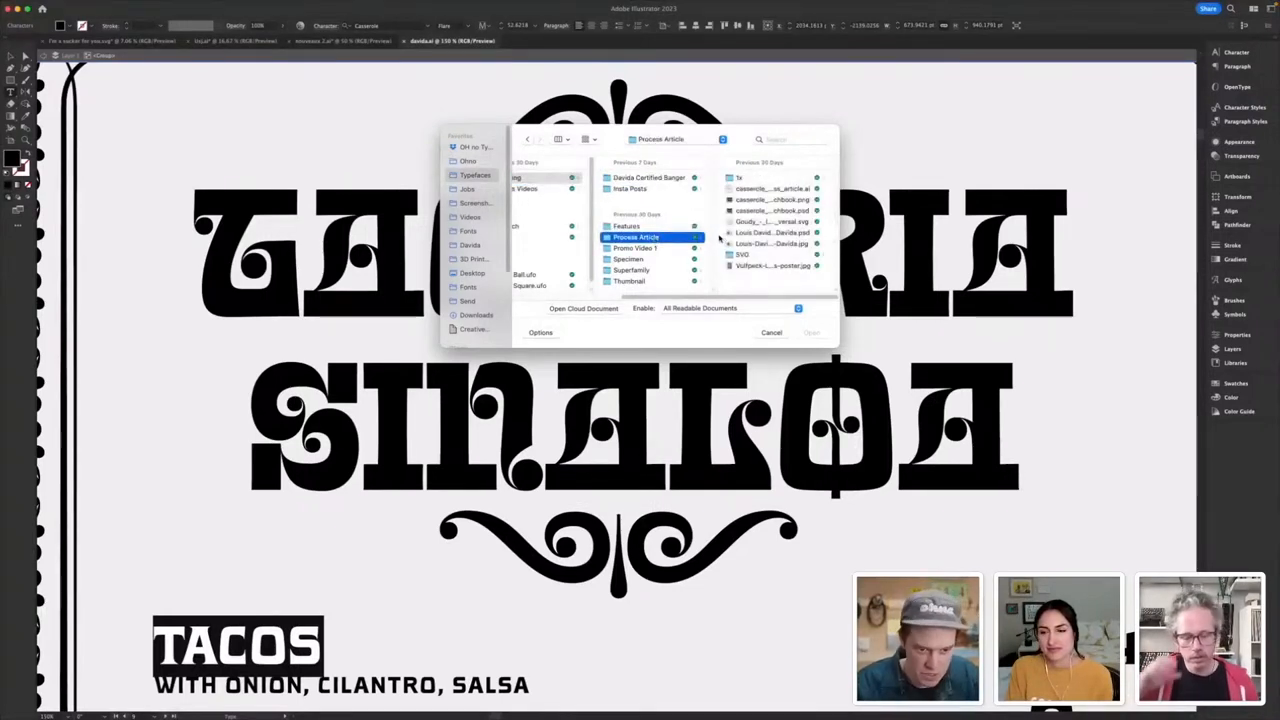
pyautogui.click(772, 332)
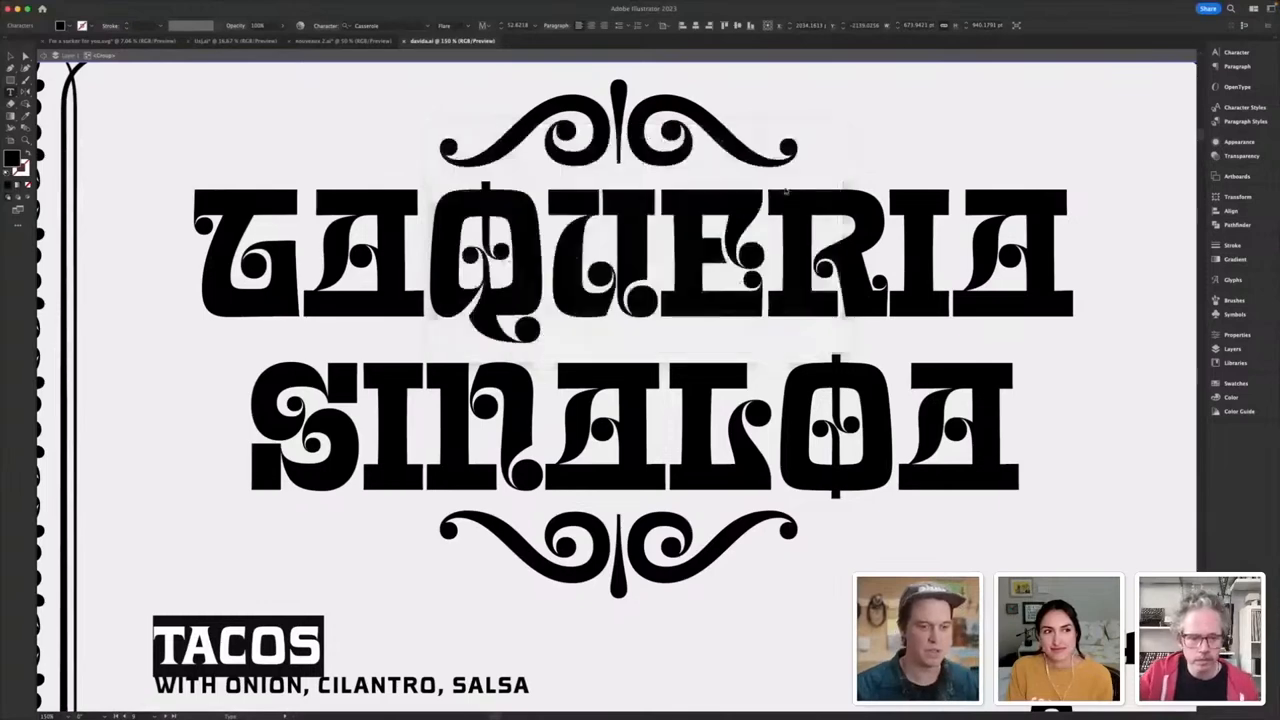
# - Bring forward the document with the Seneca quote specimens and circular badge
pyautogui.click(570, 40)
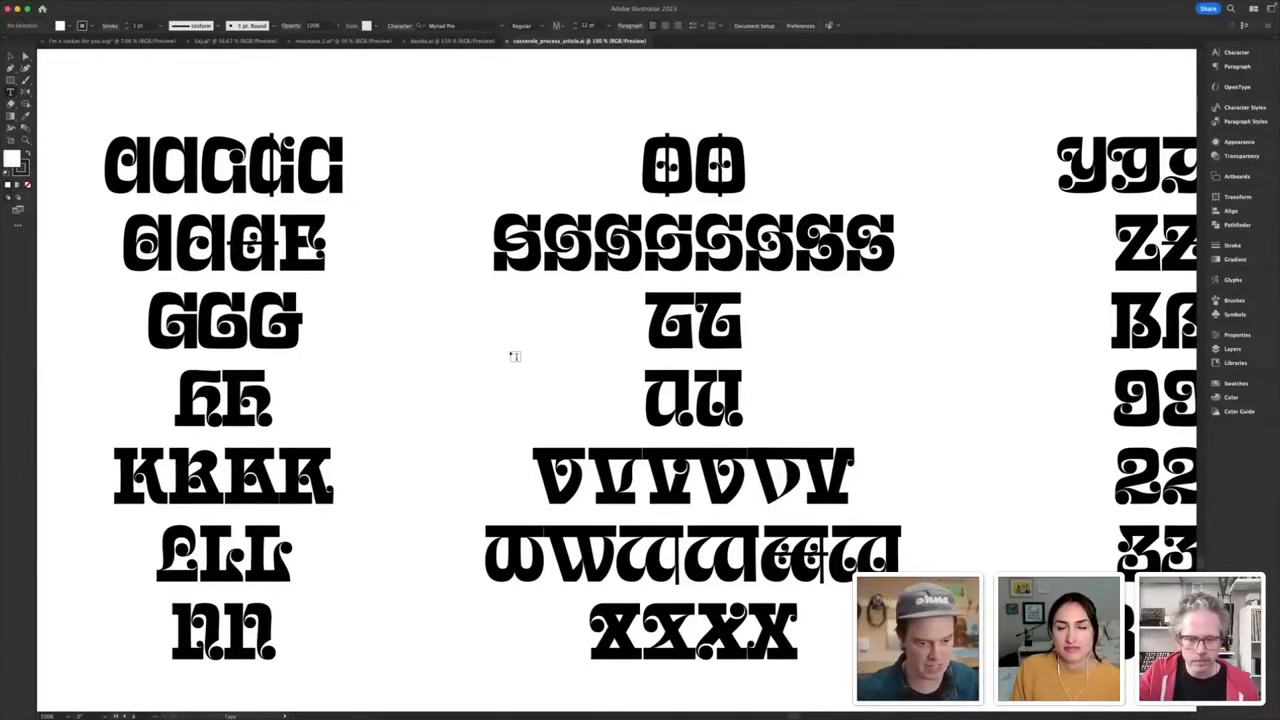
pyautogui.moveTo(572, 378)
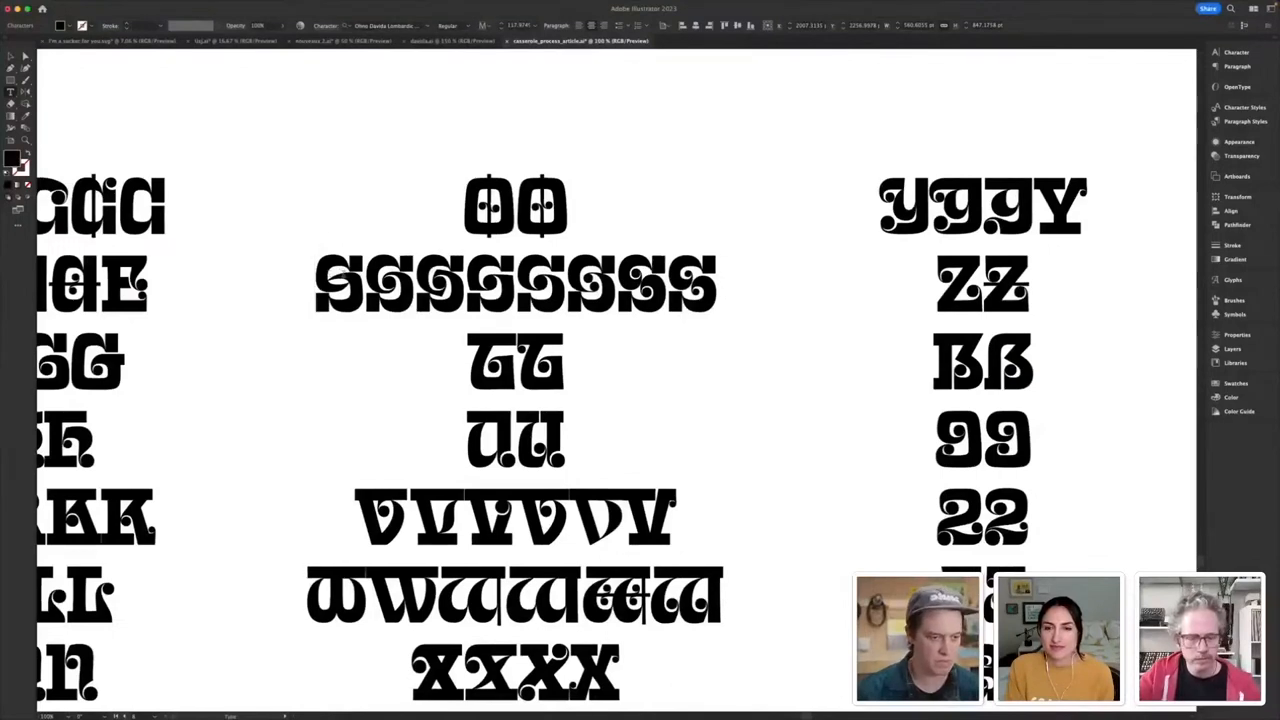
pyautogui.scroll(-3)
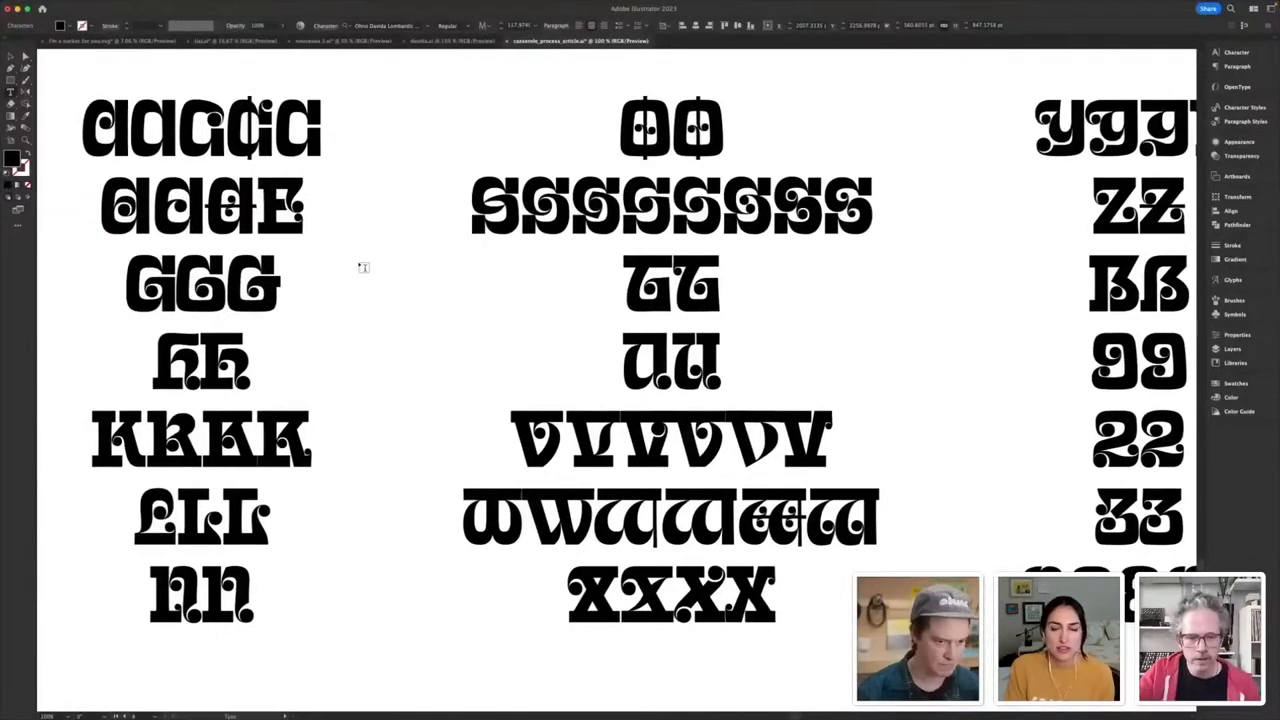
pyautogui.click(470, 204)
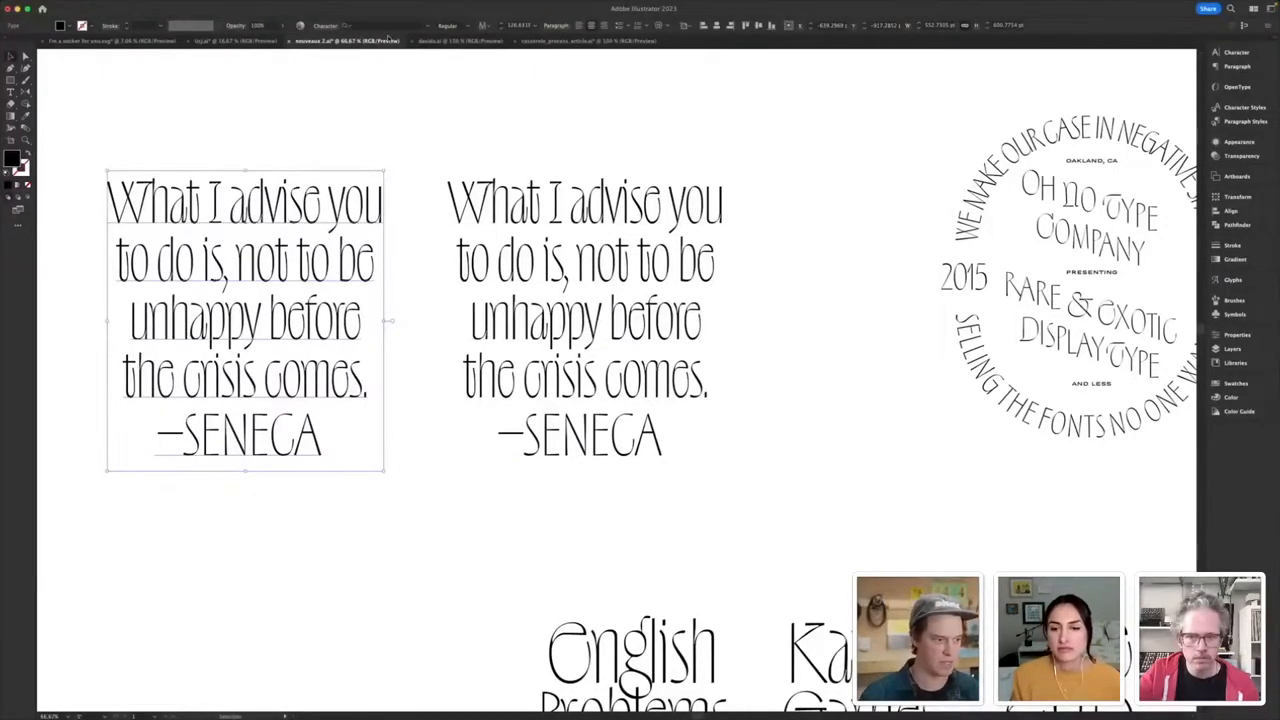
# - Select SENECA in the quote copies, then return to the alternate-glyph specimen document
pyautogui.click(384, 24)
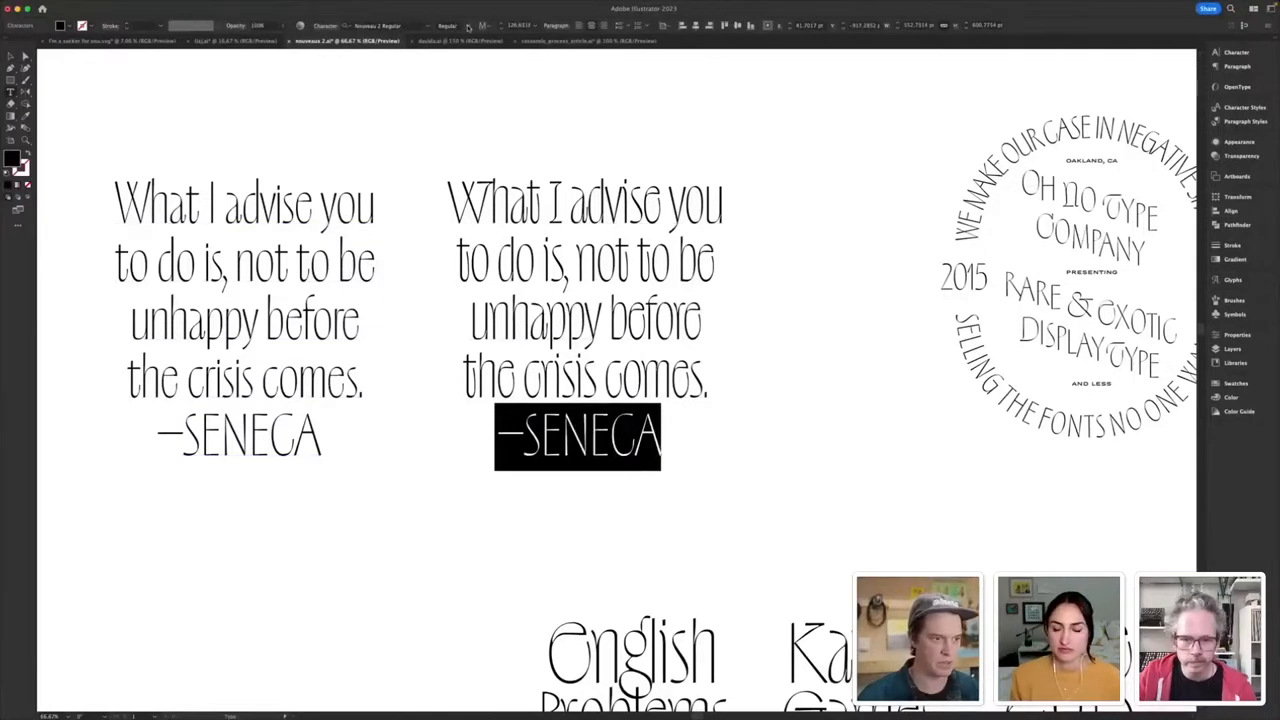
pyautogui.click(380, 24)
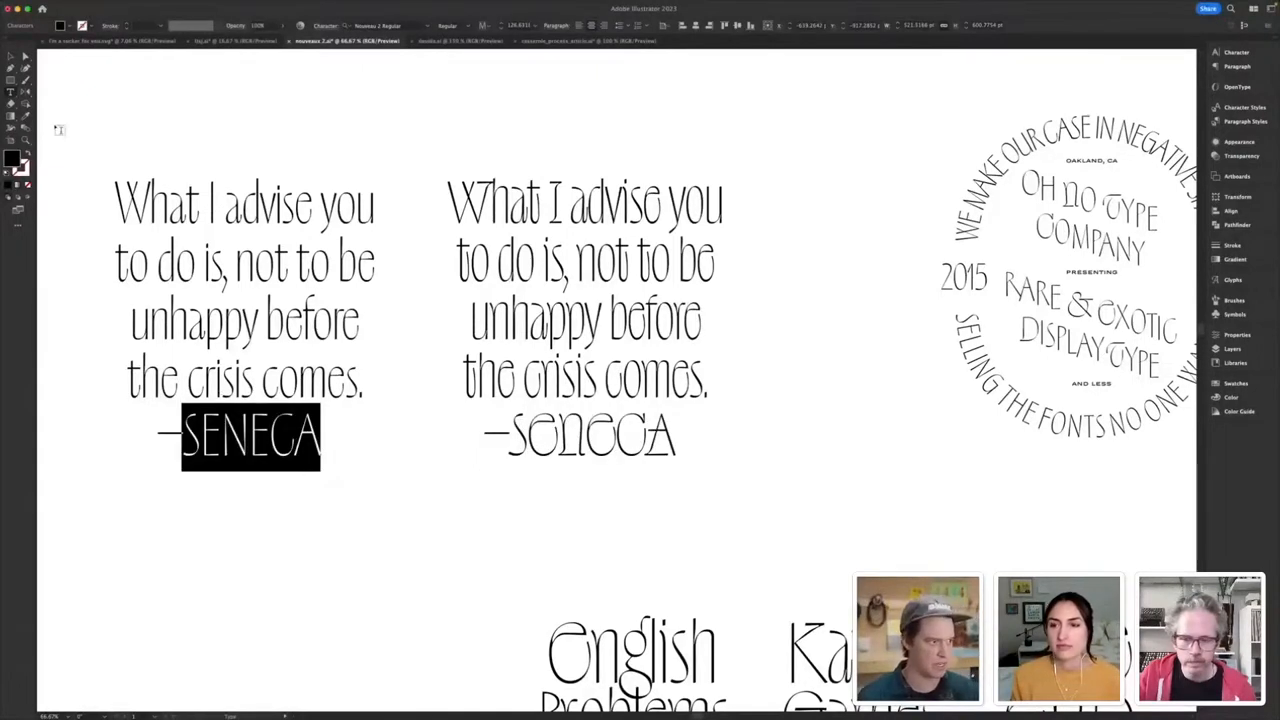
pyautogui.click(302, 124)
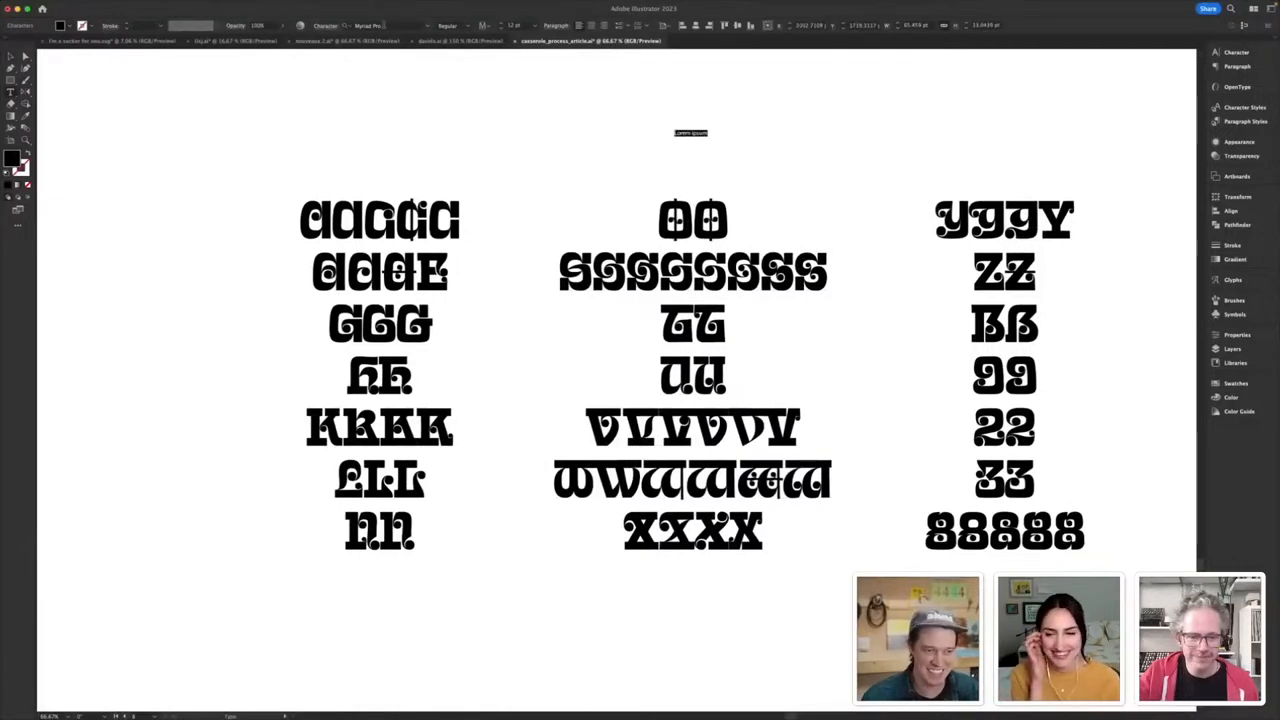
# - Set the LOREM IPSUM heading in a Cavecrete decorative display style
pyautogui.click(376, 24)
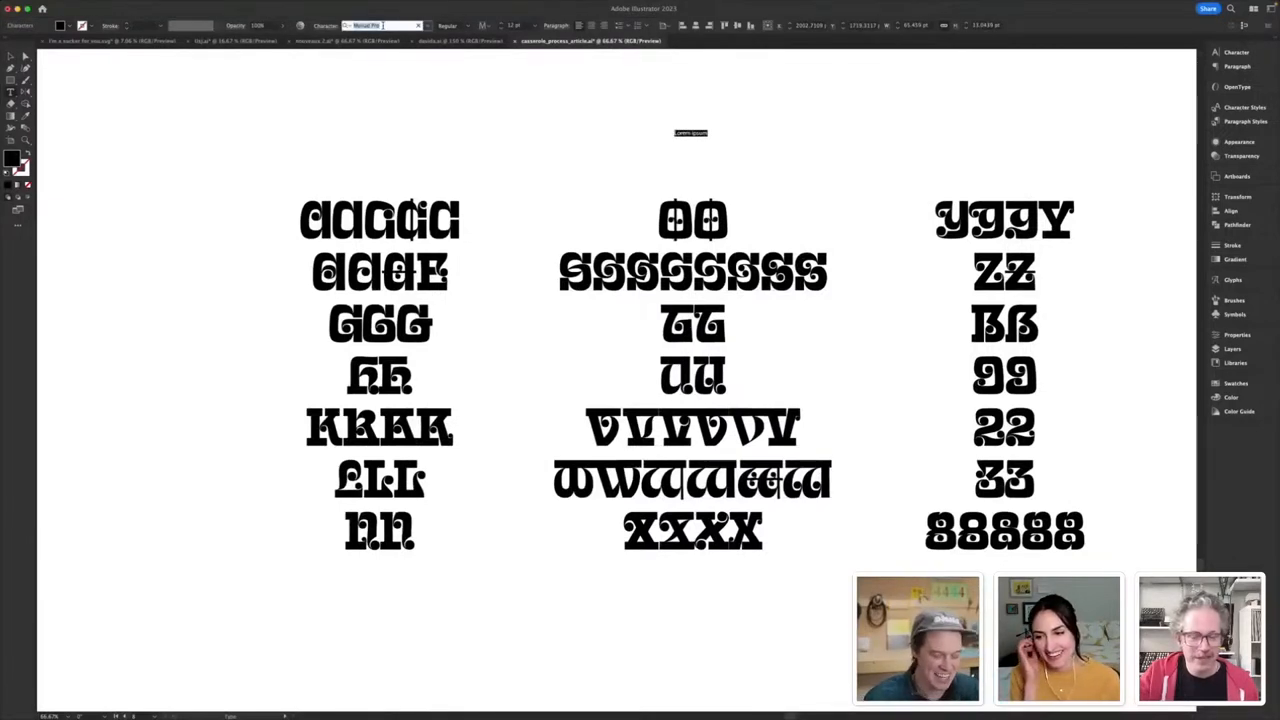
pyautogui.click(380, 24)
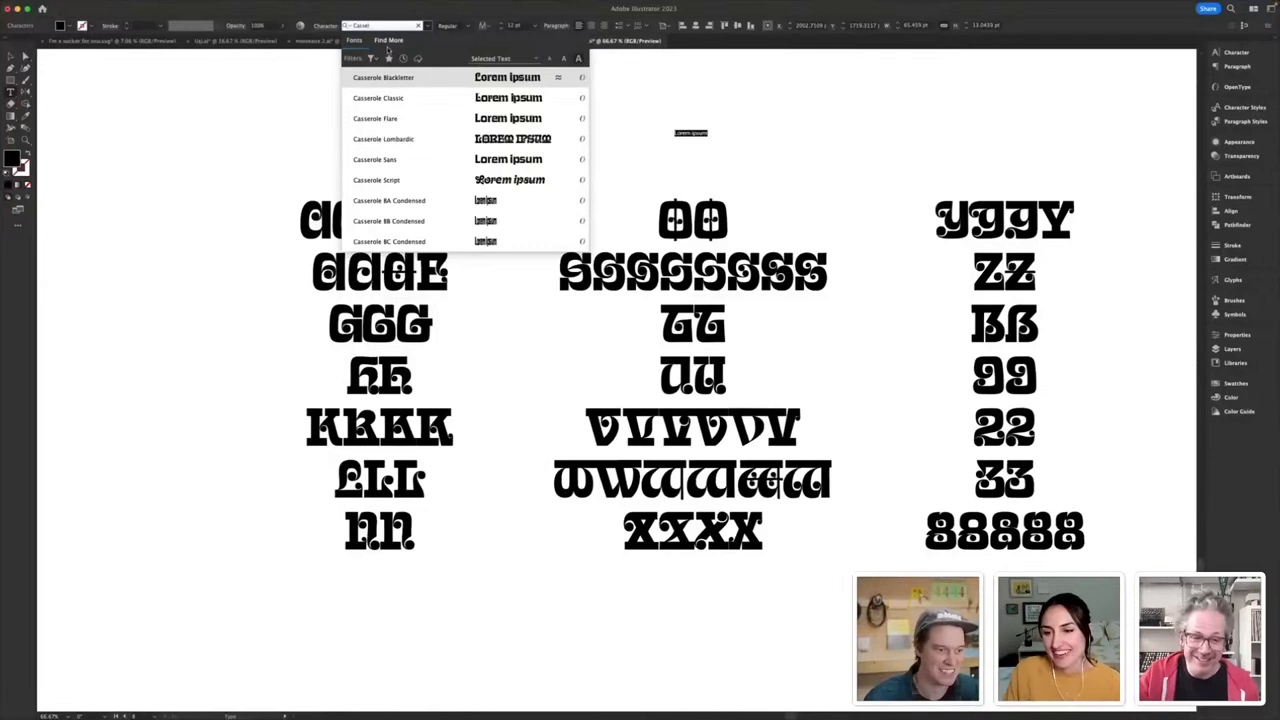
pyautogui.click(384, 138)
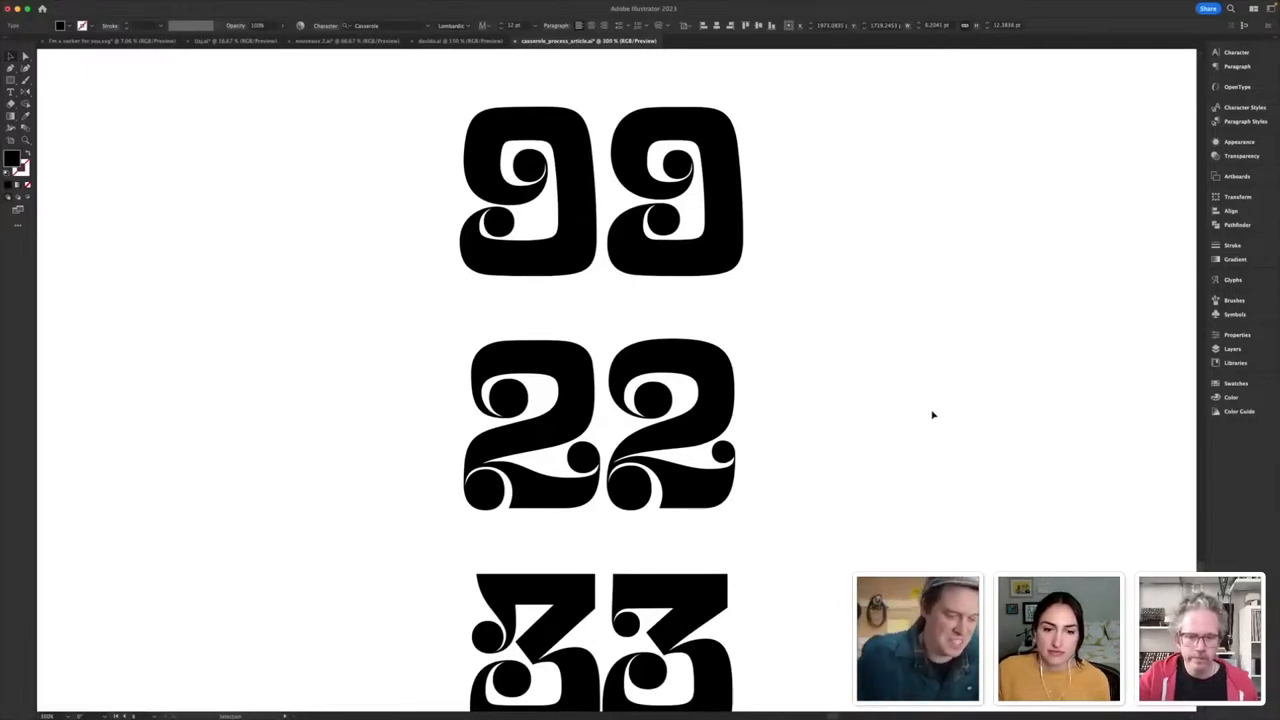
pyautogui.moveTo(916, 410)
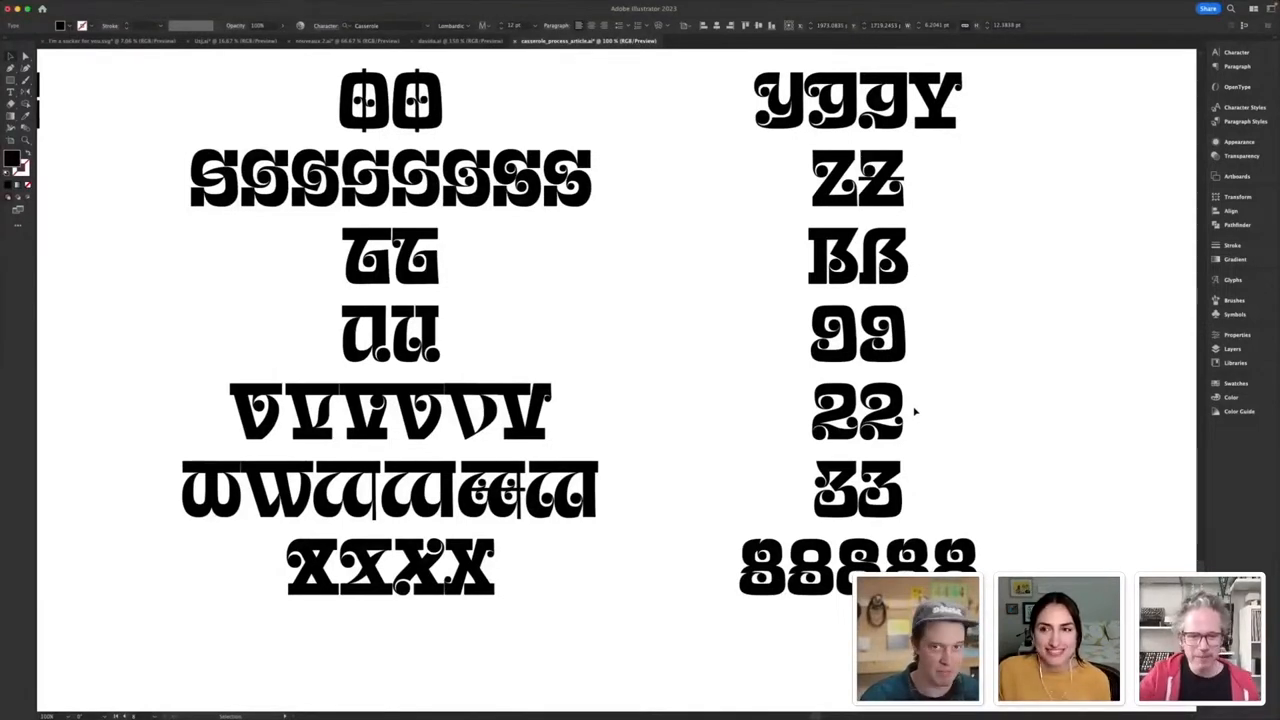
pyautogui.moveTo(710, 486)
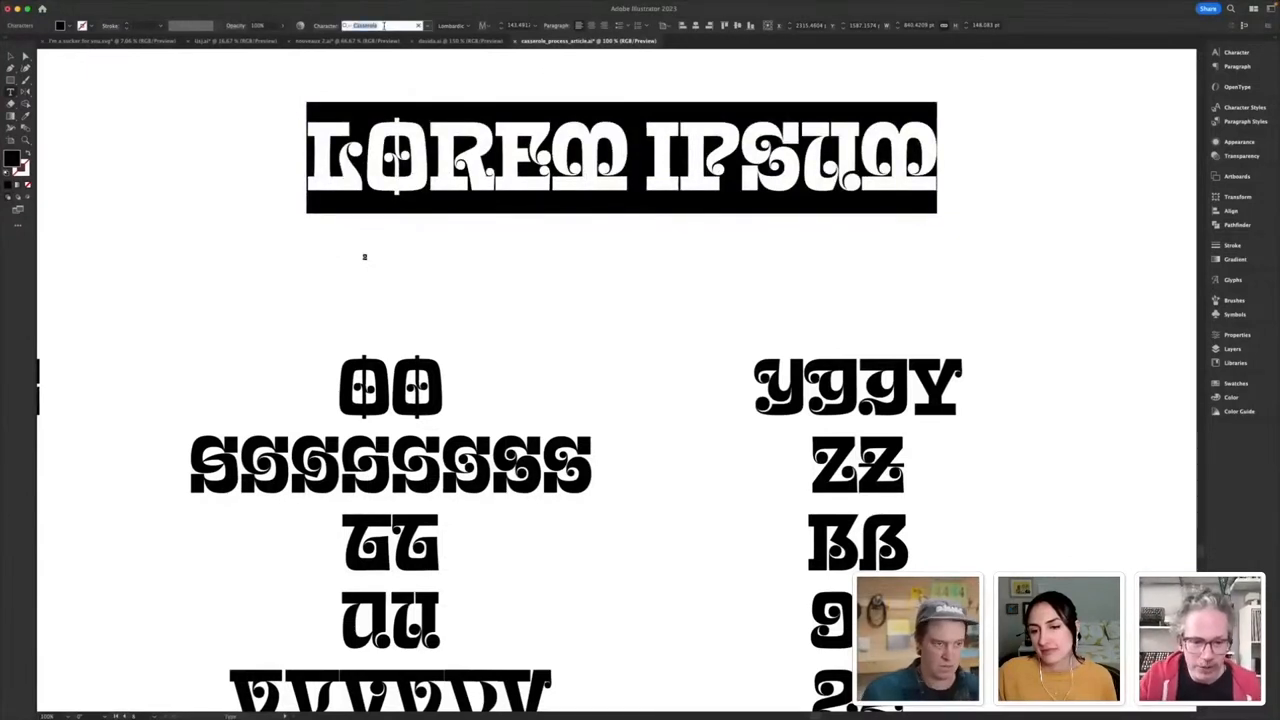
# - Replace the LOREM IPSUM heading with 'OH no Type Co.' in a plain sans-serif
pyautogui.click(380, 24)
pyautogui.write('O')
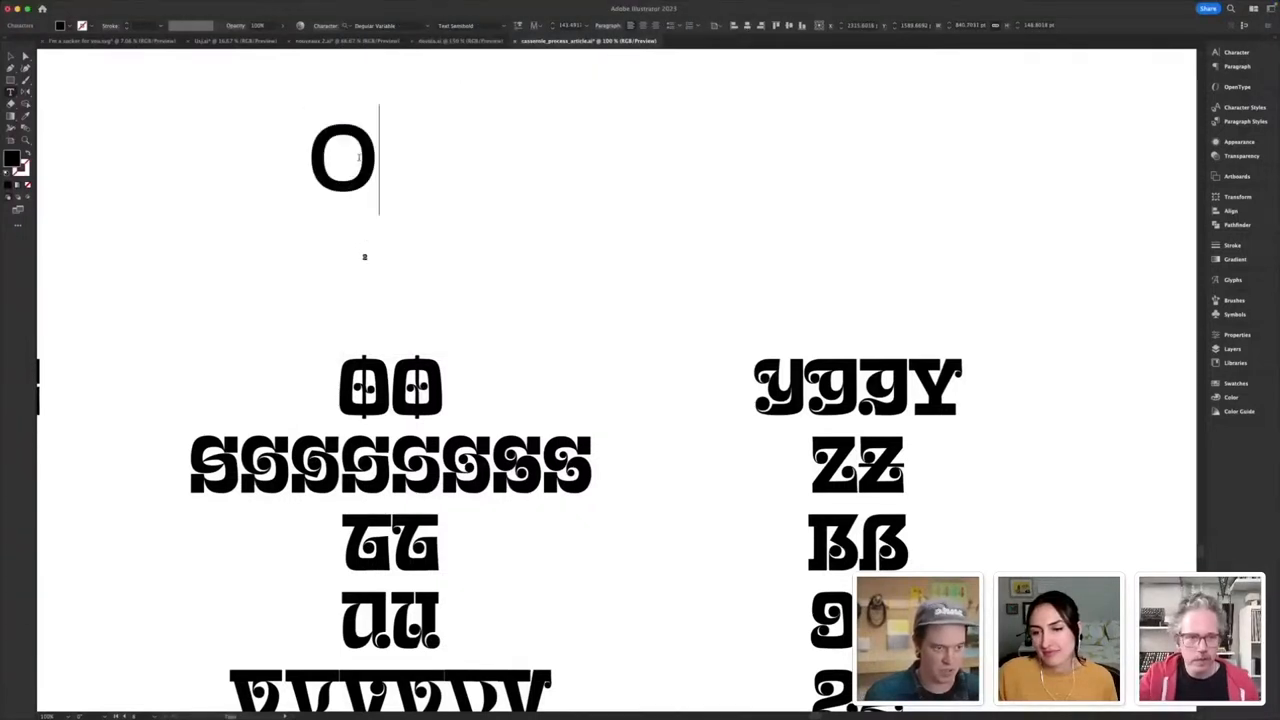
pyautogui.write('H')
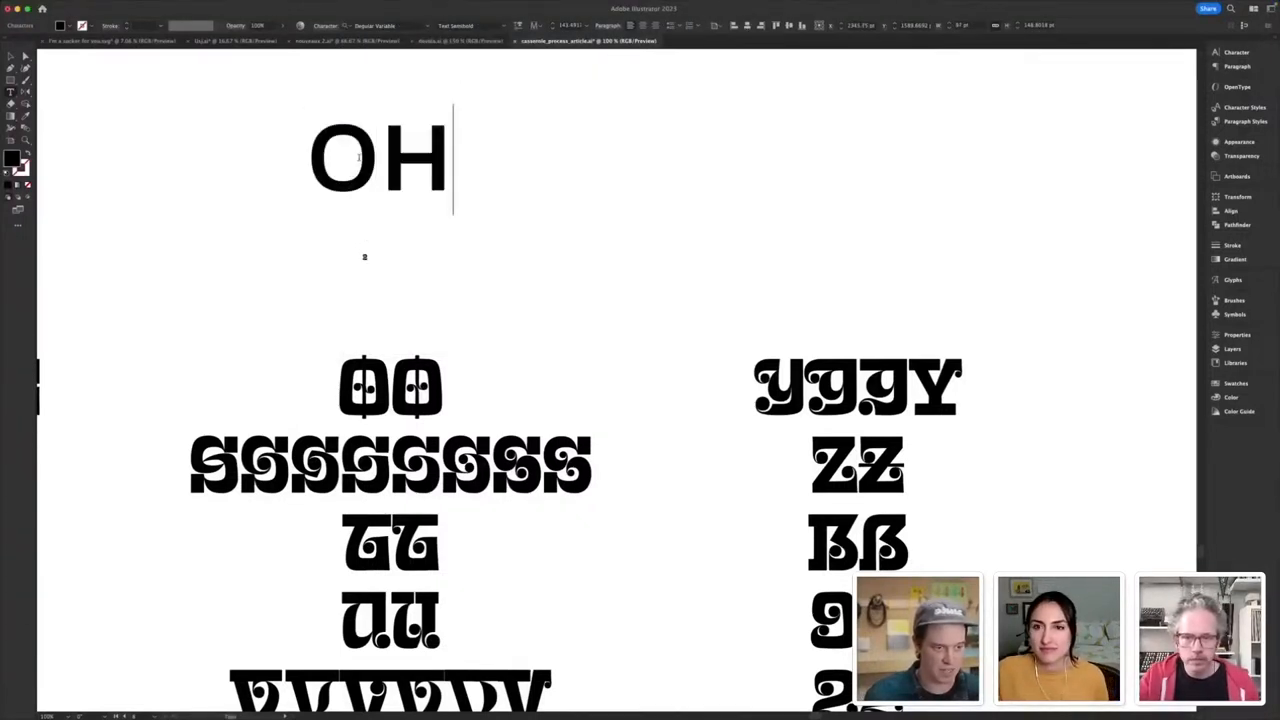
pyautogui.write('no')
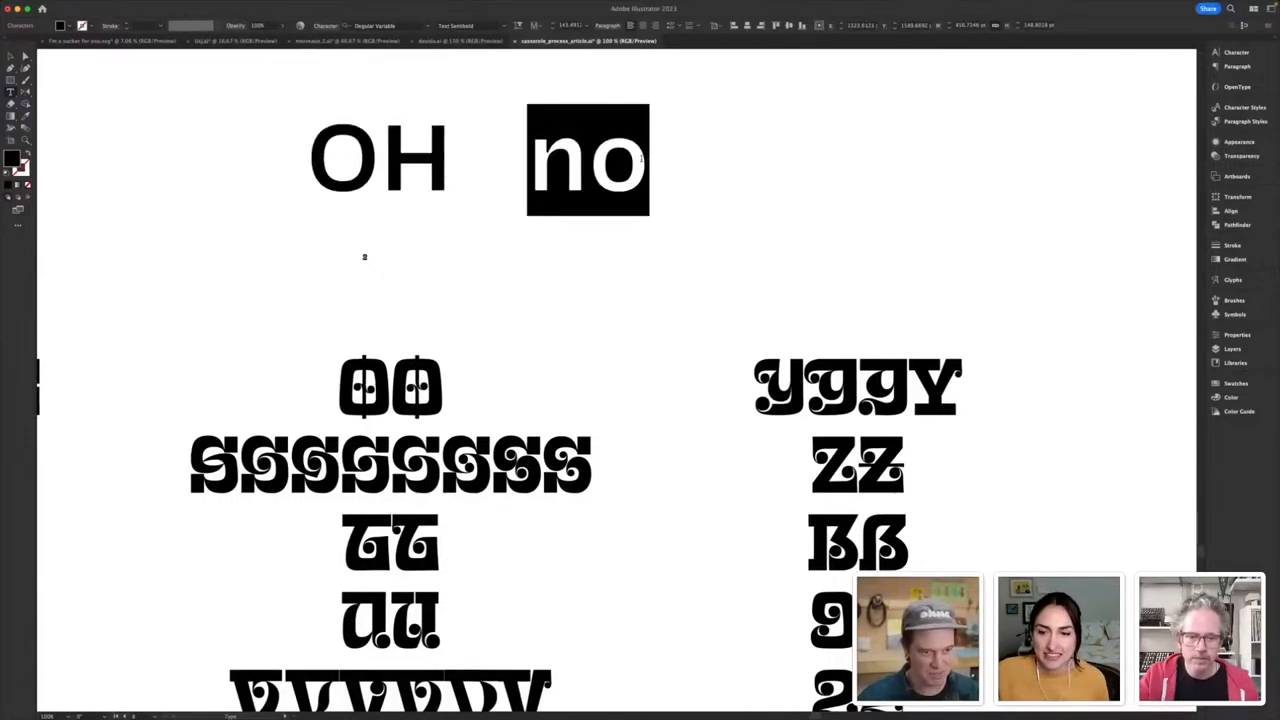
pyautogui.write('Type')
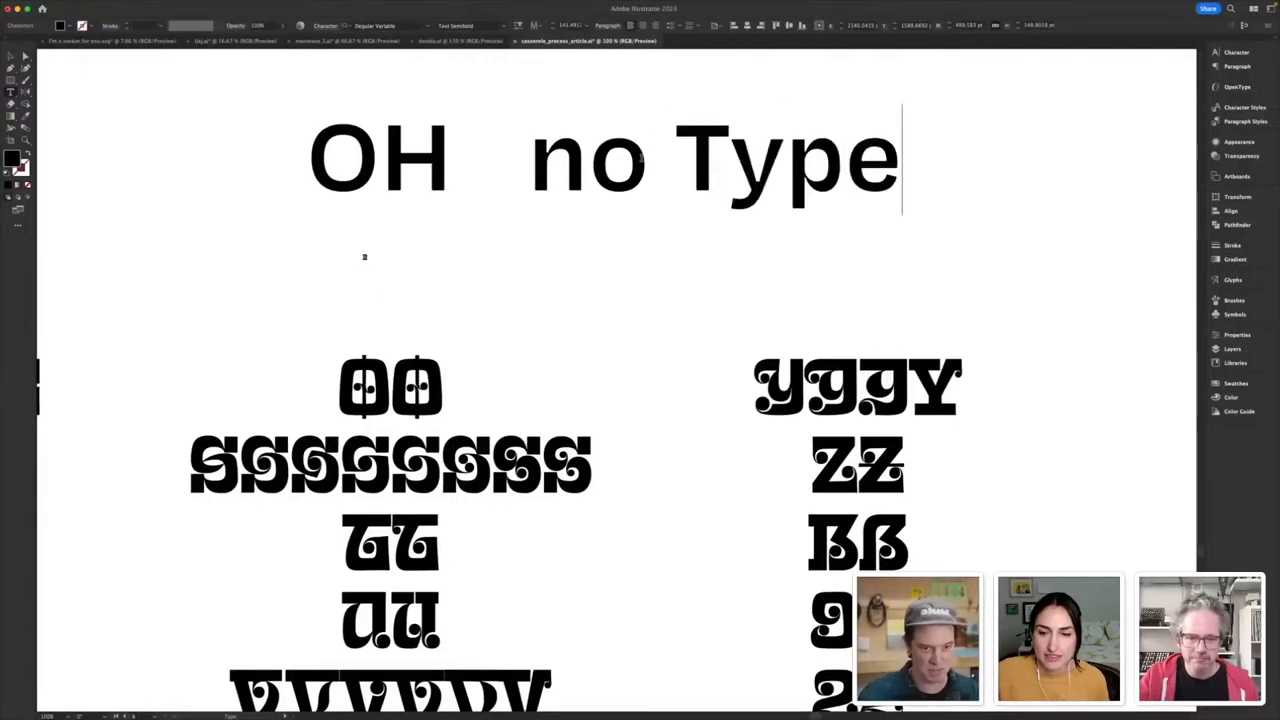
pyautogui.write('Co.')
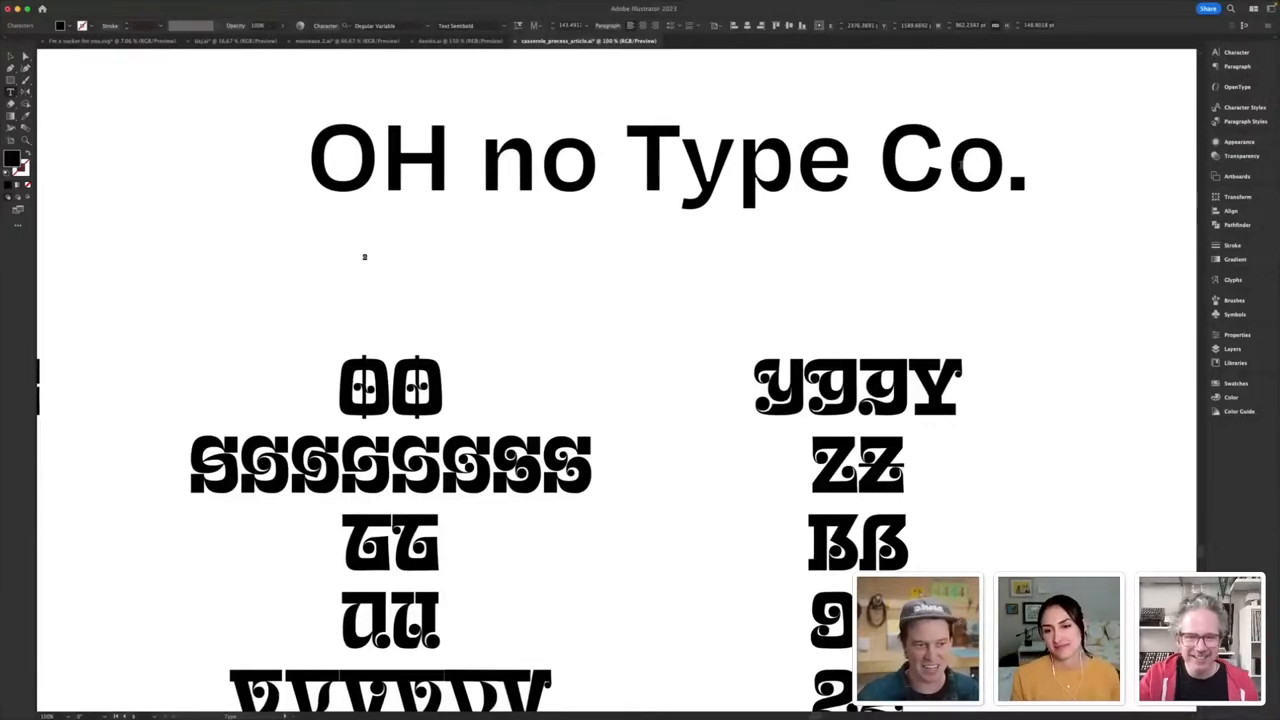
pyautogui.click(478, 156)
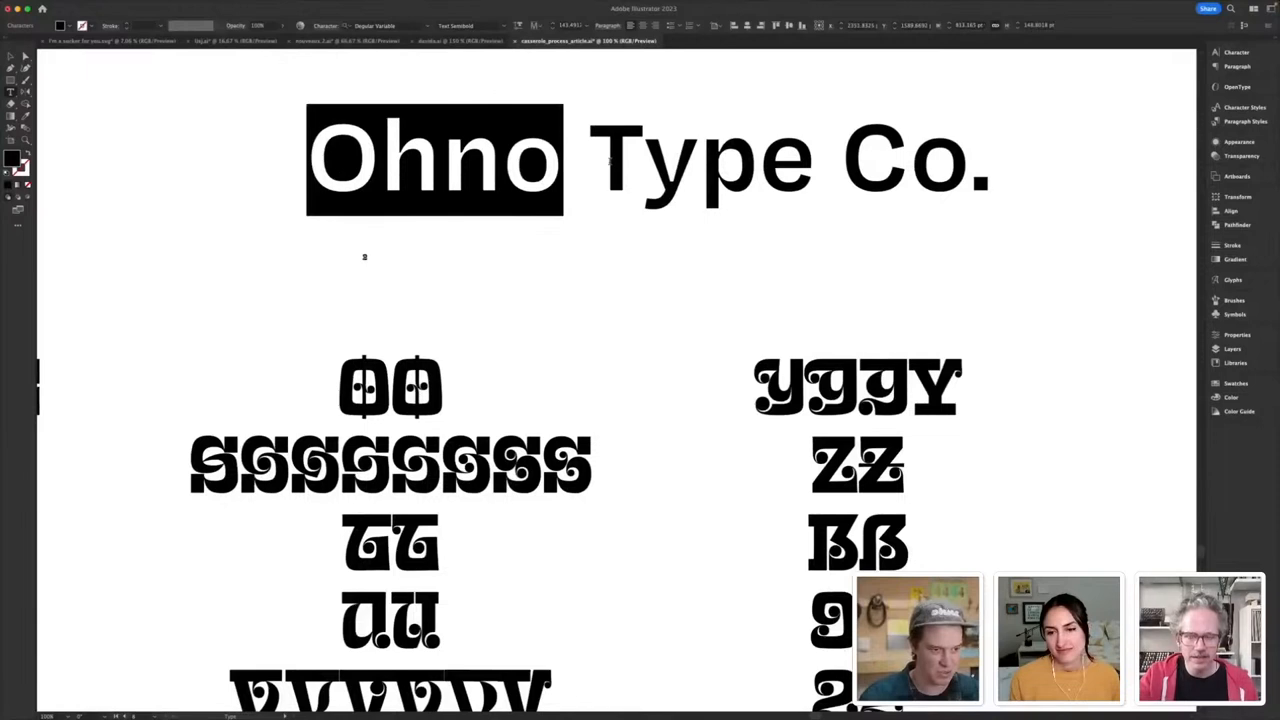
pyautogui.click(504, 156)
pyautogui.write('H  ')
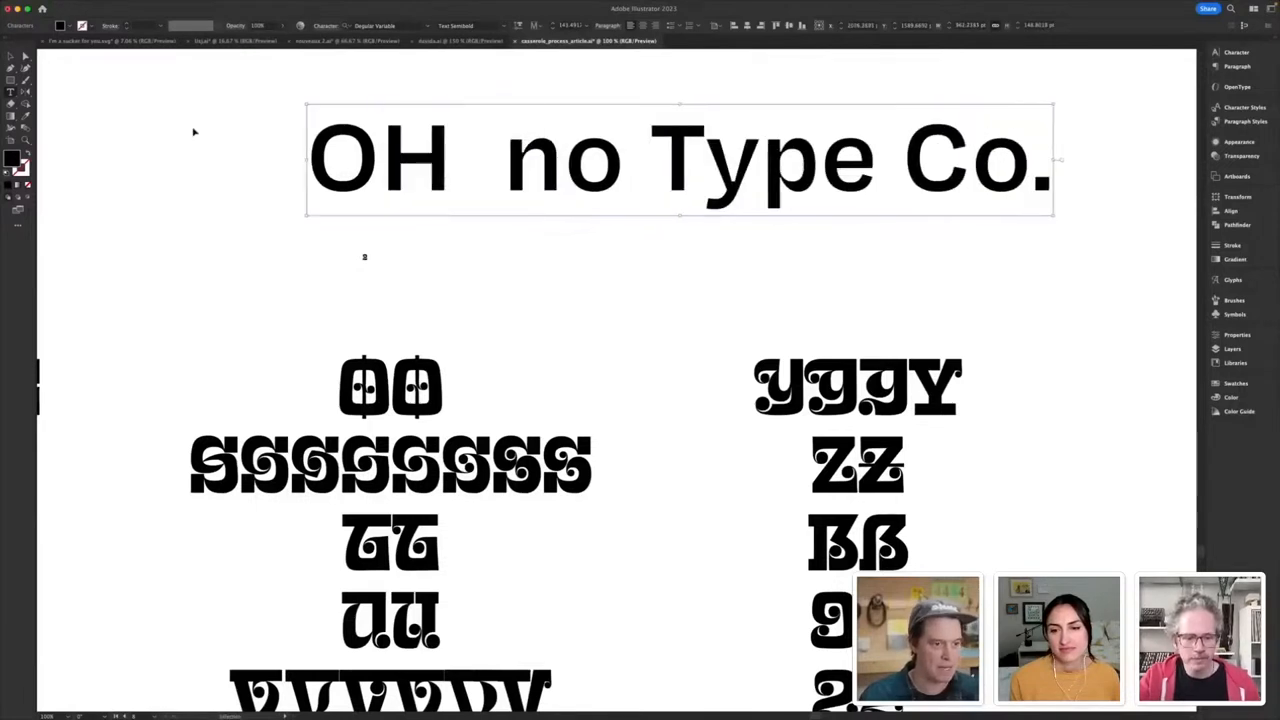
pyautogui.moveTo(624, 156); pyautogui.dragTo(1050, 160)
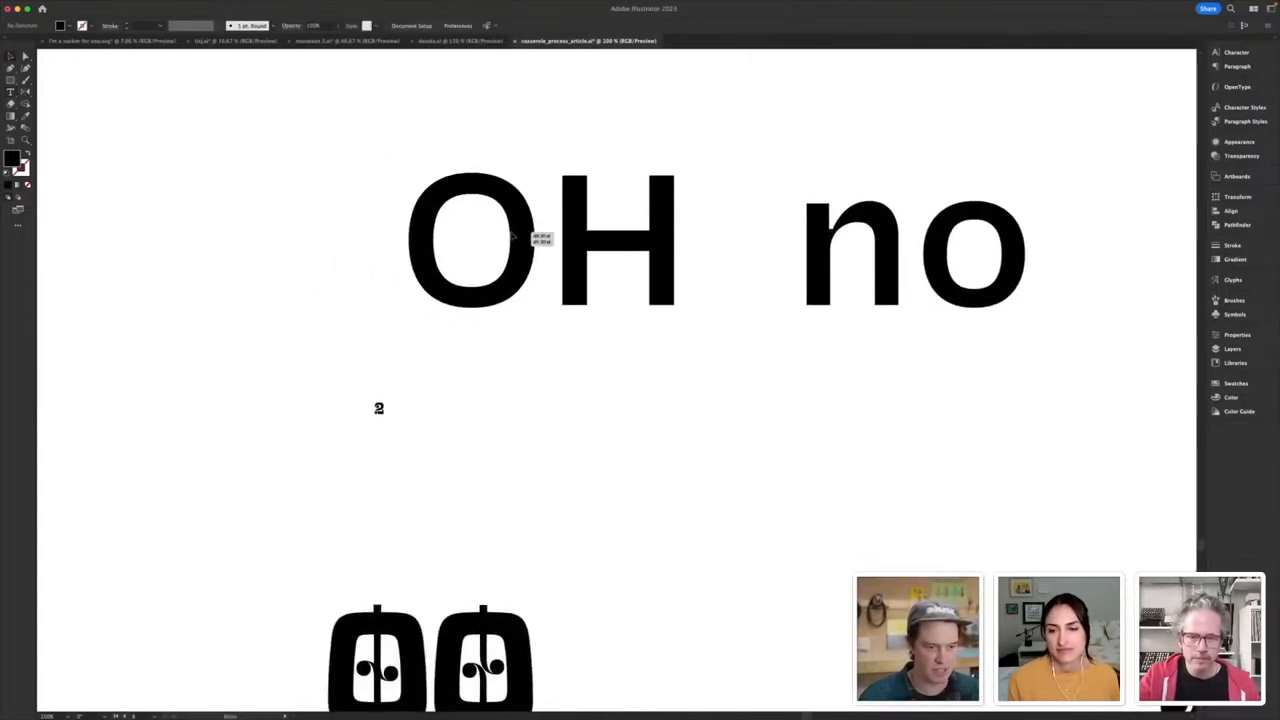
pyautogui.click(620, 240)
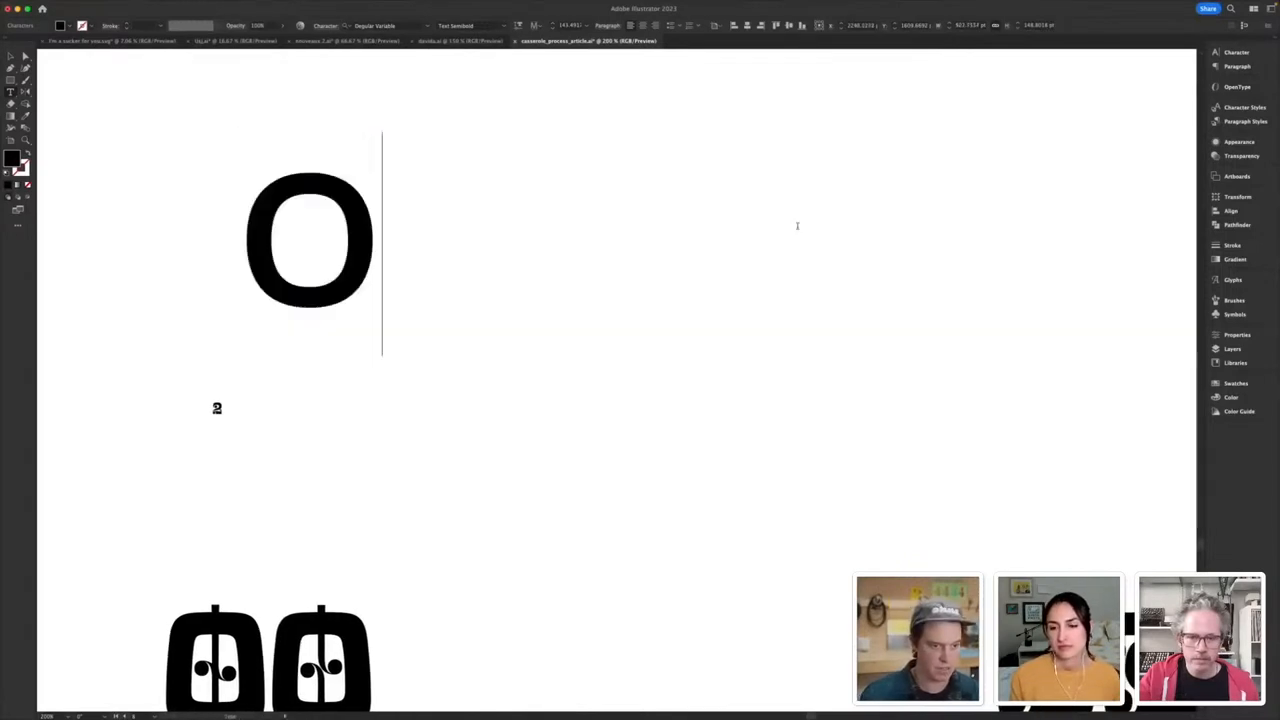
# - Type capital test strings OAOO, FKLMN, DPRB and CGQ in the geometric face
pyautogui.write('OAOO')
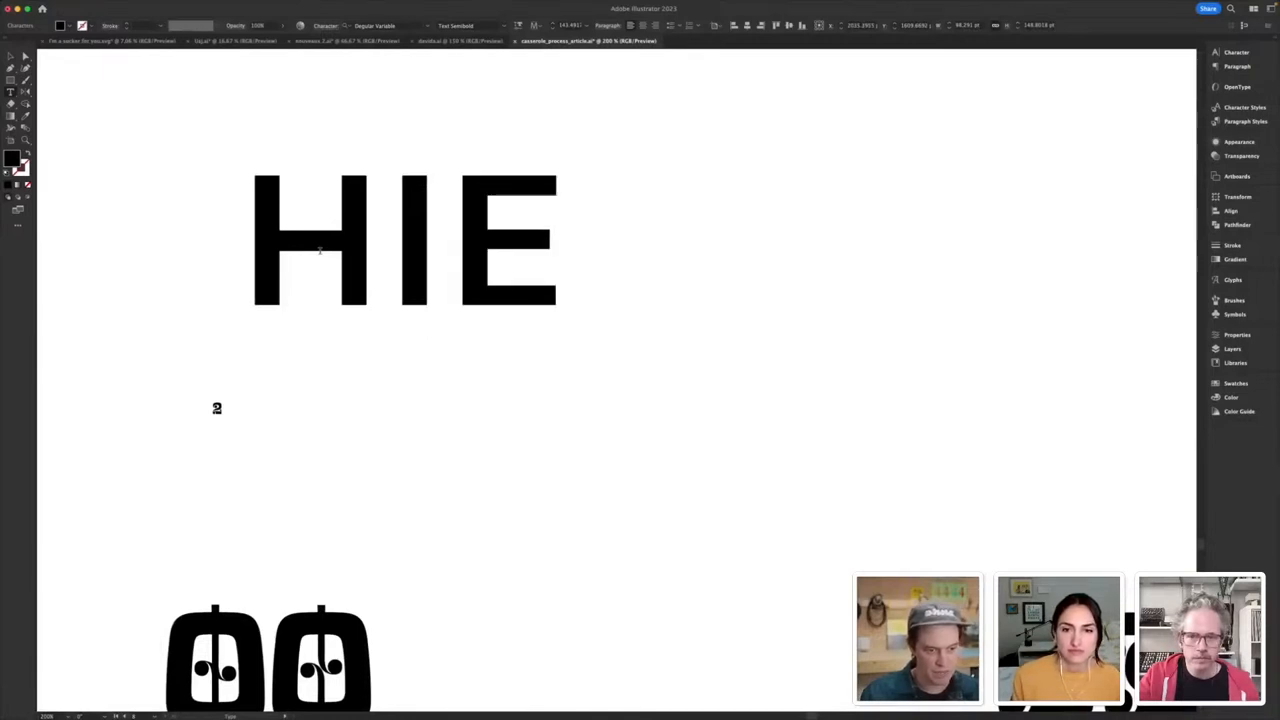
pyautogui.write('FKLM')
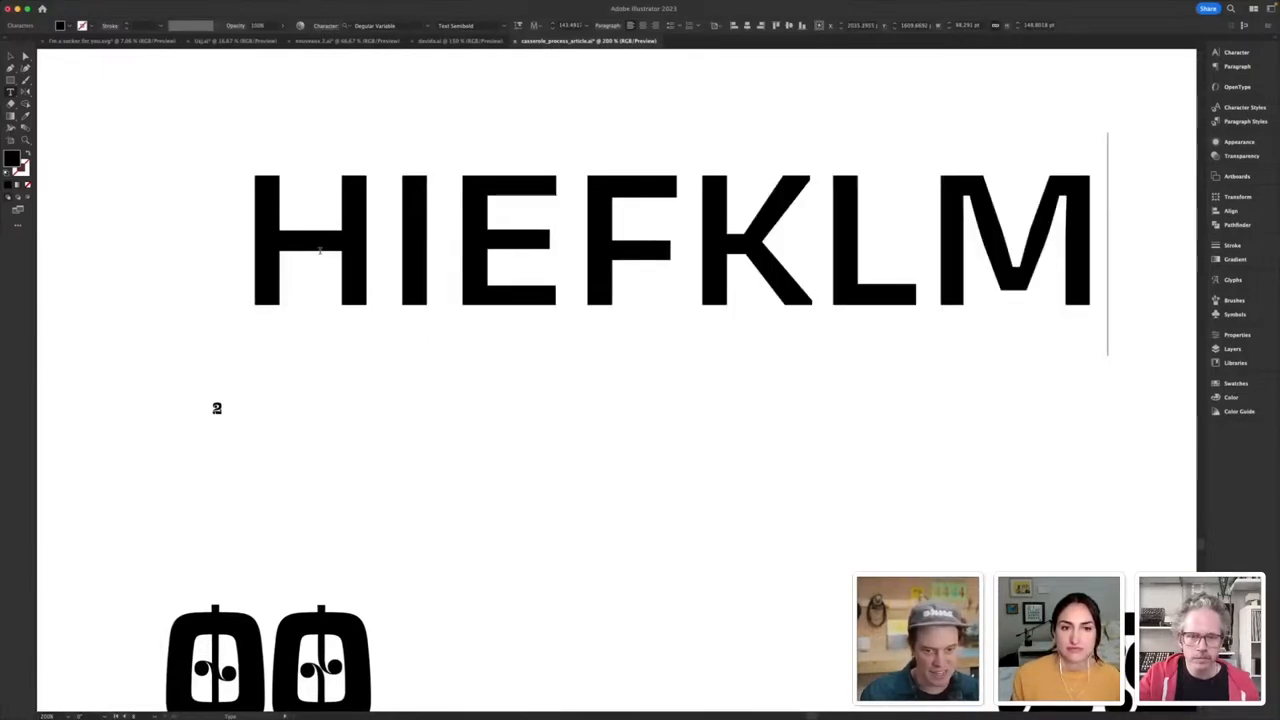
pyautogui.write('N')
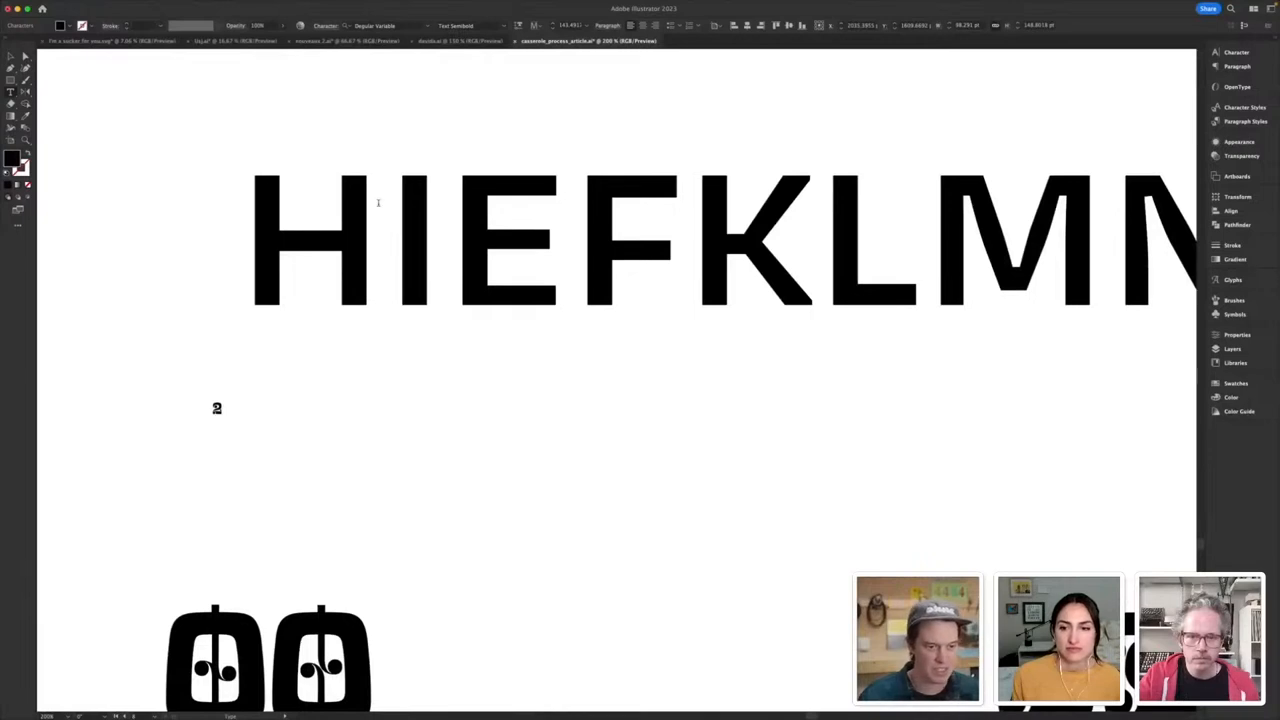
pyautogui.moveTo(390, 252)
pyautogui.write('O')
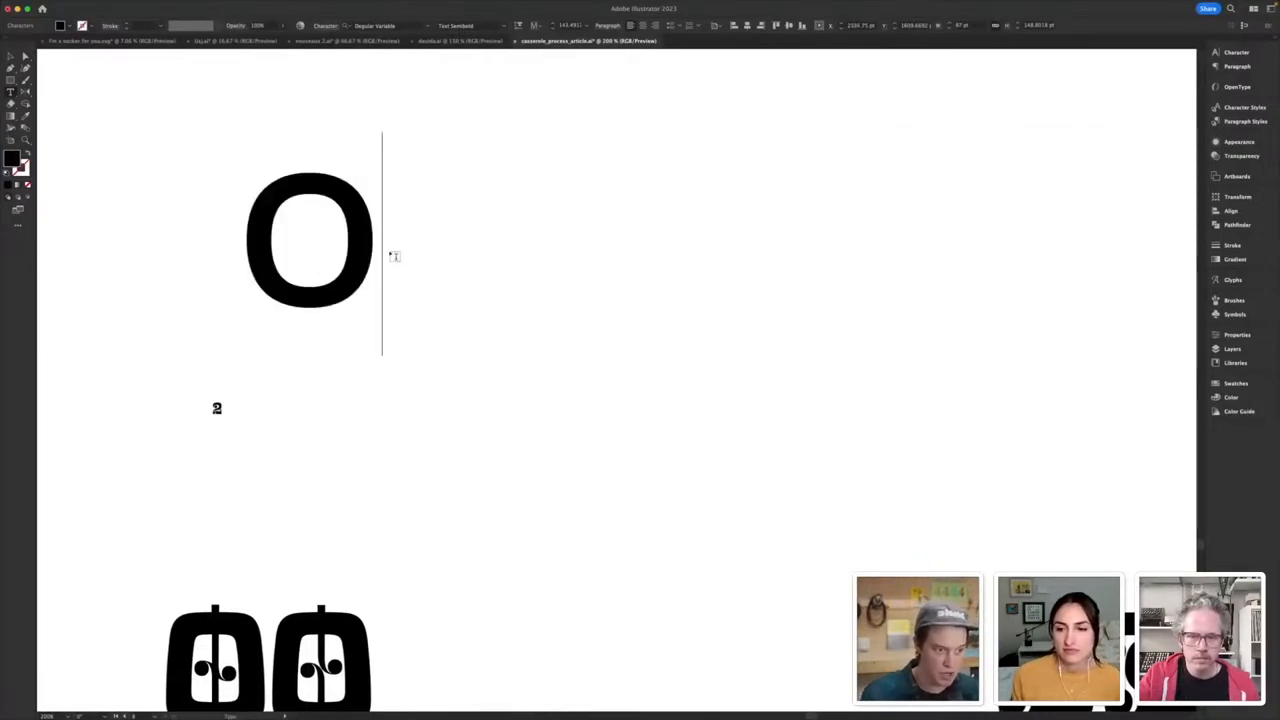
pyautogui.write('D')
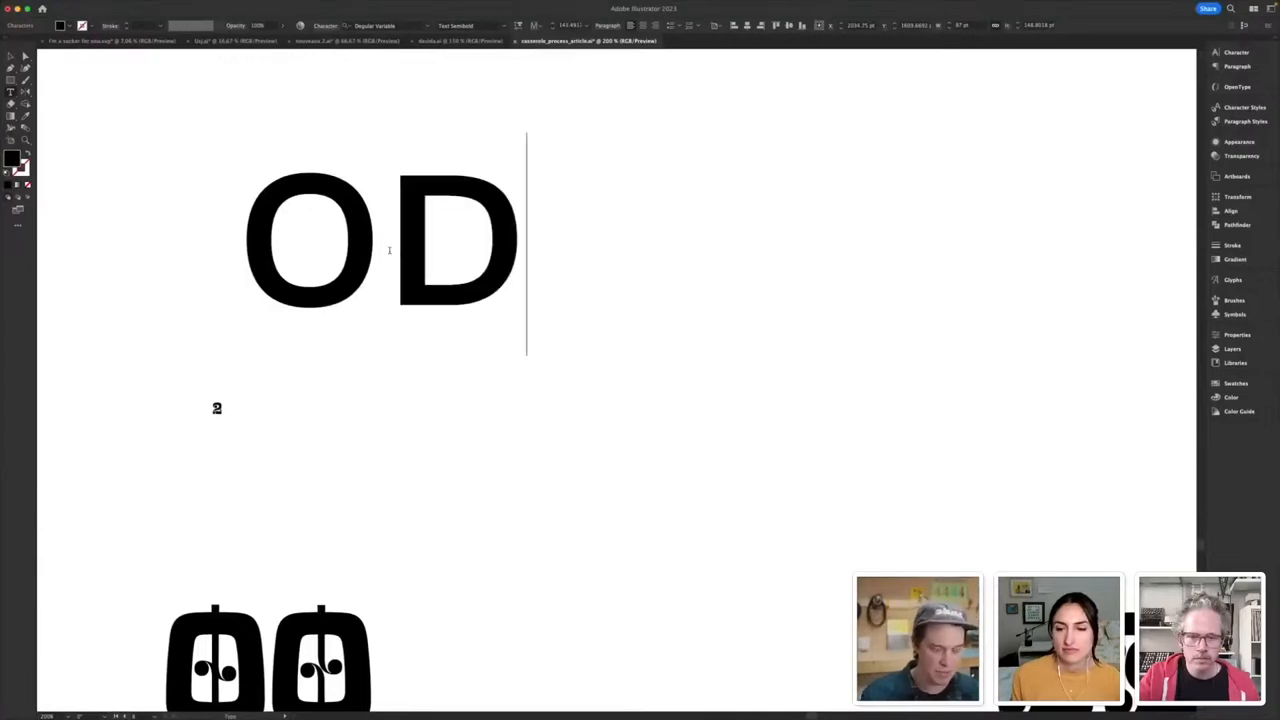
pyautogui.write('PR')
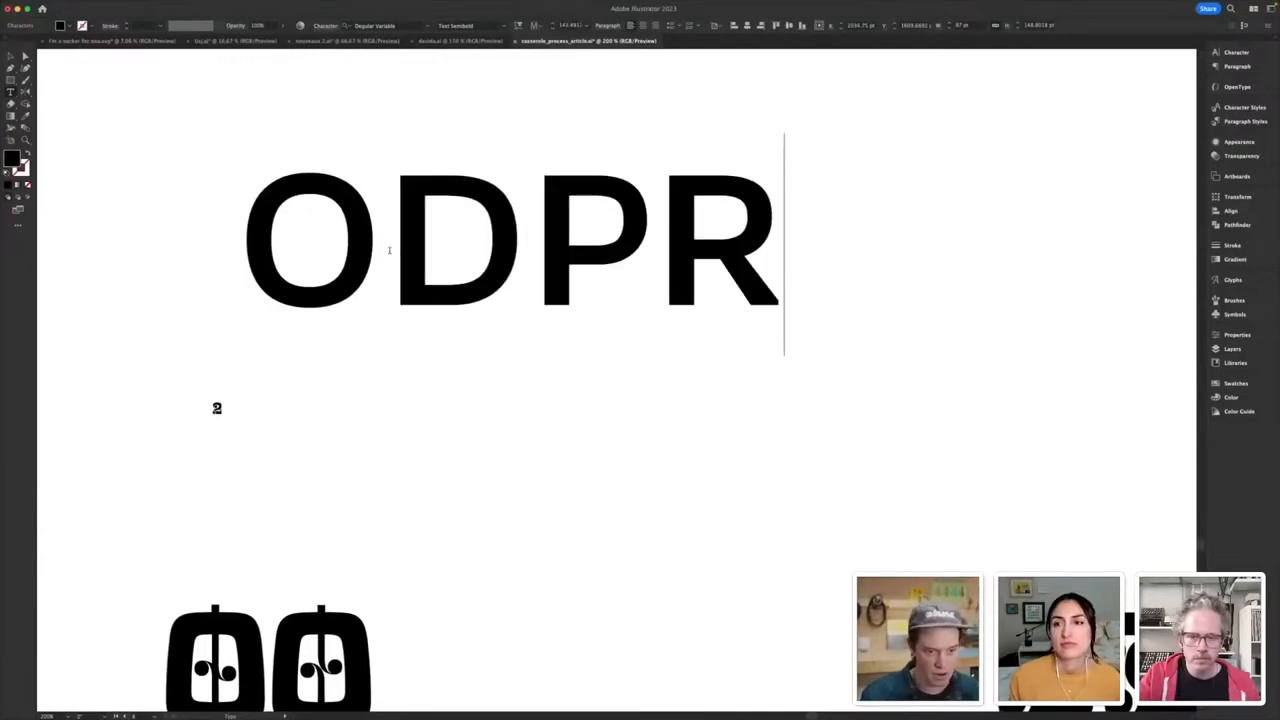
pyautogui.write('B')
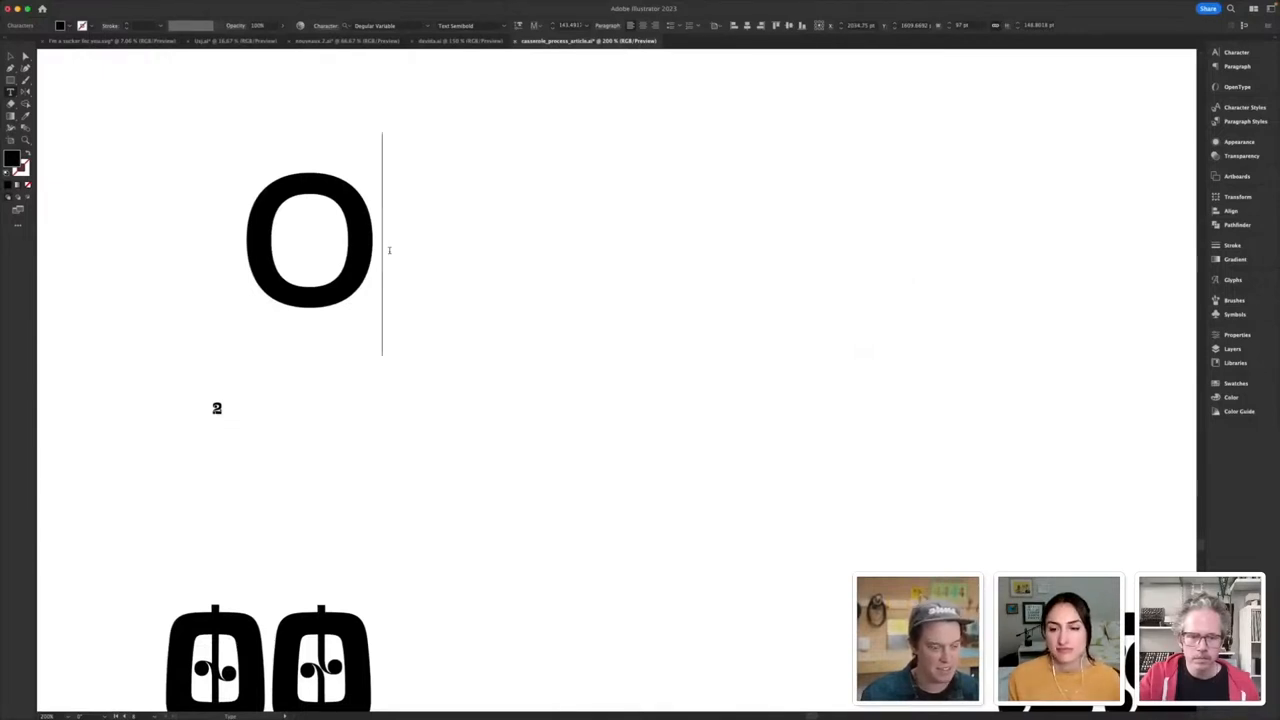
pyautogui.write('CG')
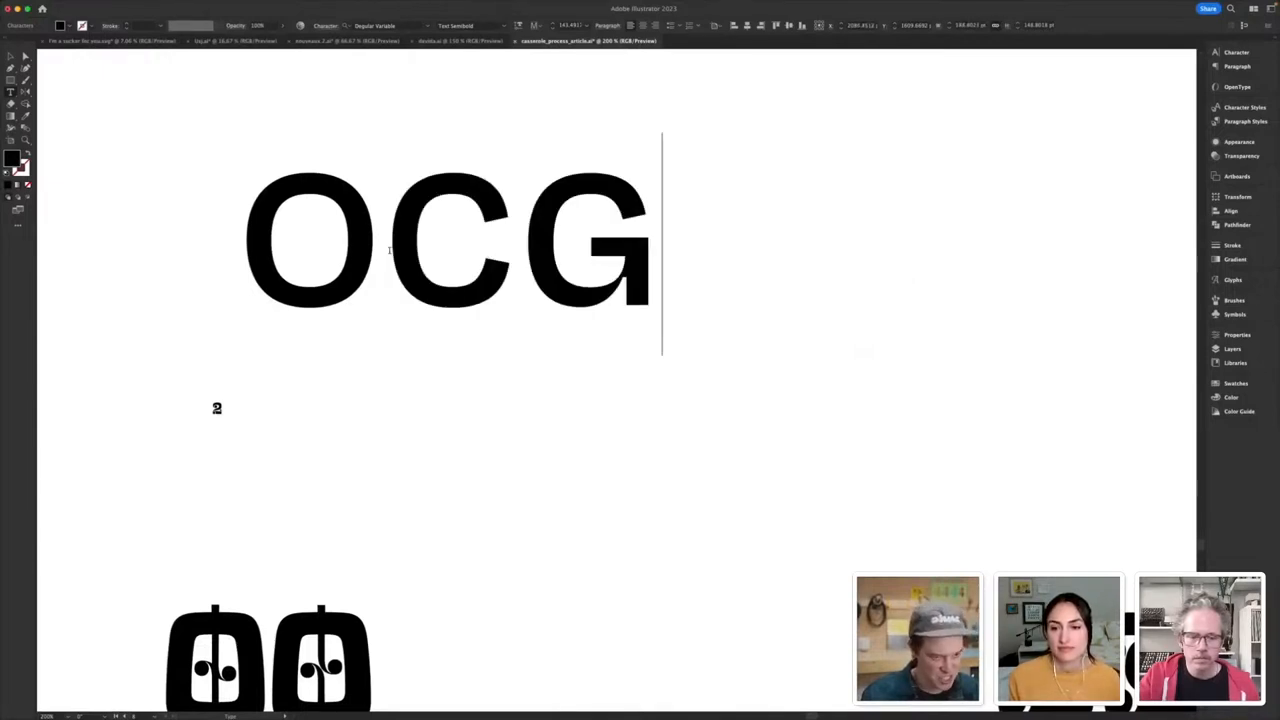
pyautogui.write('Q')
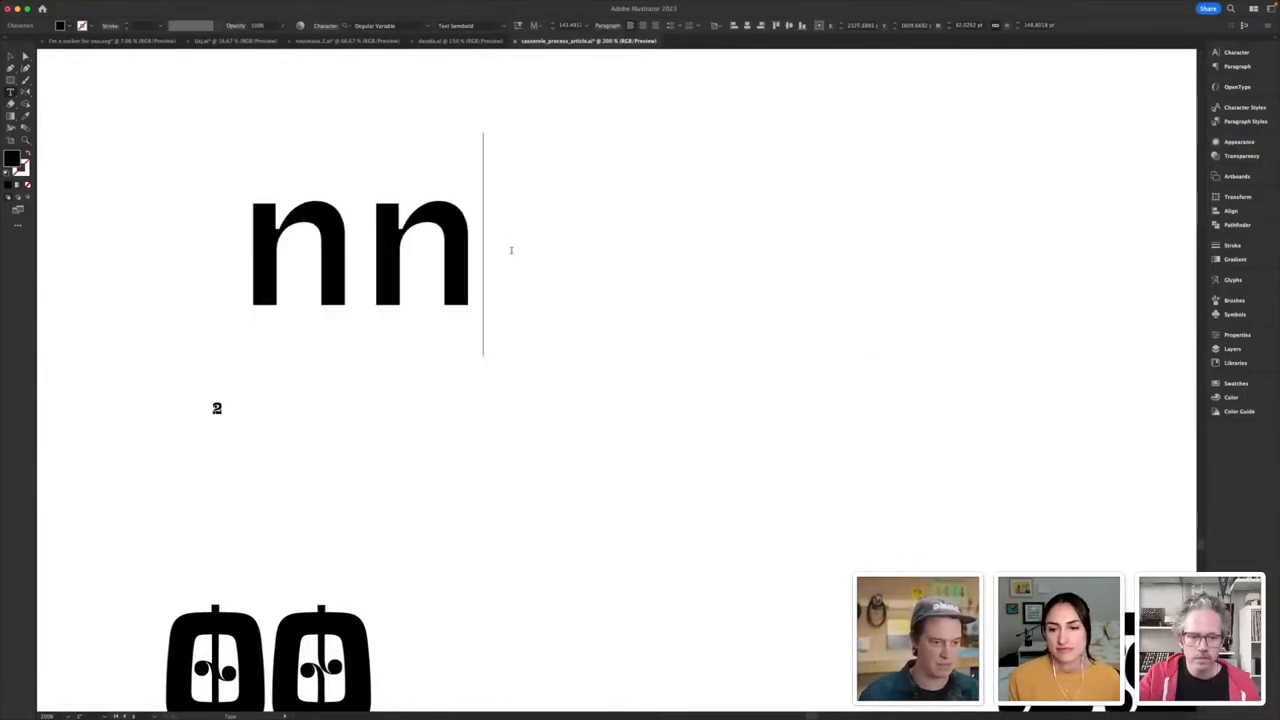
# - Retype the line as lowercase 'nnuamrli', then replace it with the round letters 'ocebdpq'
pyautogui.write('u')
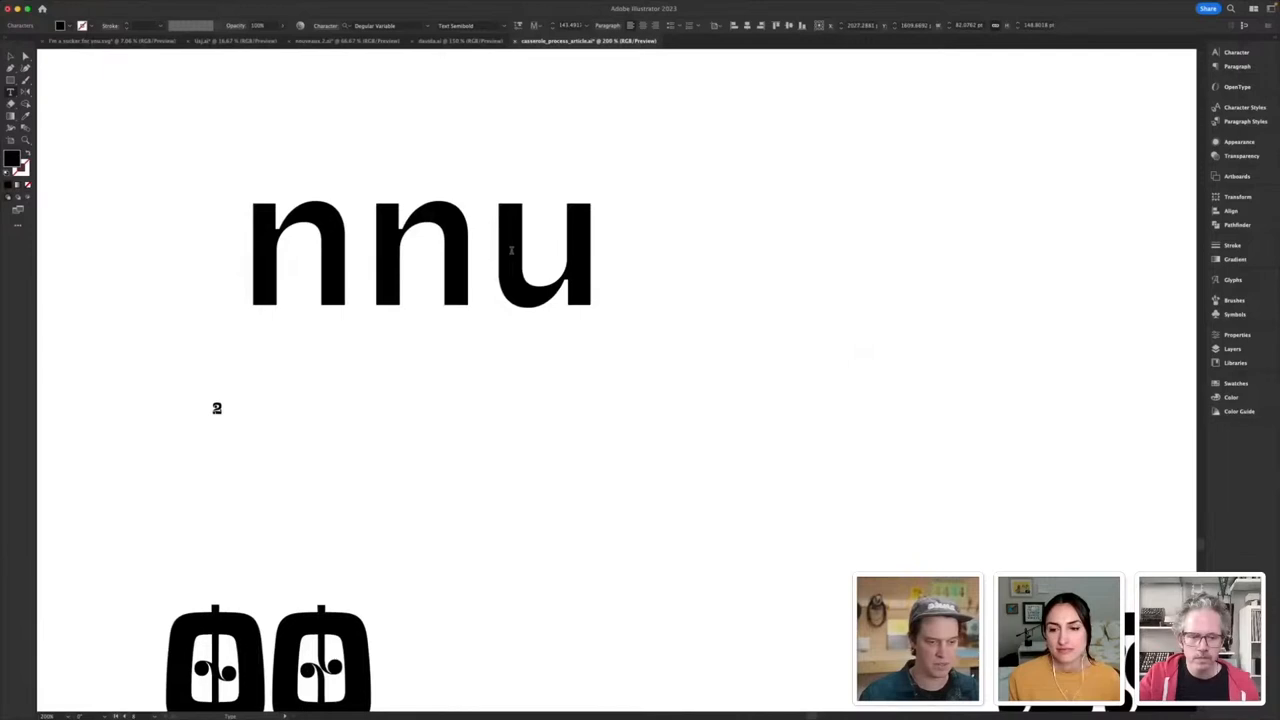
pyautogui.write('a')
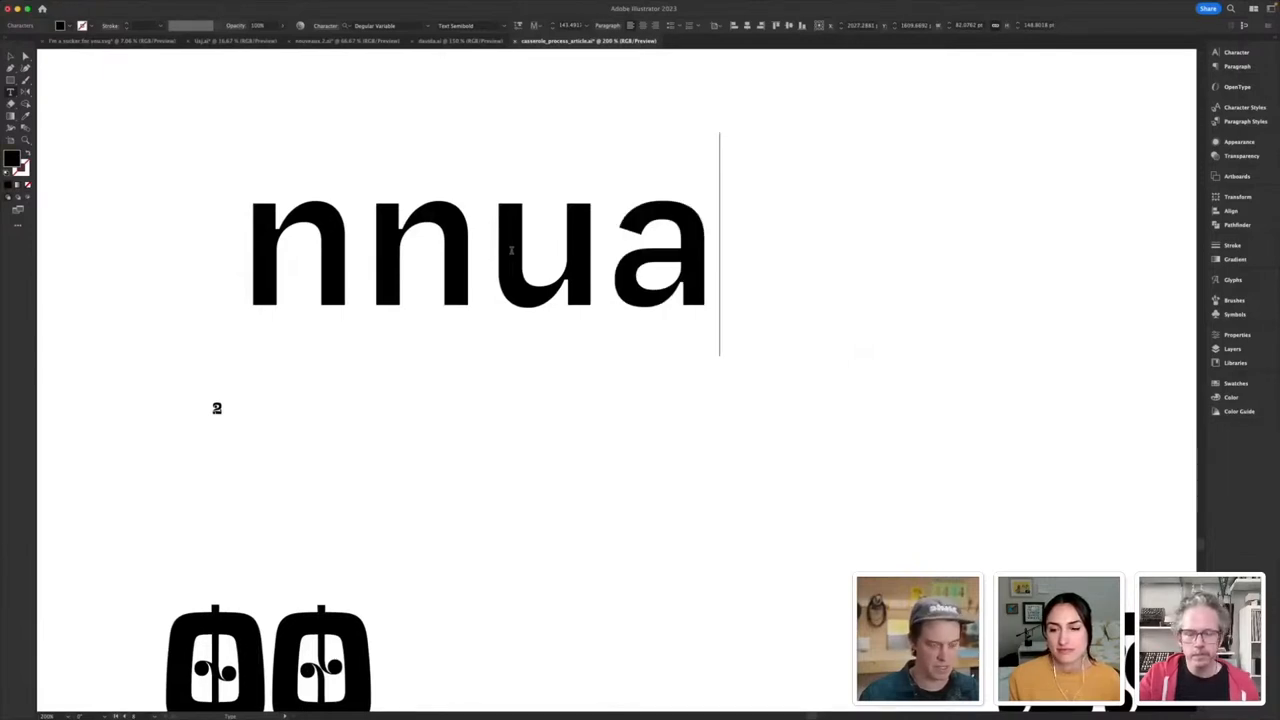
pyautogui.write('m')
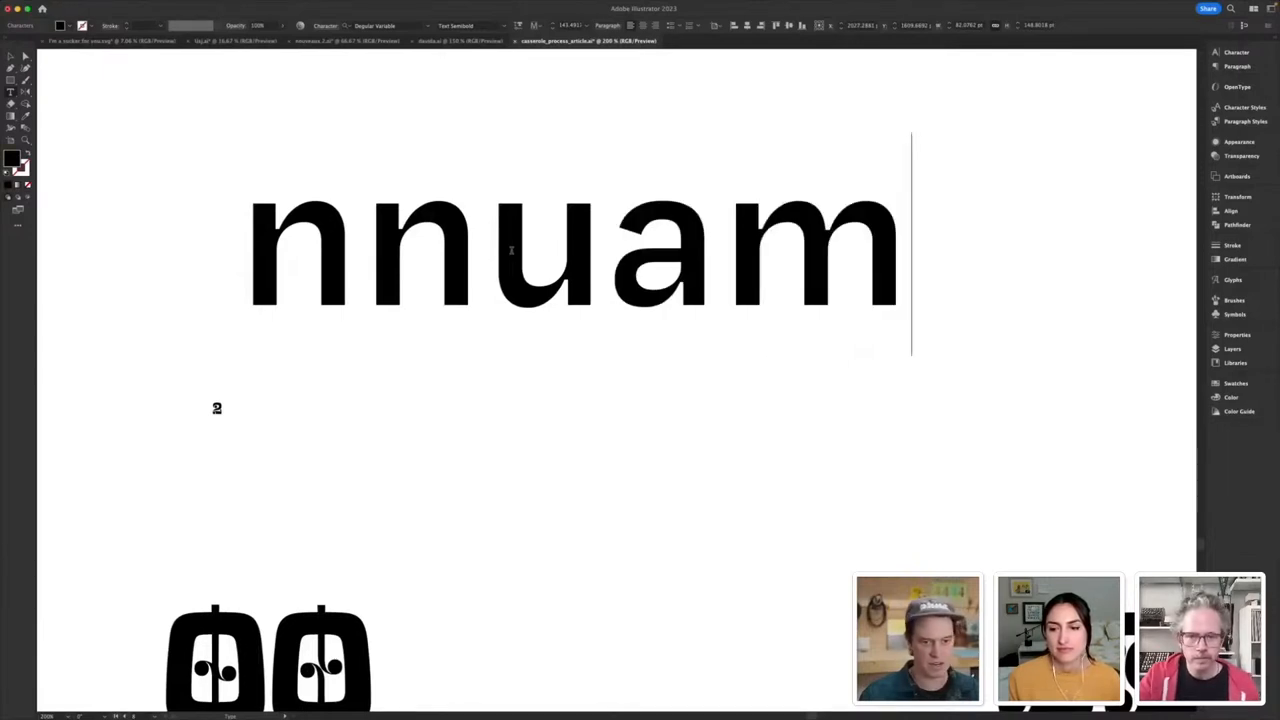
pyautogui.write('rl')
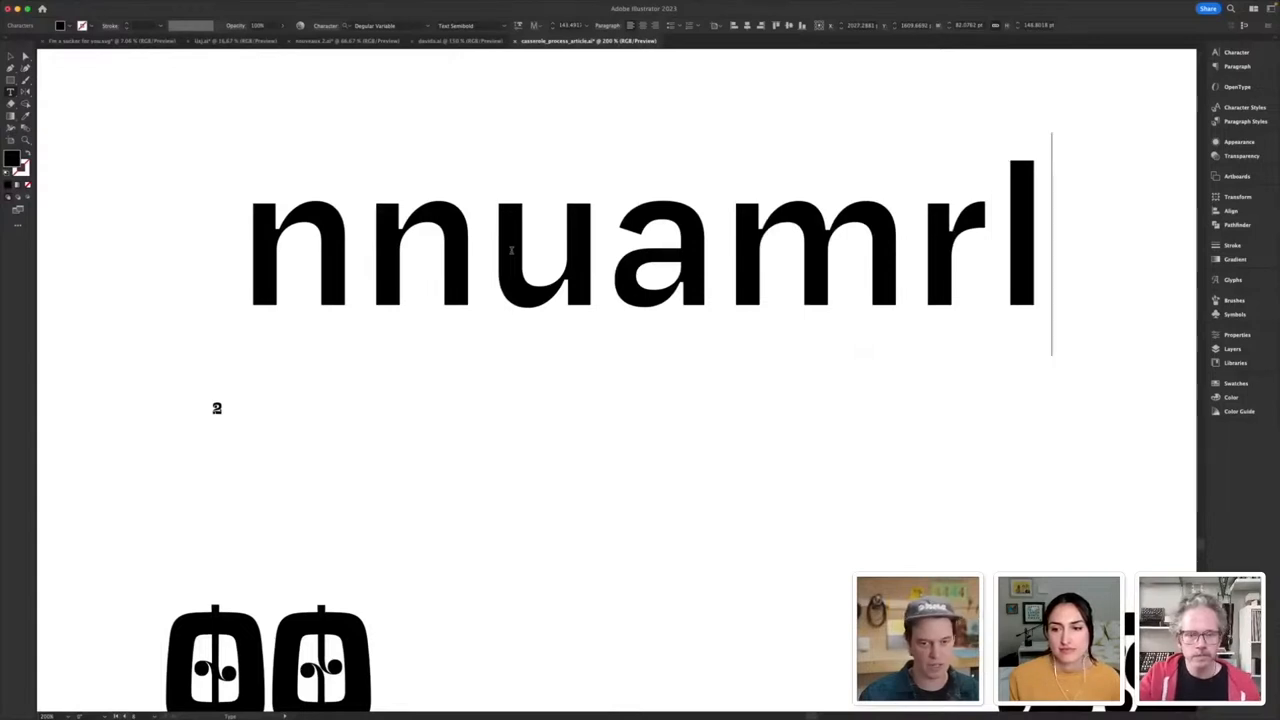
pyautogui.write('i')
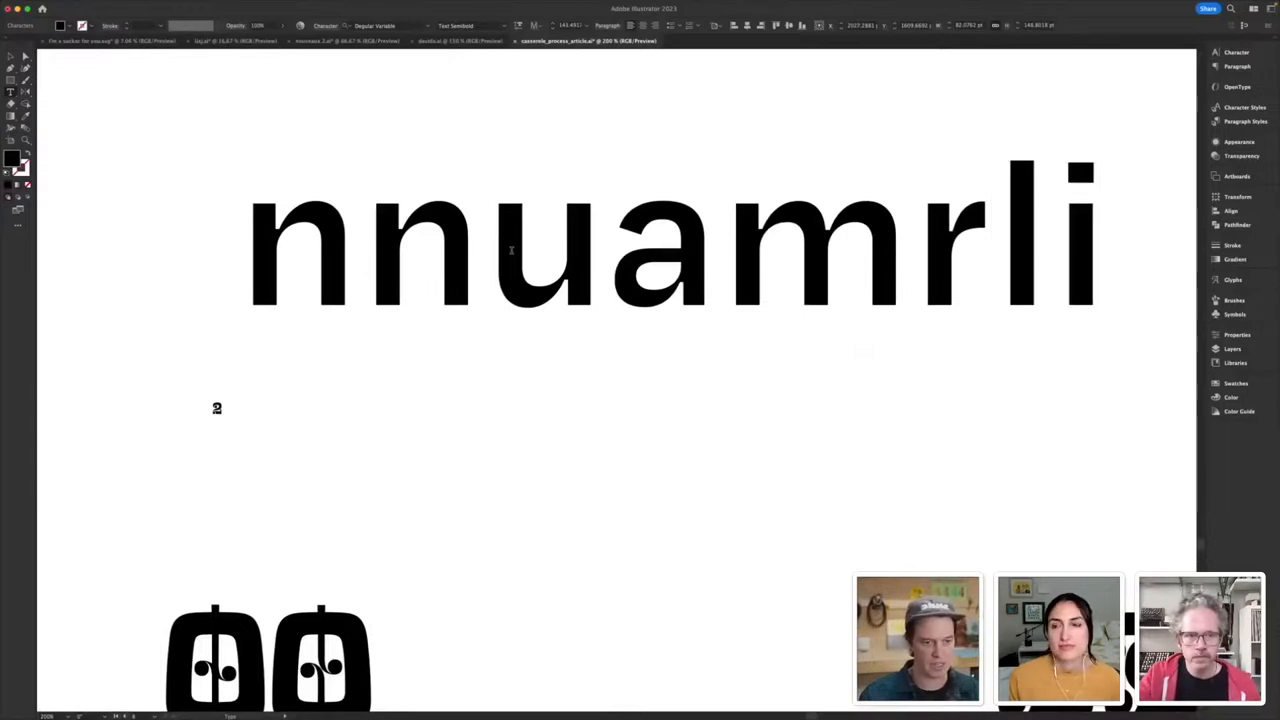
pyautogui.press('backspace')
pyautogui.write('o')
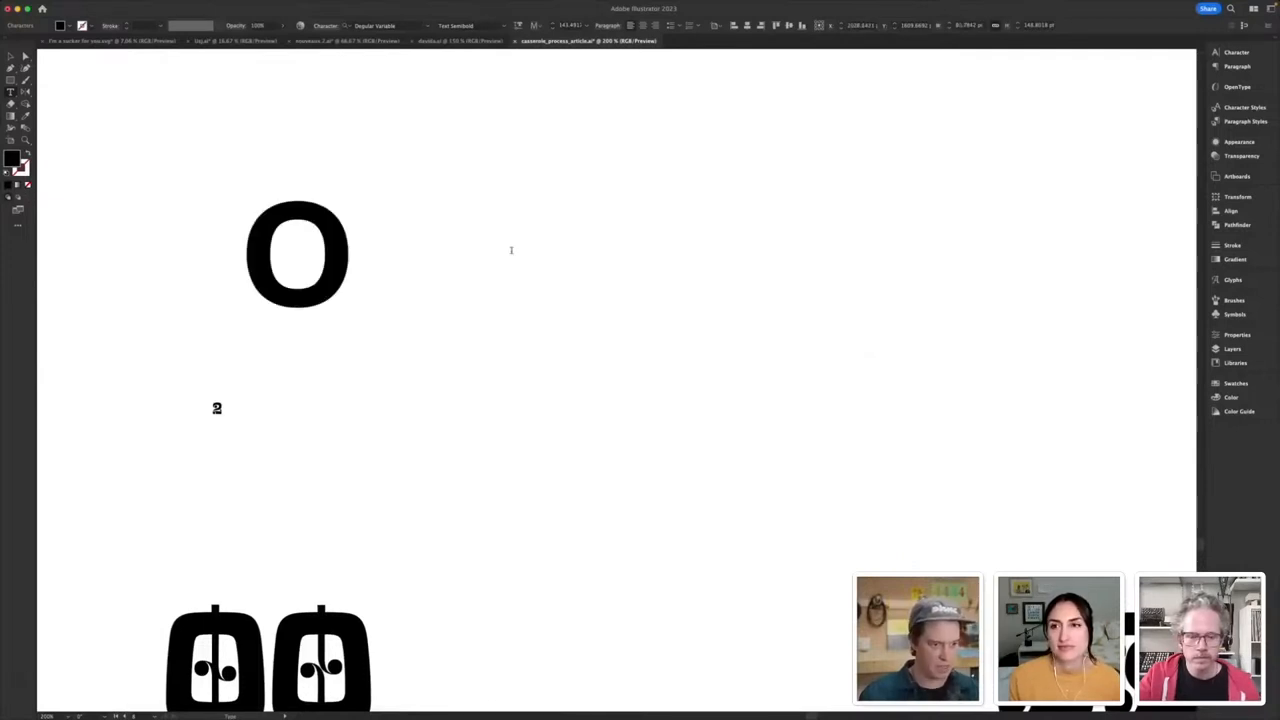
pyautogui.write('ce')
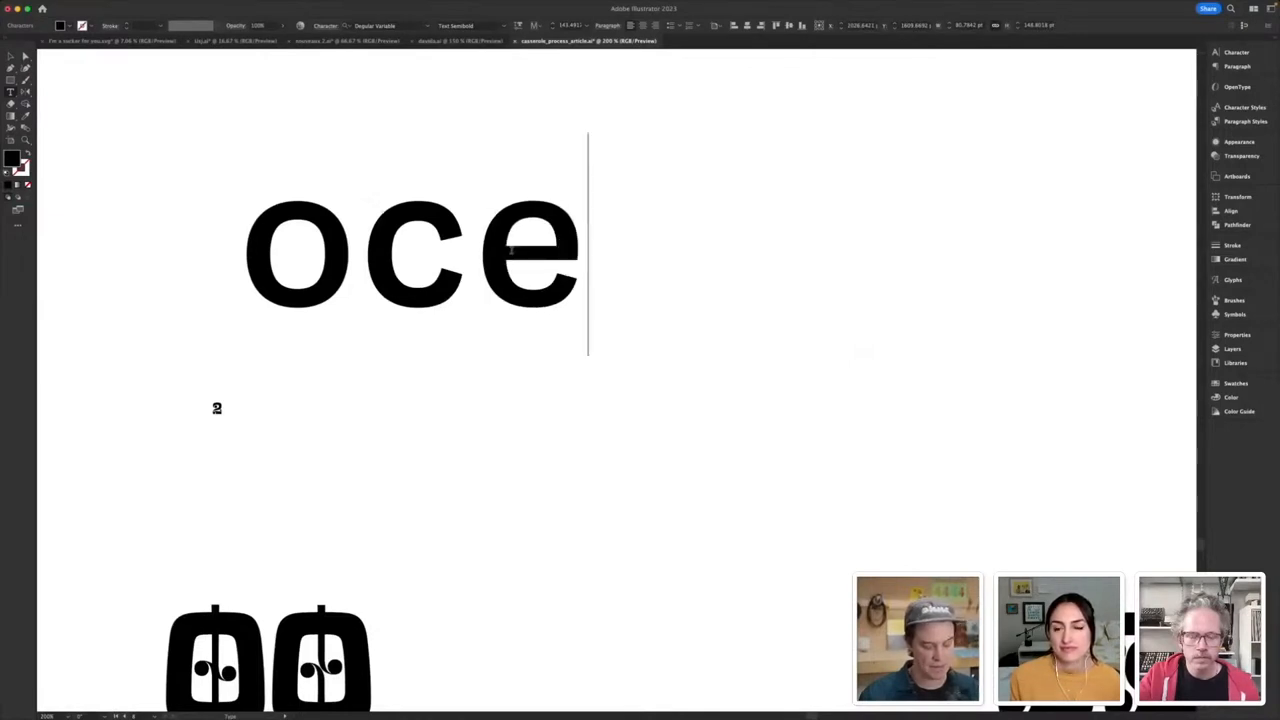
pyautogui.write('bdpq')
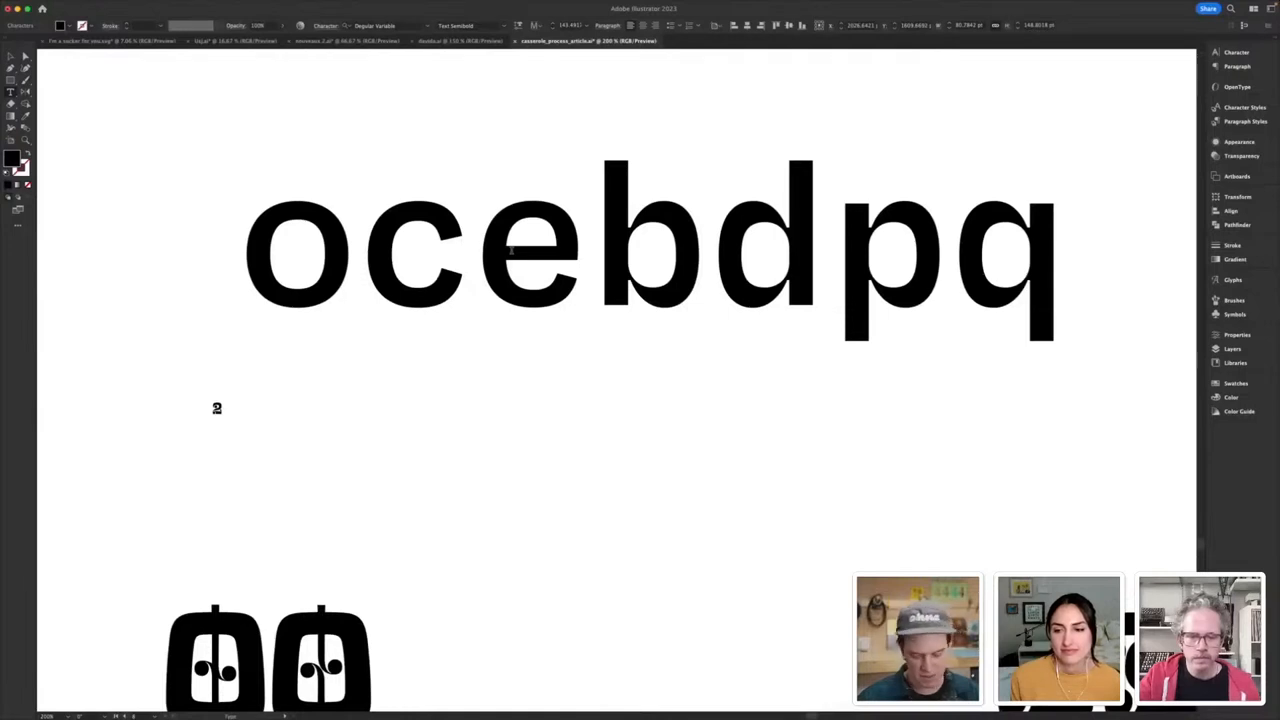
# - Place the word 'Irregardless' in large sans-serif type above the decorative glyph rows
pyautogui.click(1068, 244)
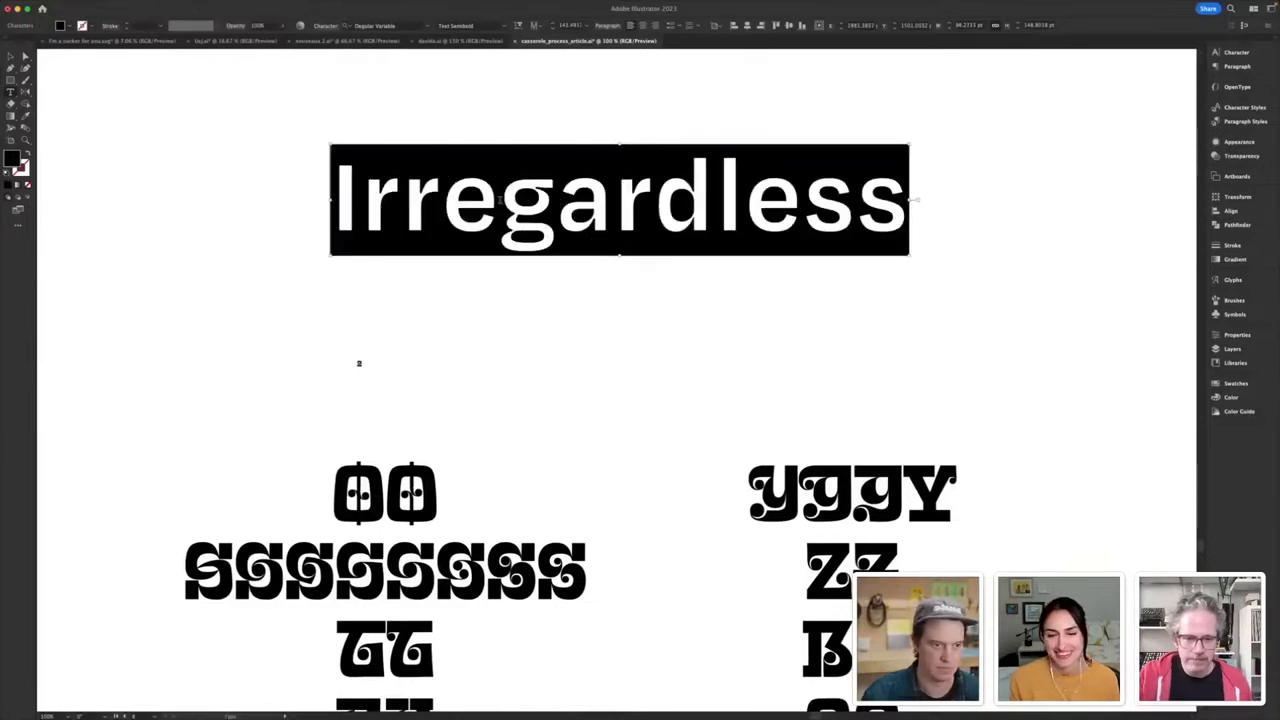
# - Apply an Irregardless Variable style from the font family list to the heading
pyautogui.click(384, 24)
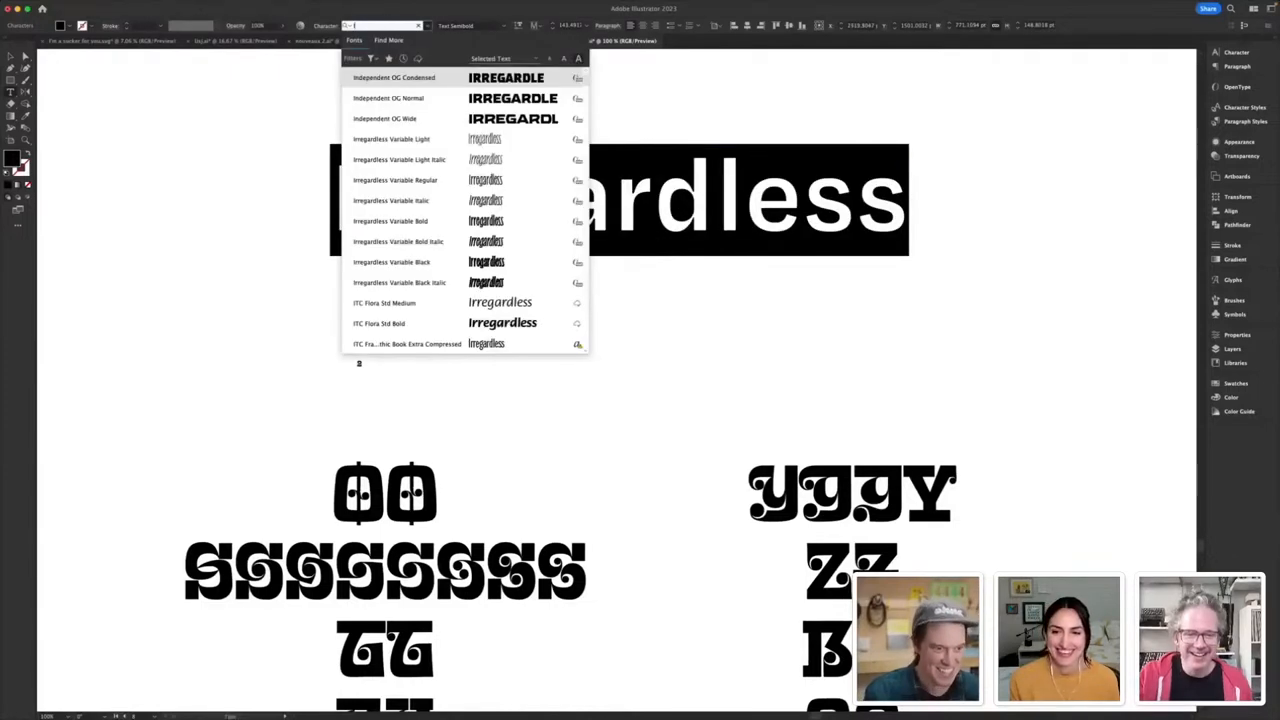
pyautogui.scroll(-3)
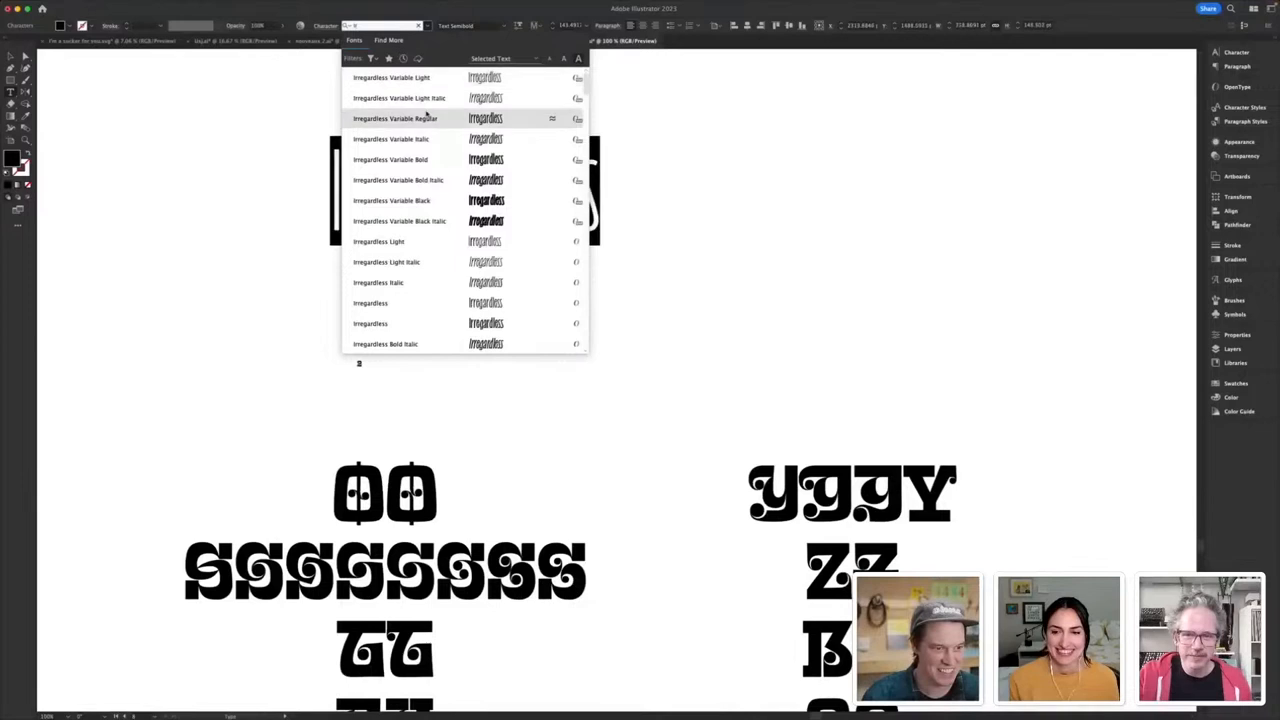
pyautogui.click(396, 118)
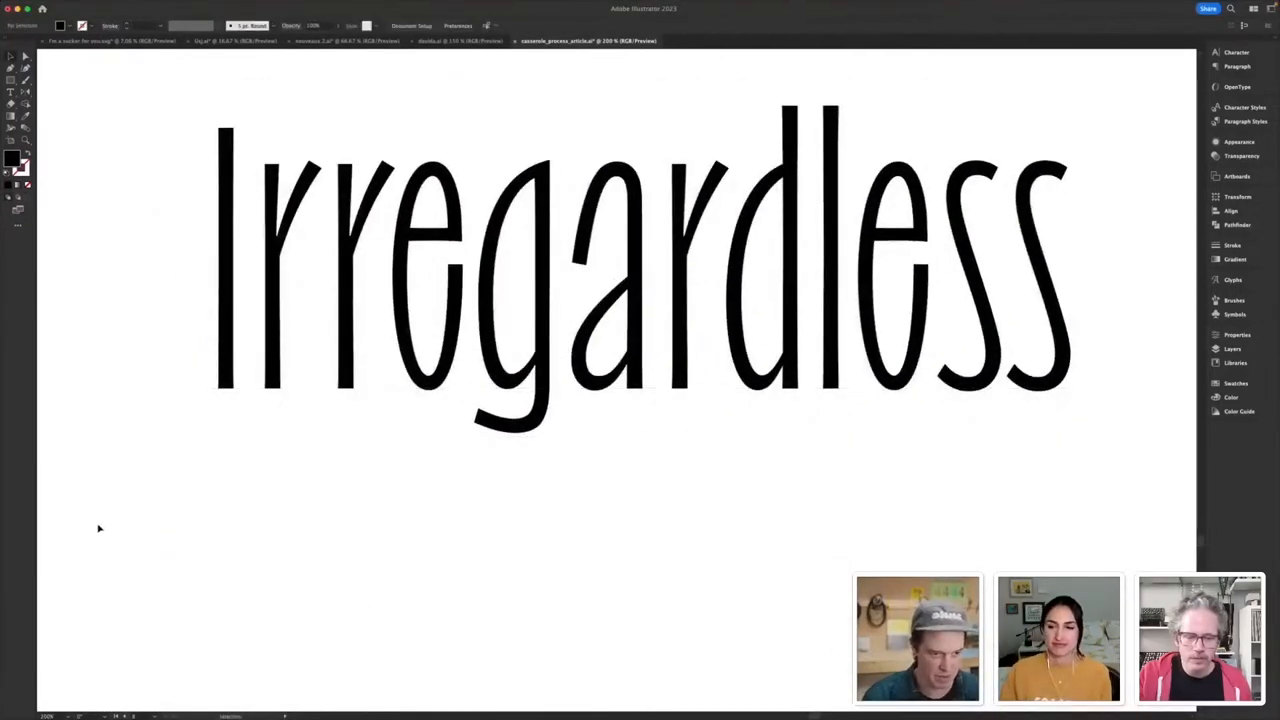
# - Extend the word to 'irregardlessly', then delete back and restore it to 'Irregardless'
pyautogui.click(288, 312)
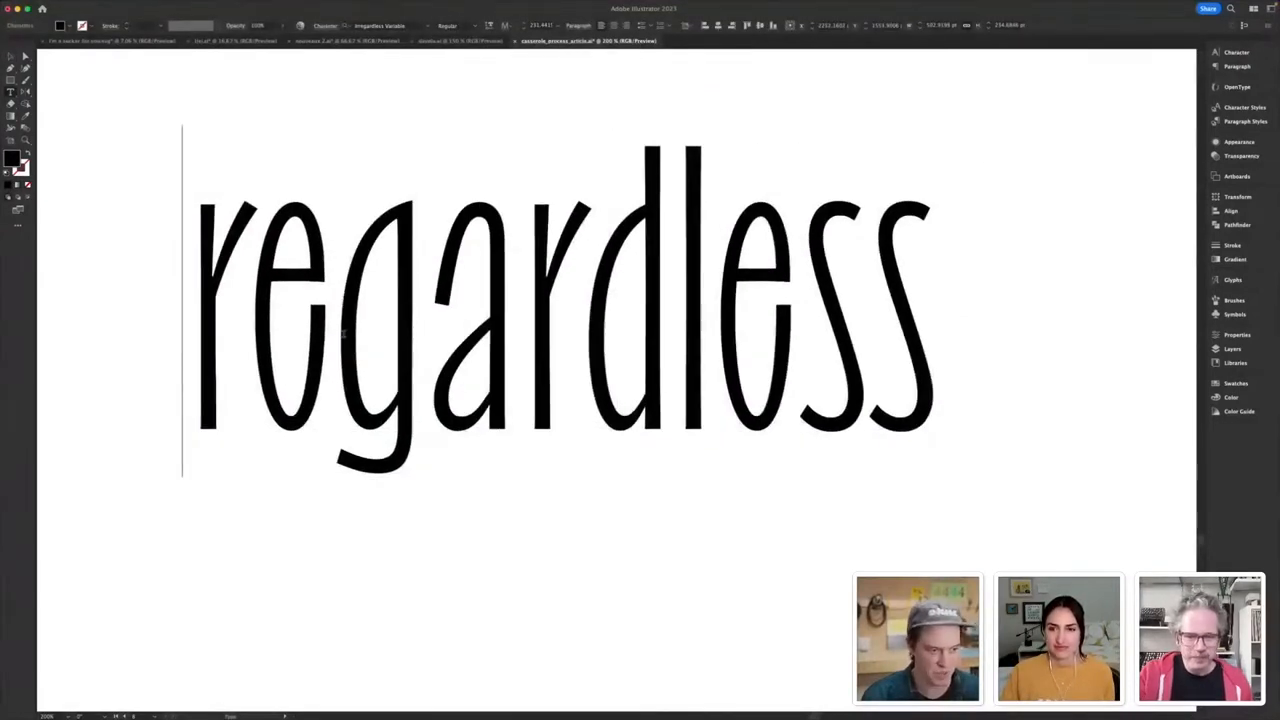
pyautogui.write('i')
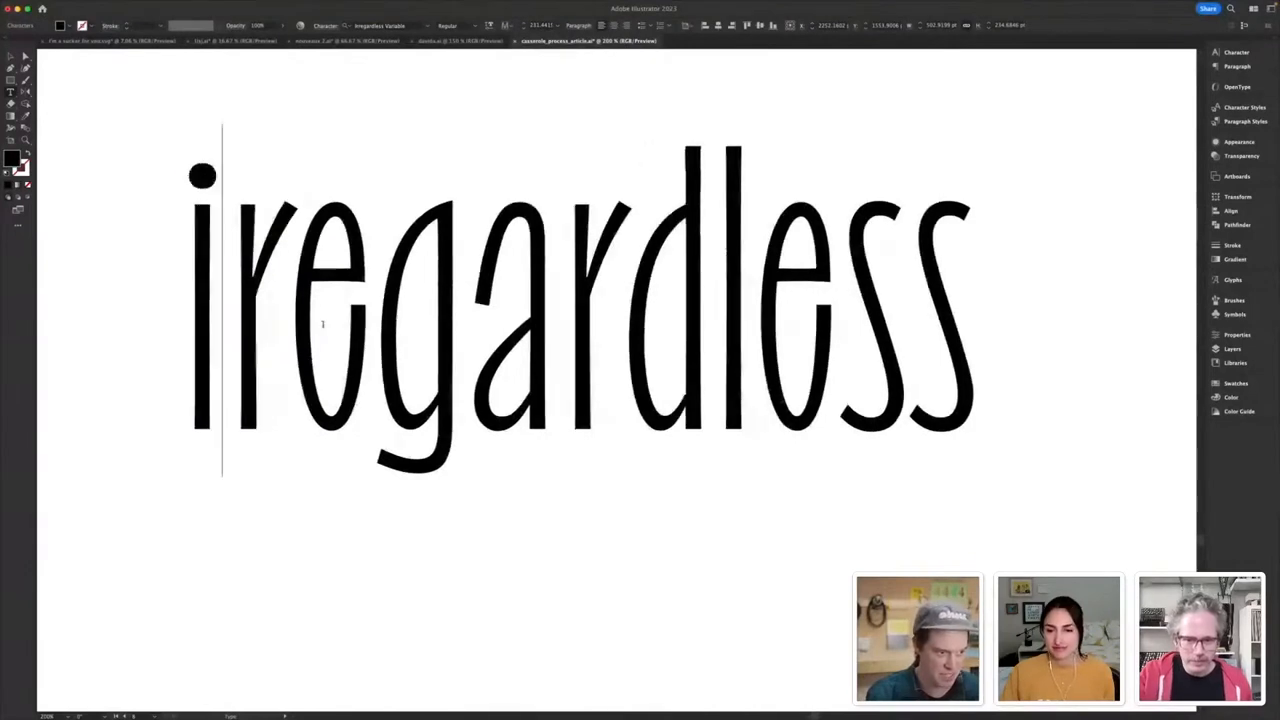
pyautogui.write('r')
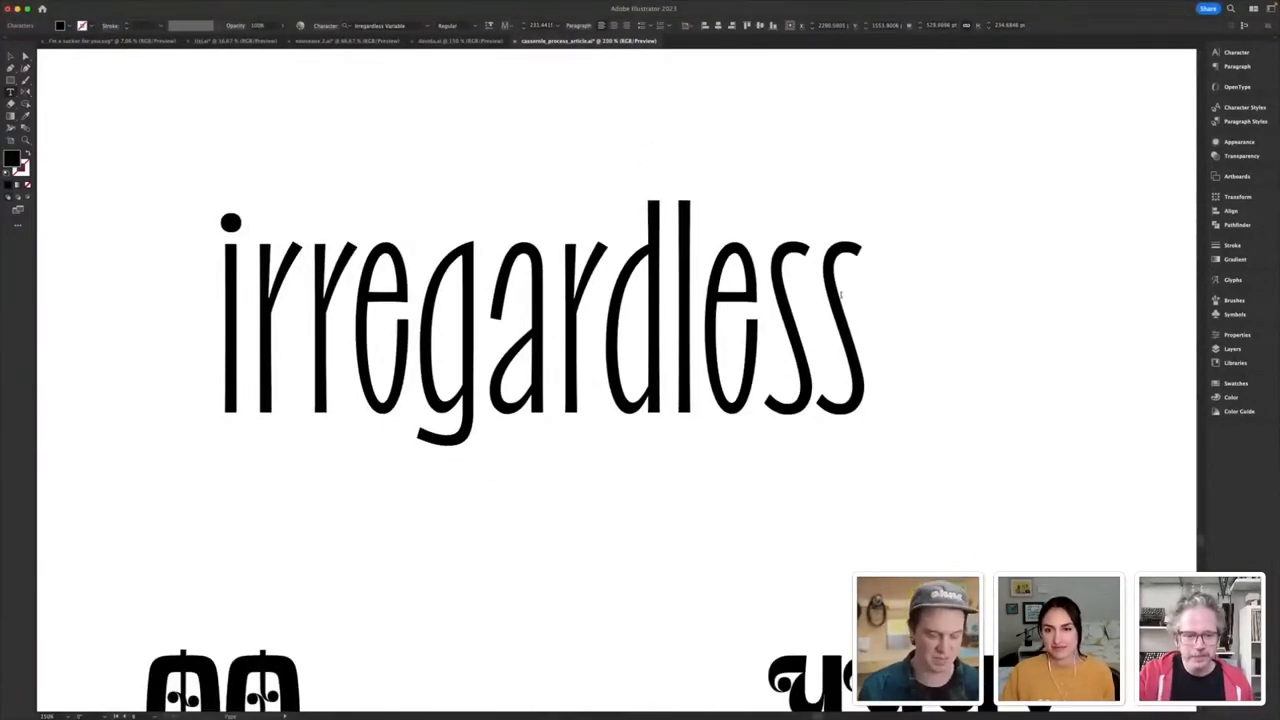
pyautogui.write('ly')
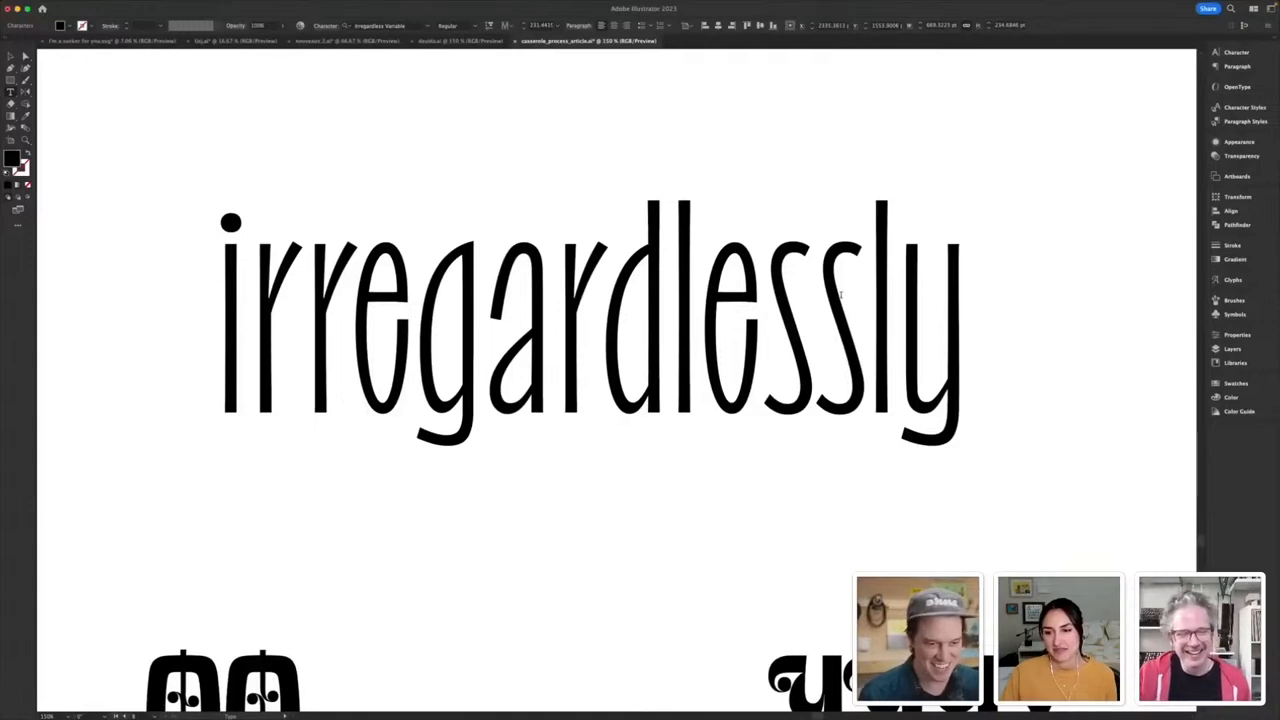
pyautogui.click(968, 320)
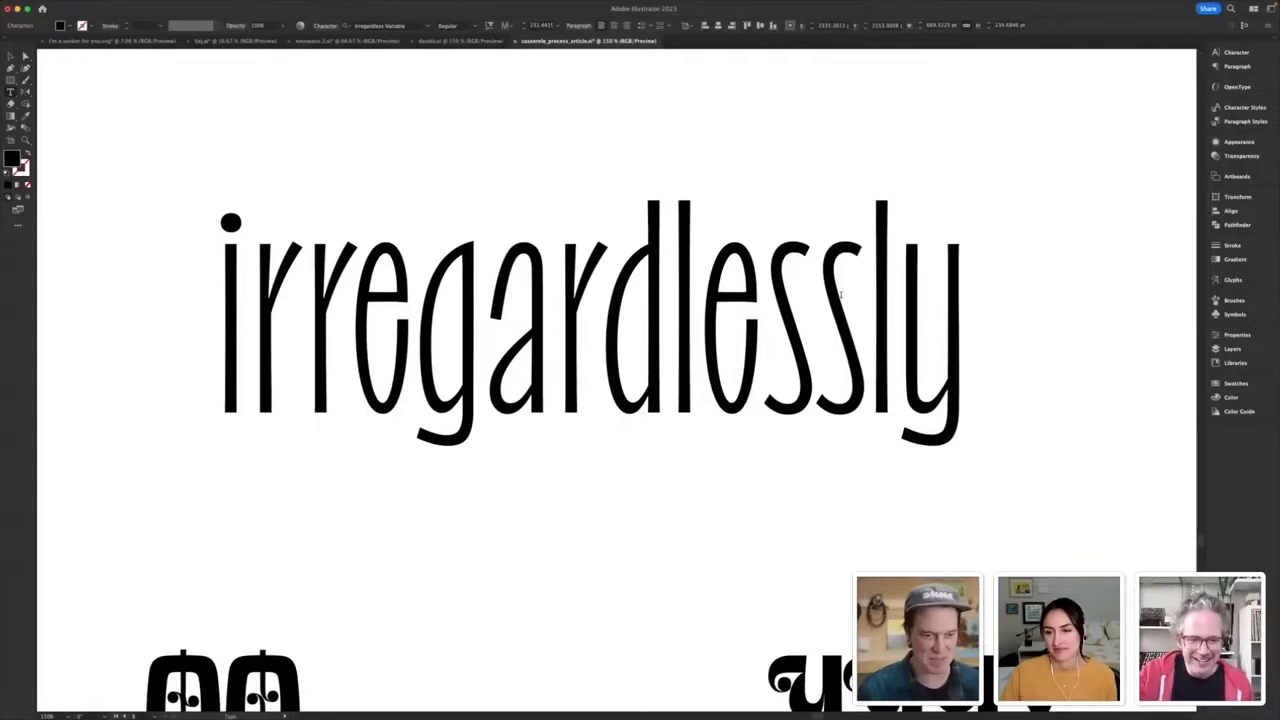
pyautogui.press('backspace')
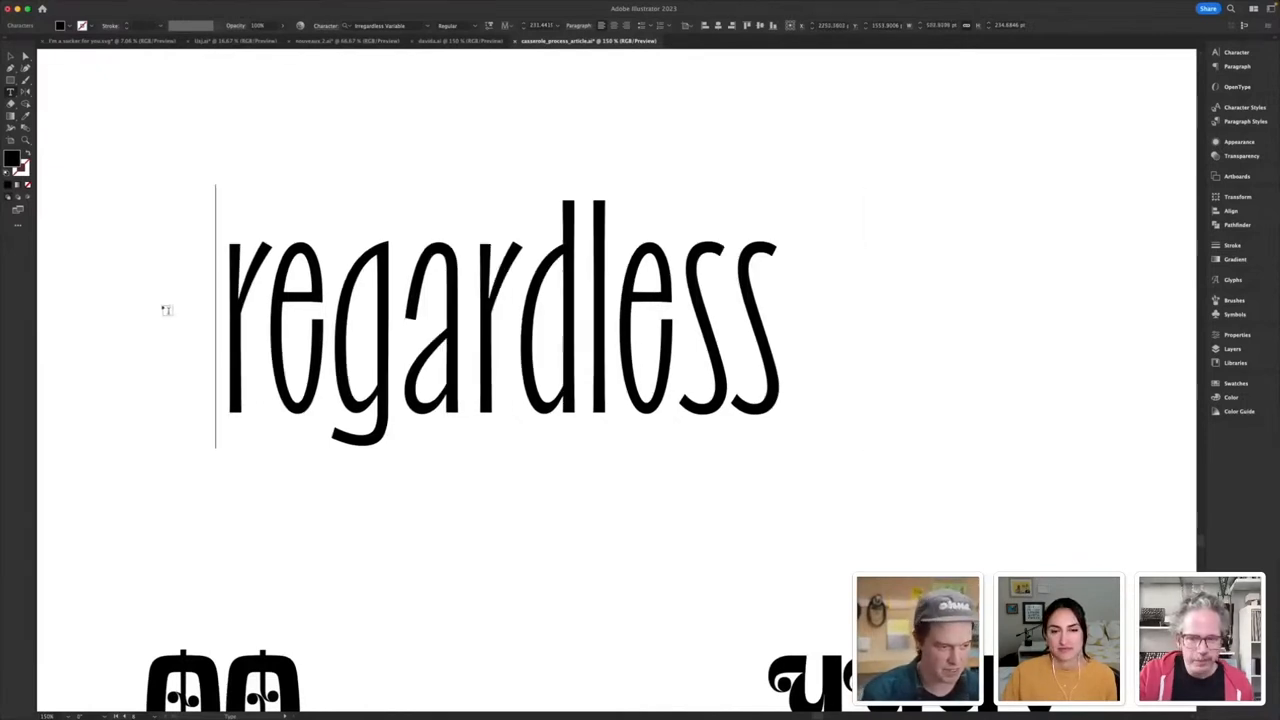
pyautogui.write('Ir')
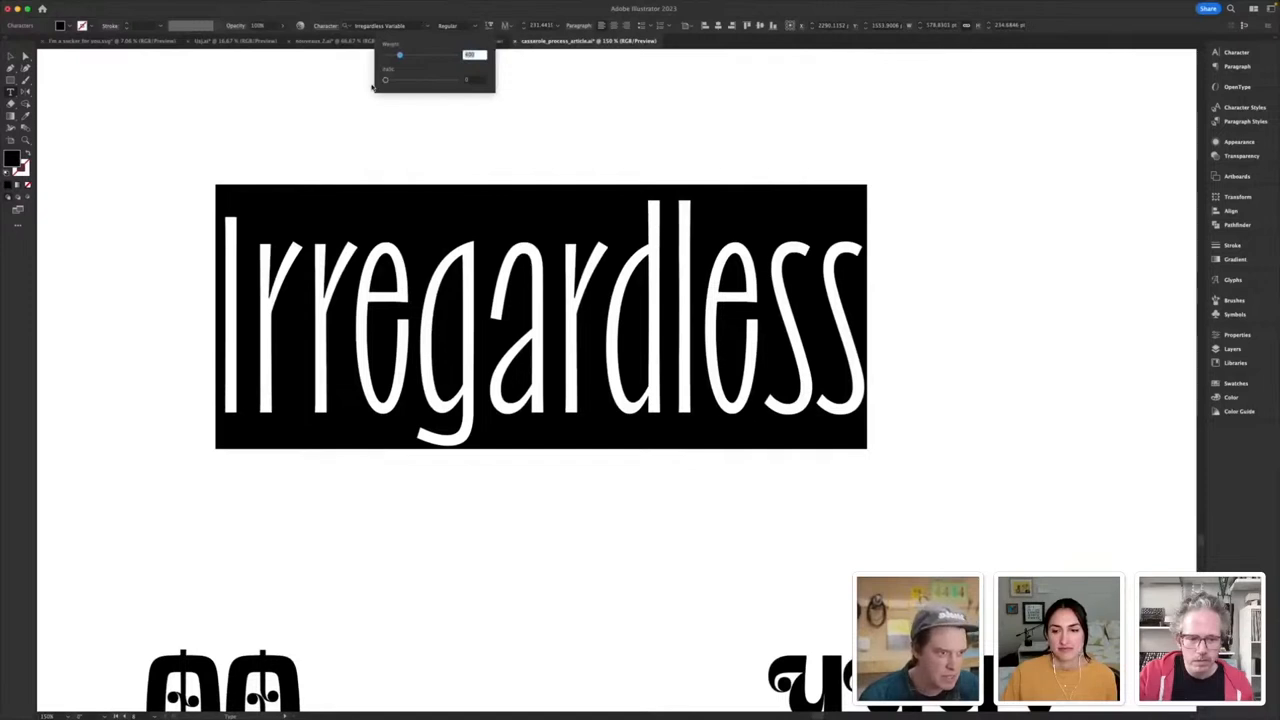
# - Slant Irregardless and push its weight heavier with the Variable Font sliders
pyautogui.moveTo(400, 56); pyautogui.dragTo(430, 56)
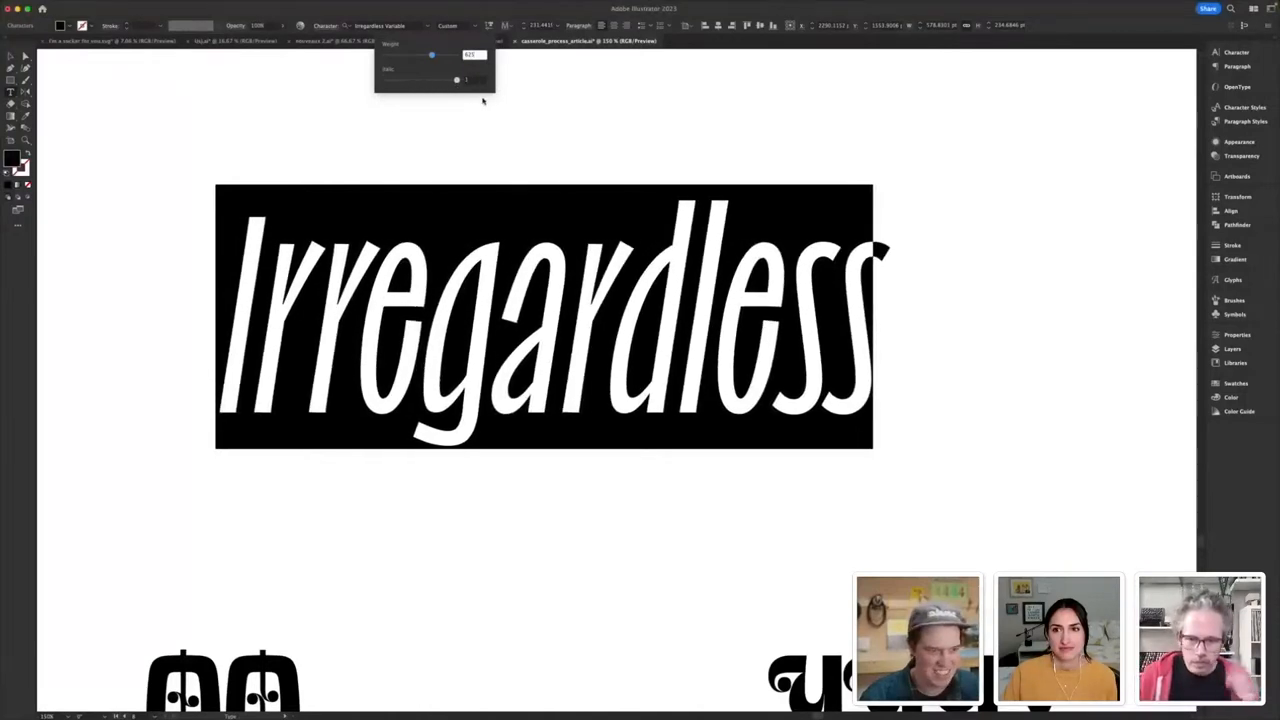
pyautogui.moveTo(458, 80); pyautogui.dragTo(438, 80)
pyautogui.write('Ir')
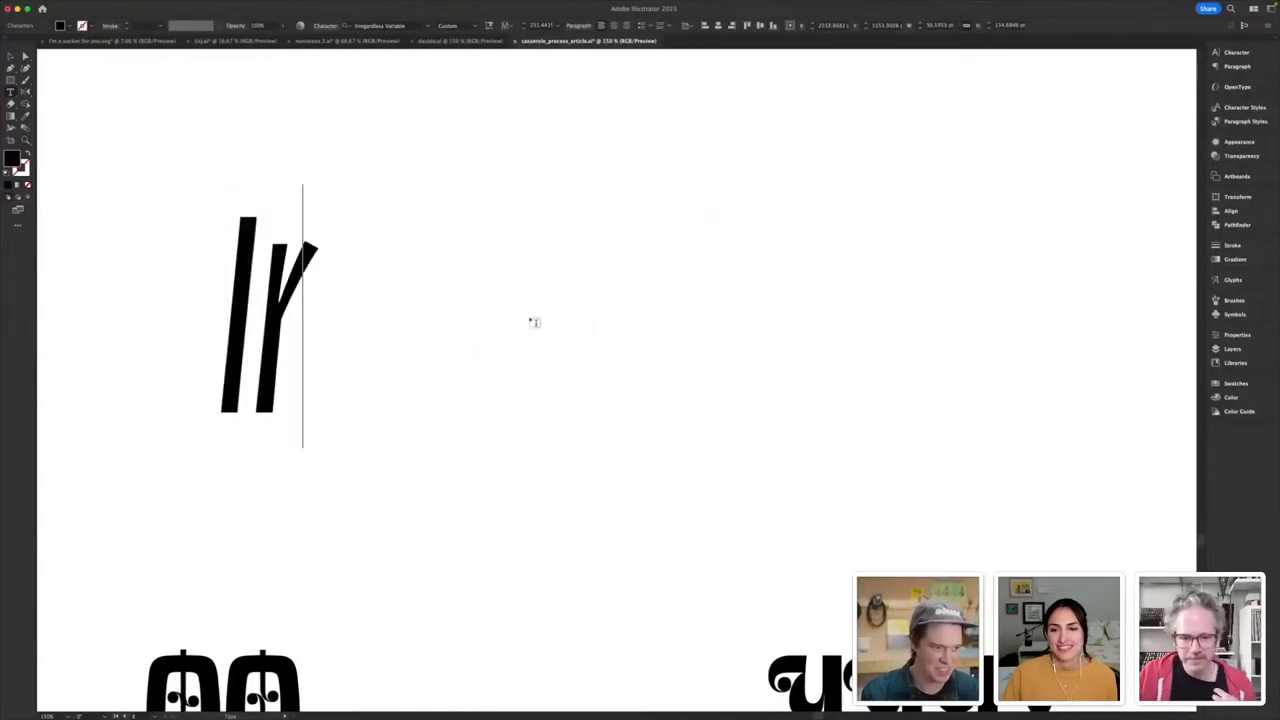
# - Replace the specimen word with 'OPEN' in heavy slanted condensed letters
pyautogui.write('i')
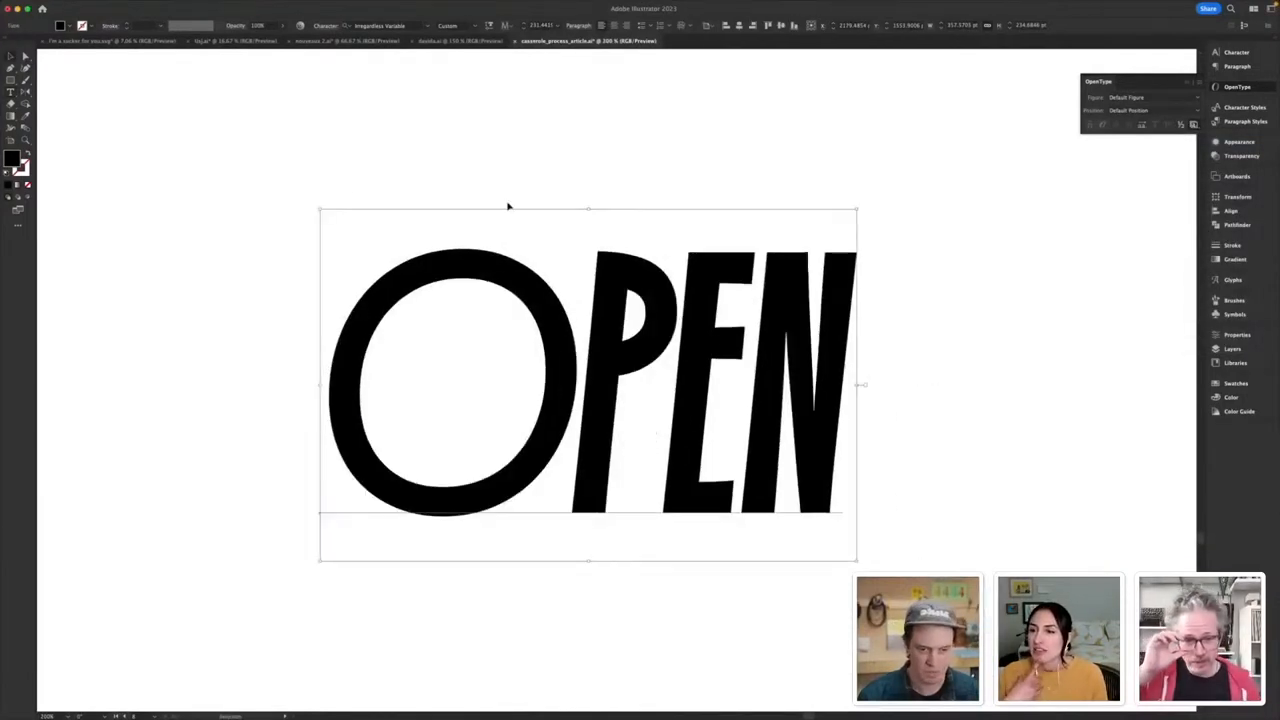
# - Select all of the OPEN lettering so its typeface can be changed
pyautogui.click(536, 176)
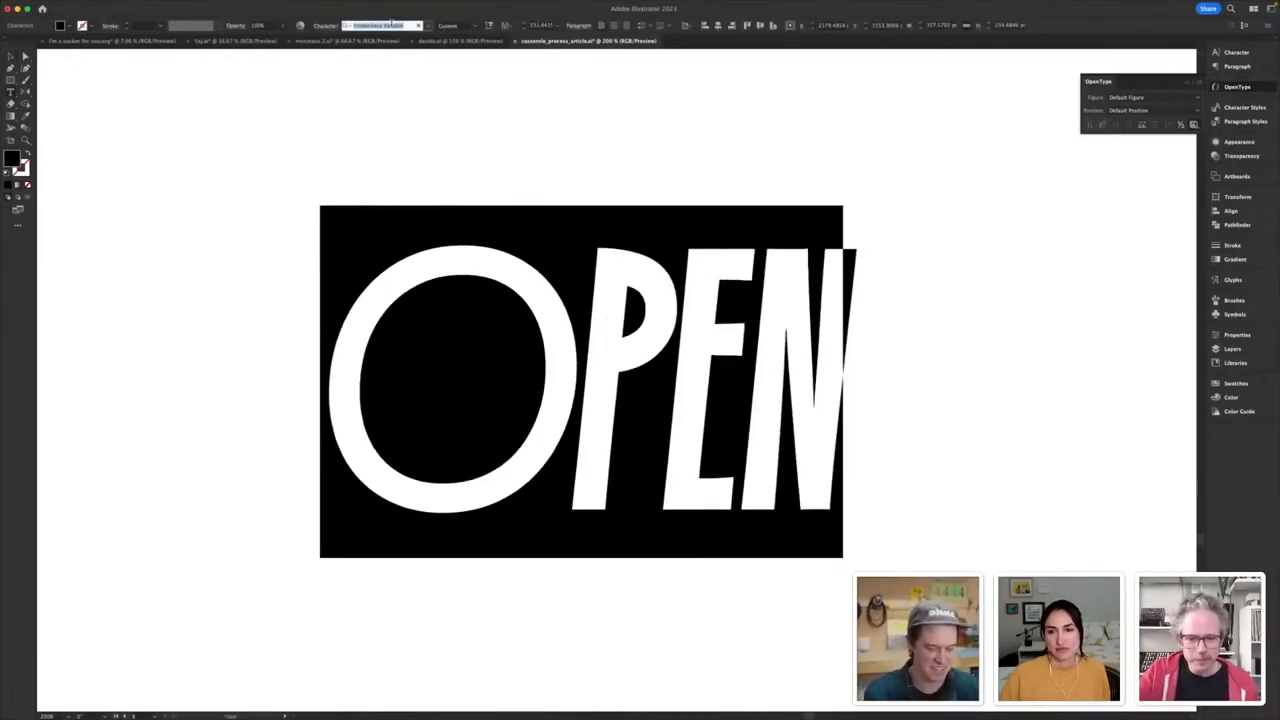
# - Set OPEN in a thin geometric face, then begin a new text line reading 'Fut'
pyautogui.click(380, 24)
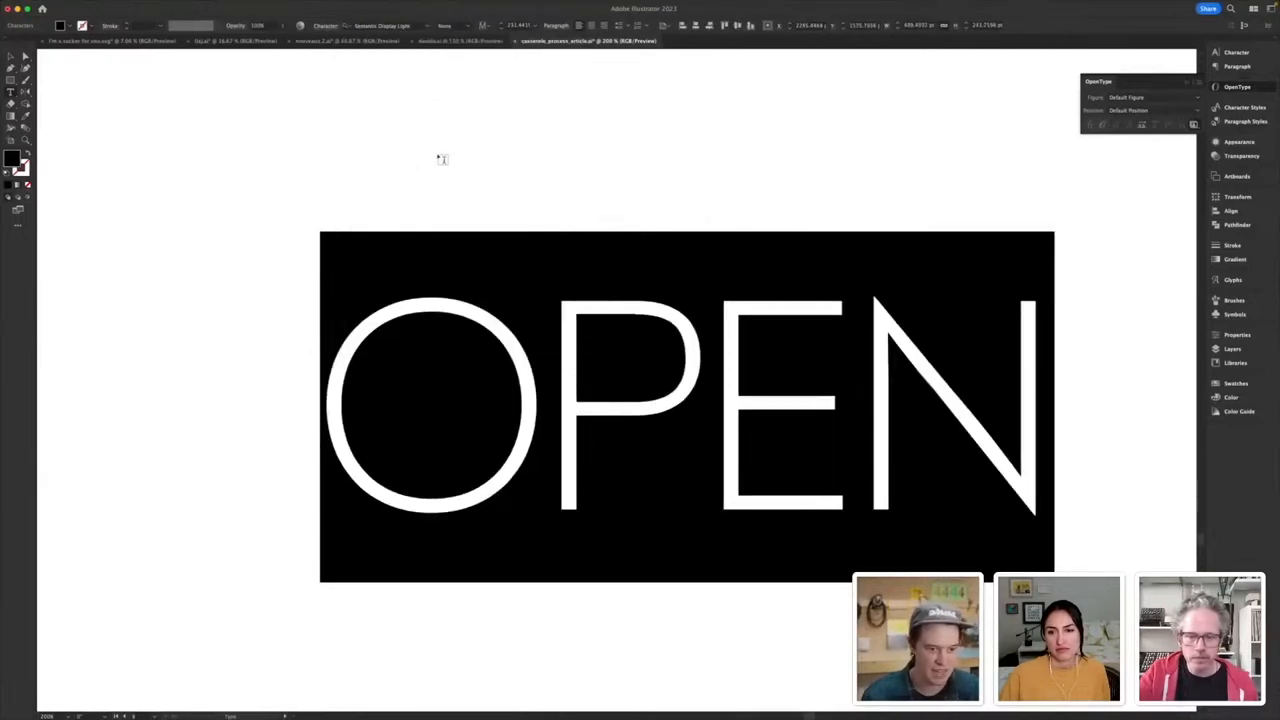
pyautogui.click(688, 408)
pyautogui.write('Fu')
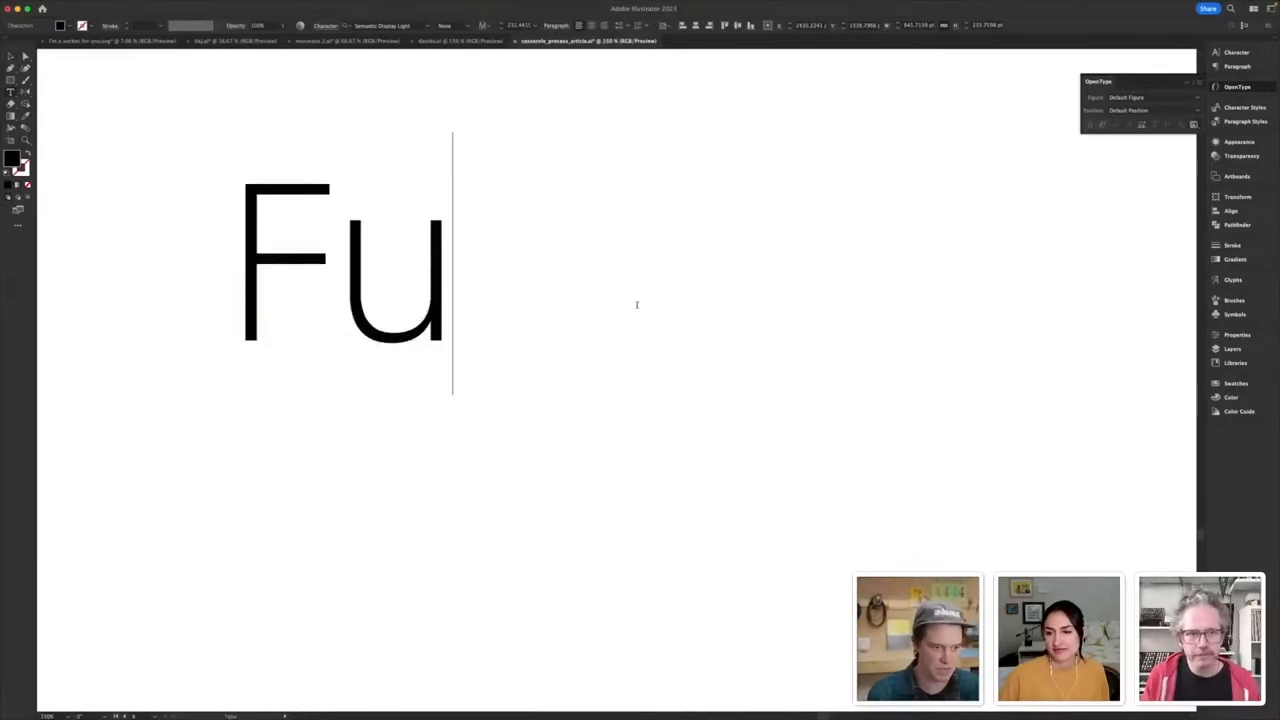
pyautogui.write('t')
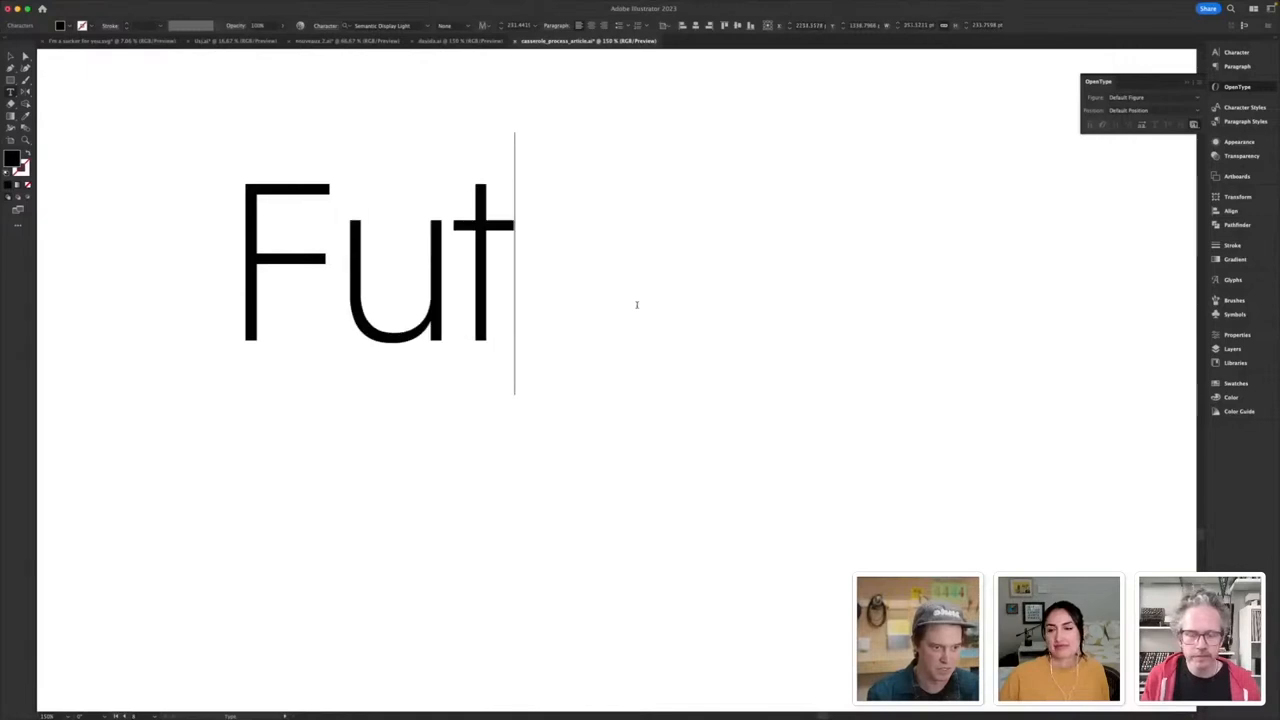